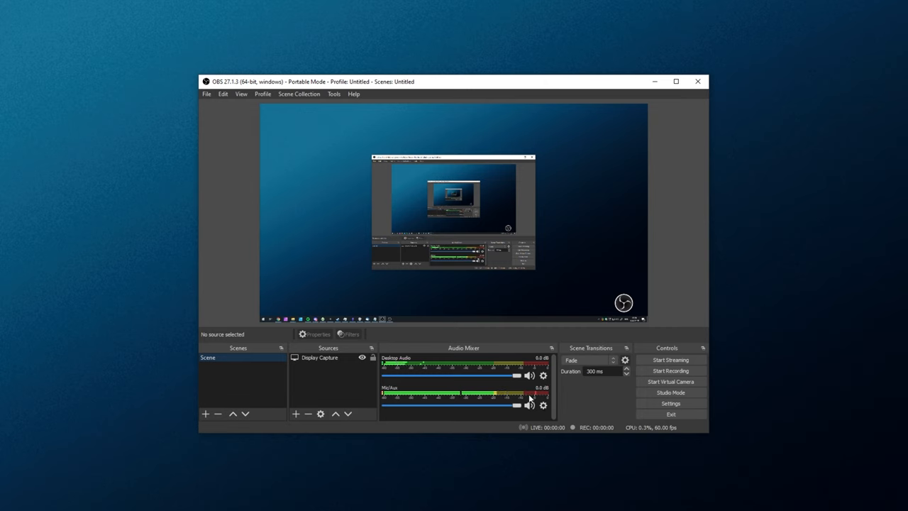
# Lower the Mic/Aux volume to about -7 dB, then return it to 0 dB.
pyautogui.moveTo(521, 405); pyautogui.dragTo(481, 405)
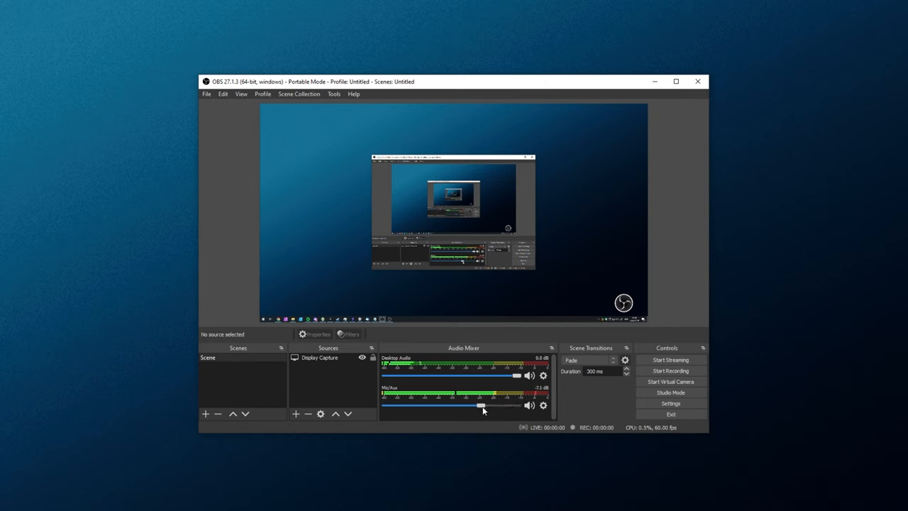
pyautogui.moveTo(482, 405); pyautogui.dragTo(517, 404)
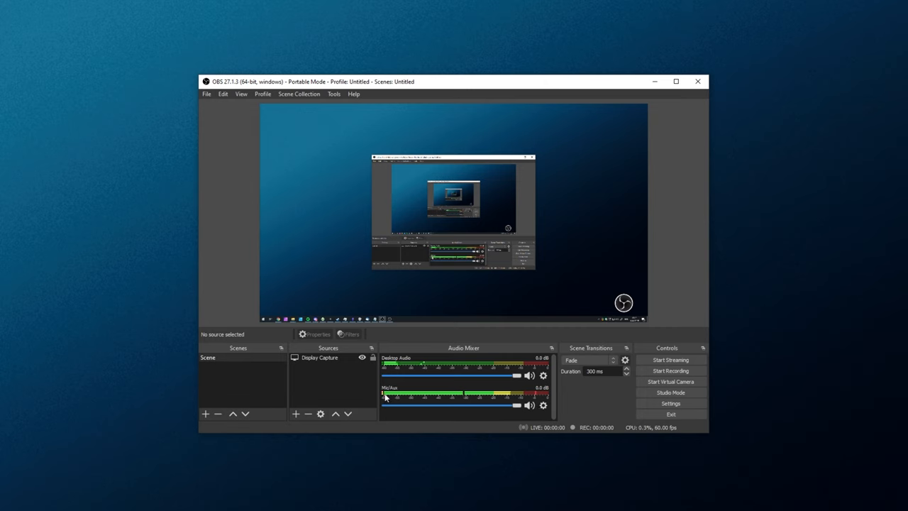
pyautogui.moveTo(406, 385)
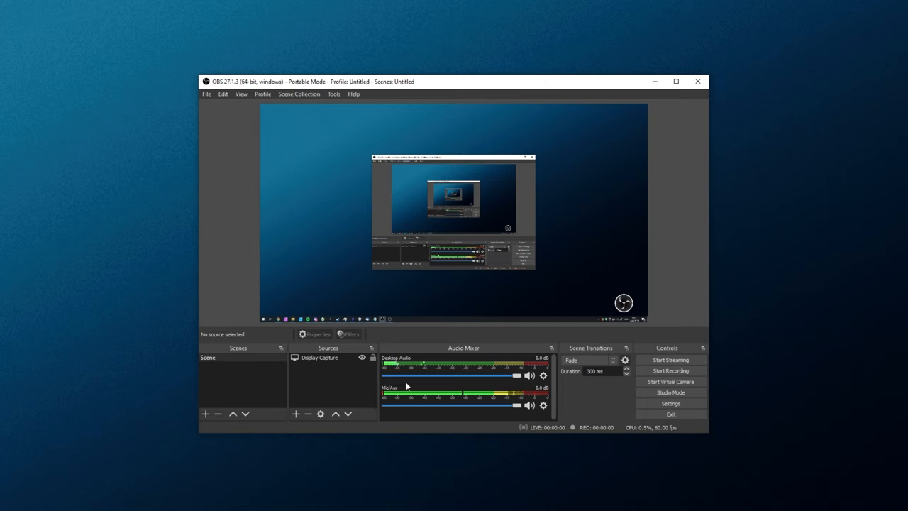
pyautogui.moveTo(449, 399)
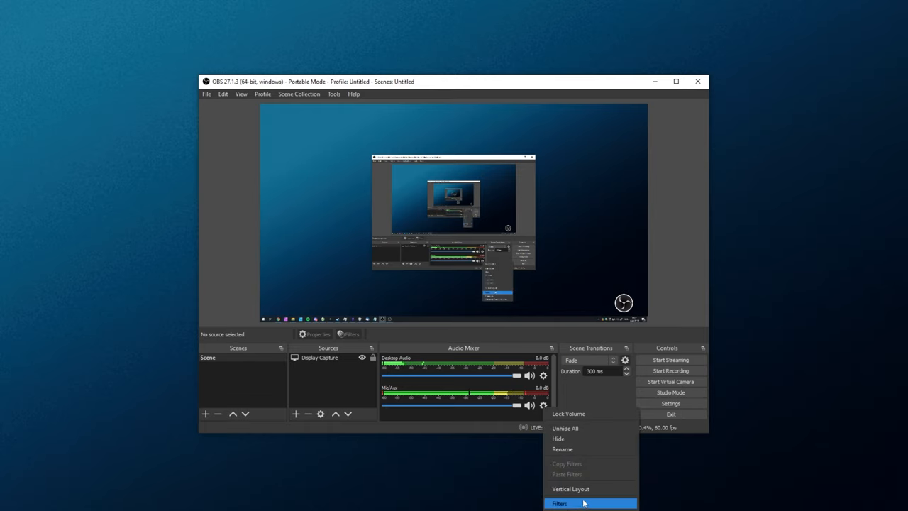
# Open the Mic/Aux Filters window and move it into position.
pyautogui.click(559, 503)
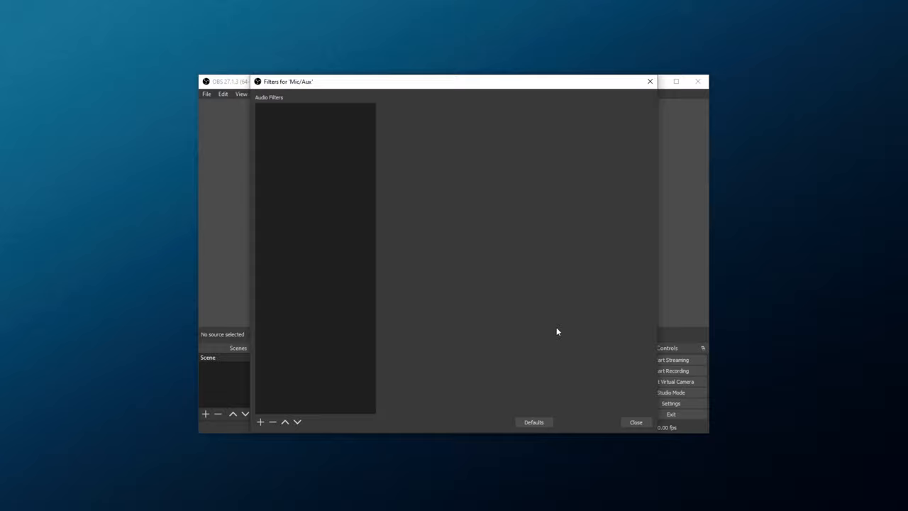
pyautogui.moveTo(517, 183)
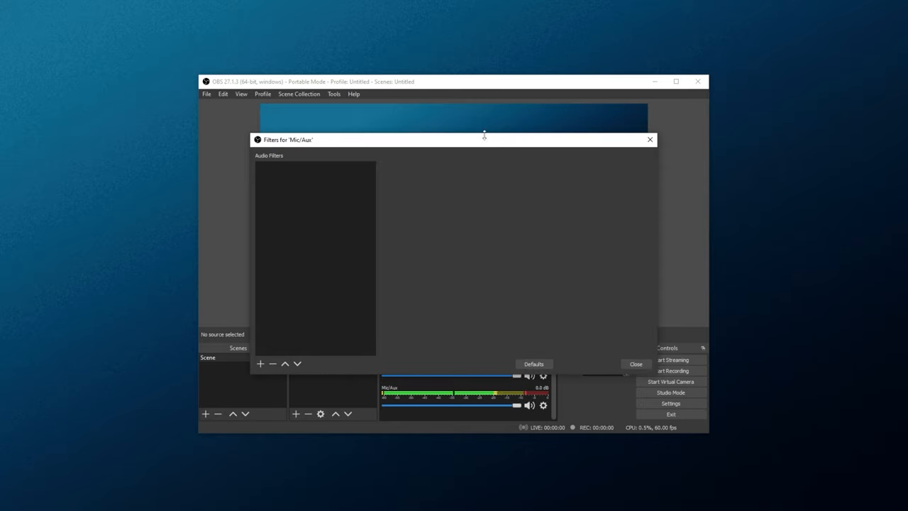
pyautogui.moveTo(484, 139); pyautogui.dragTo(460, 129)
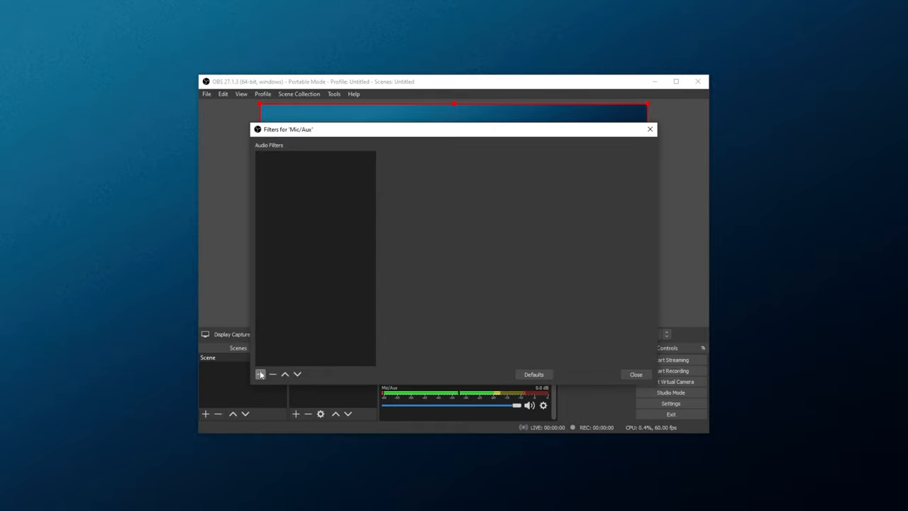
# Add a Noise Suppression filter to Mic/Aux, keeping the default name 'Noise Suppression'.
pyautogui.click(260, 374)
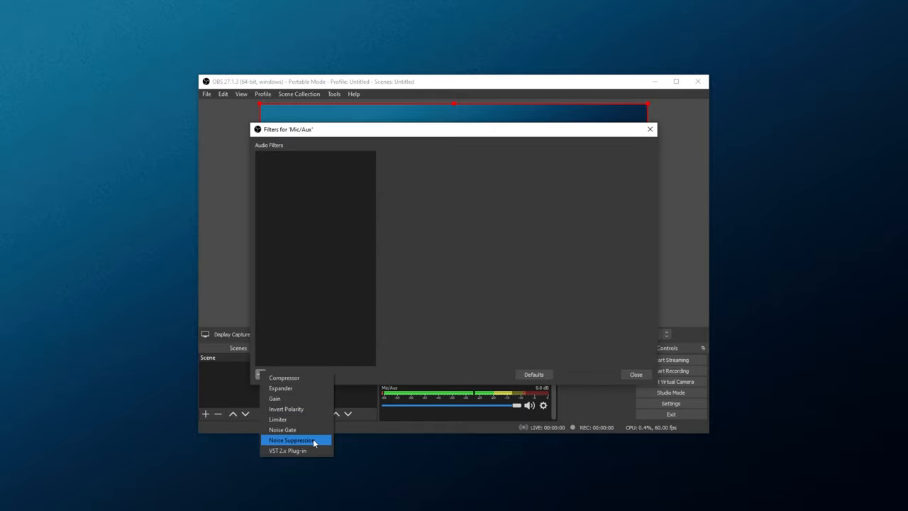
pyautogui.click(291, 439)
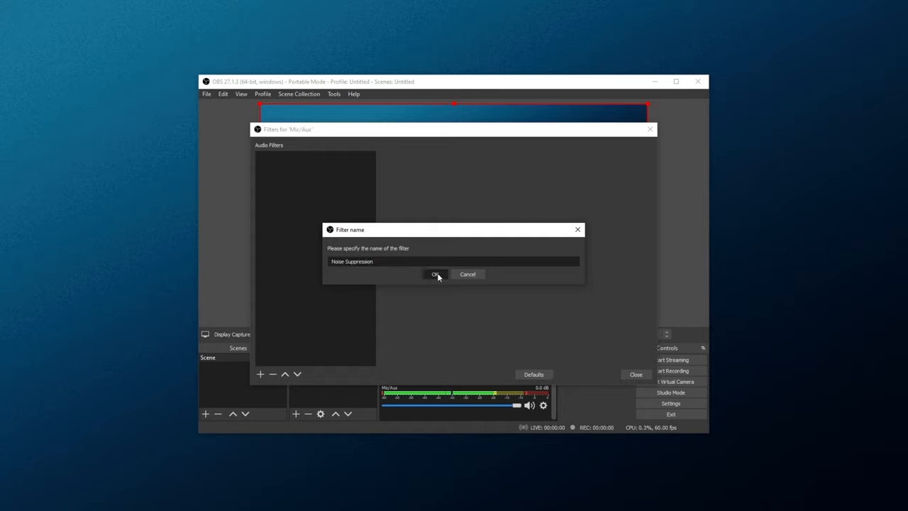
pyautogui.click(435, 275)
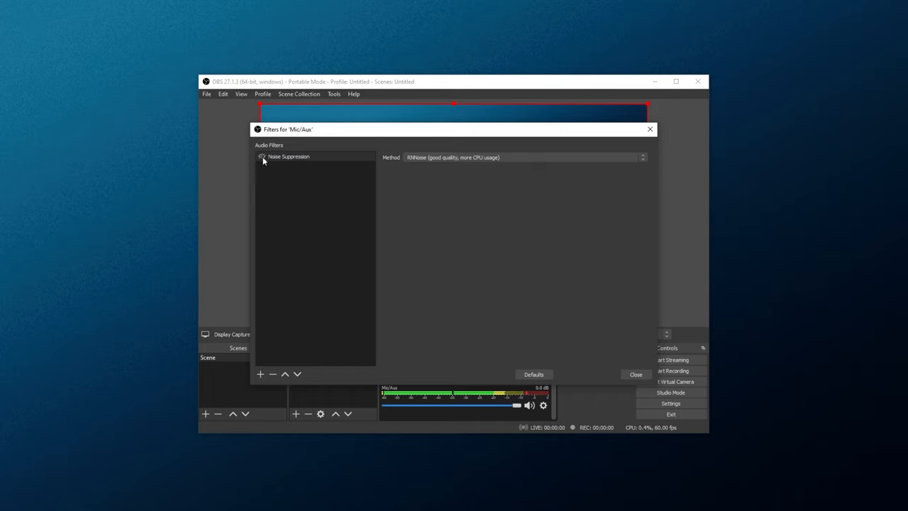
pyautogui.click(262, 156)
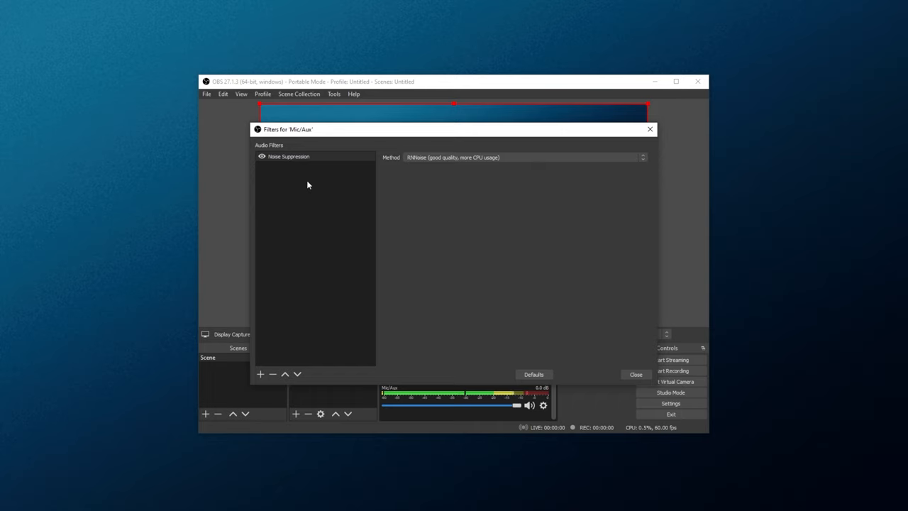
pyautogui.moveTo(359, 187)
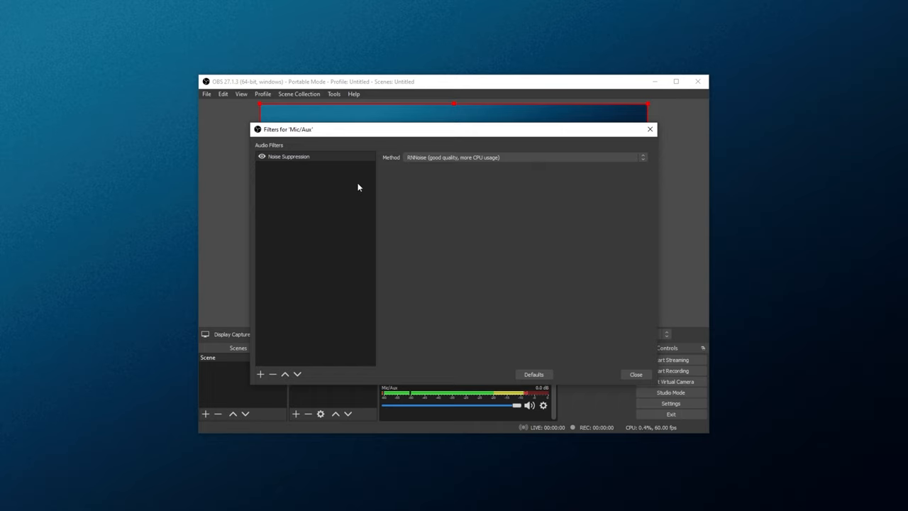
pyautogui.moveTo(437, 187)
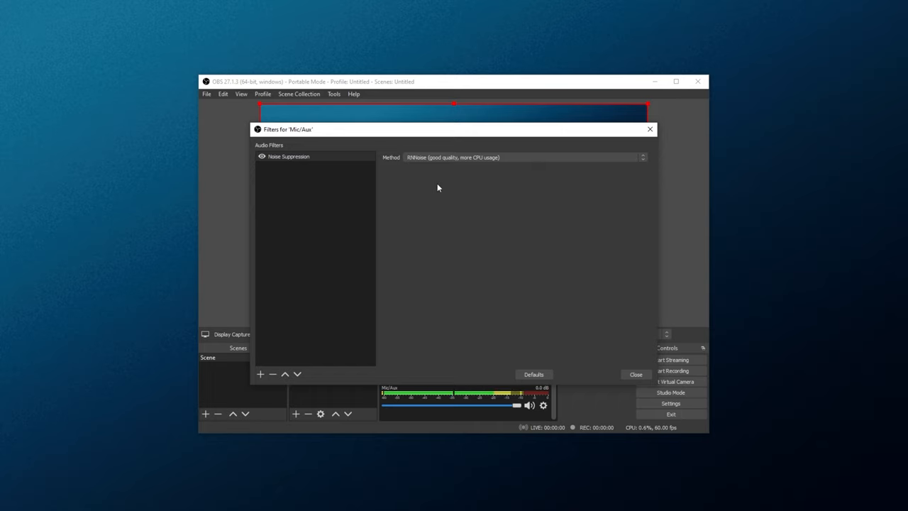
pyautogui.moveTo(453, 170)
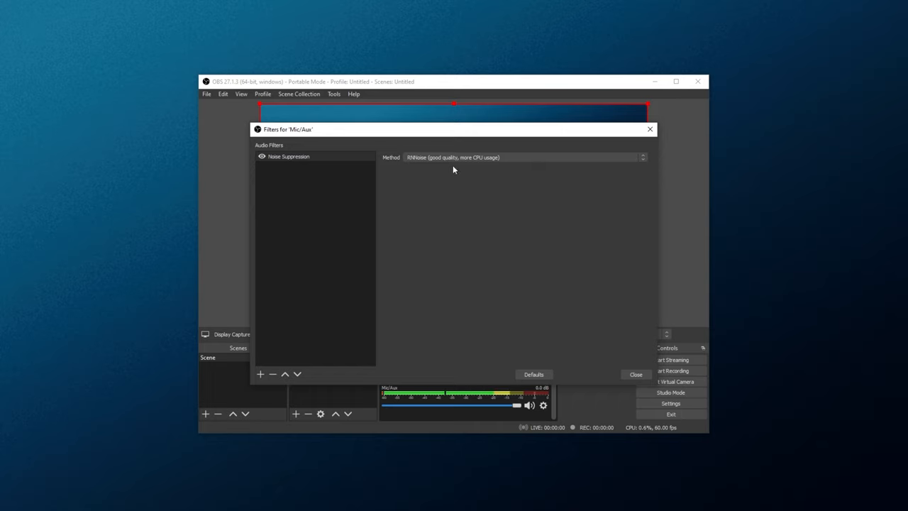
# Show the noise suppression Method choices, Speex and RNNoise.
pyautogui.click(642, 157)
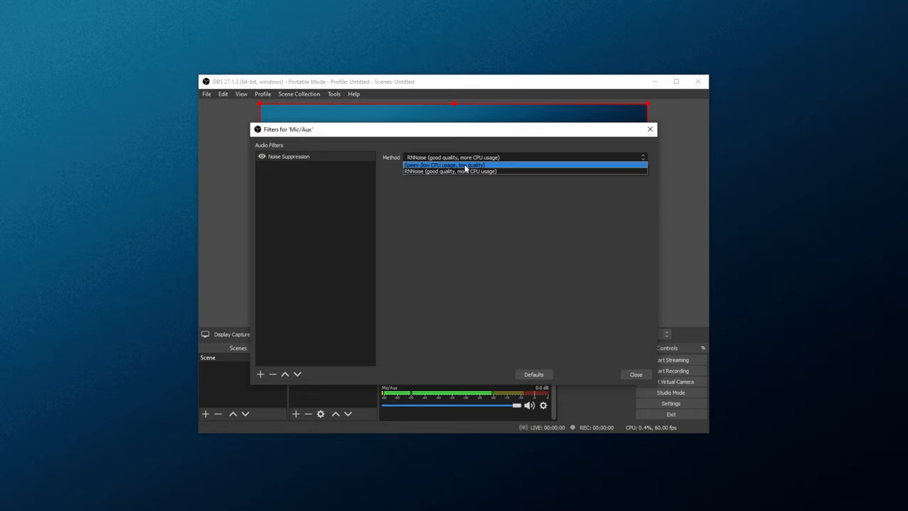
pyautogui.moveTo(479, 169)
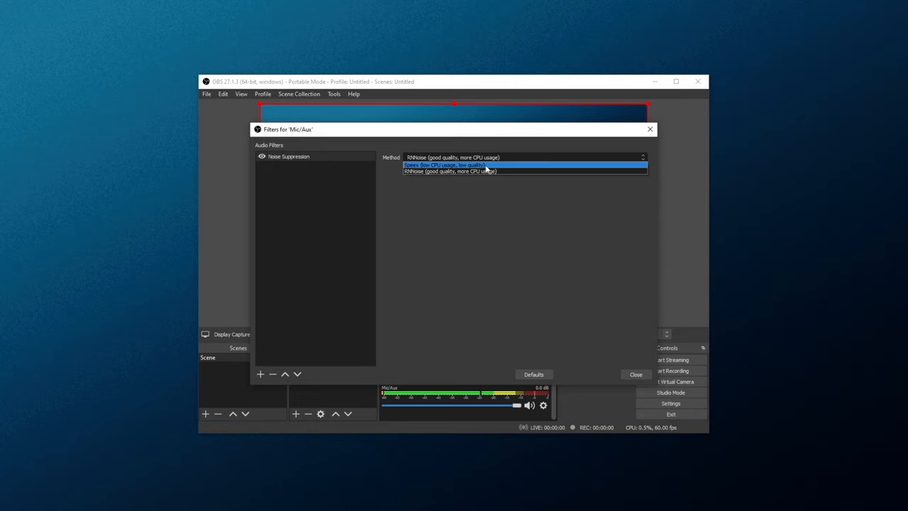
pyautogui.moveTo(522, 166)
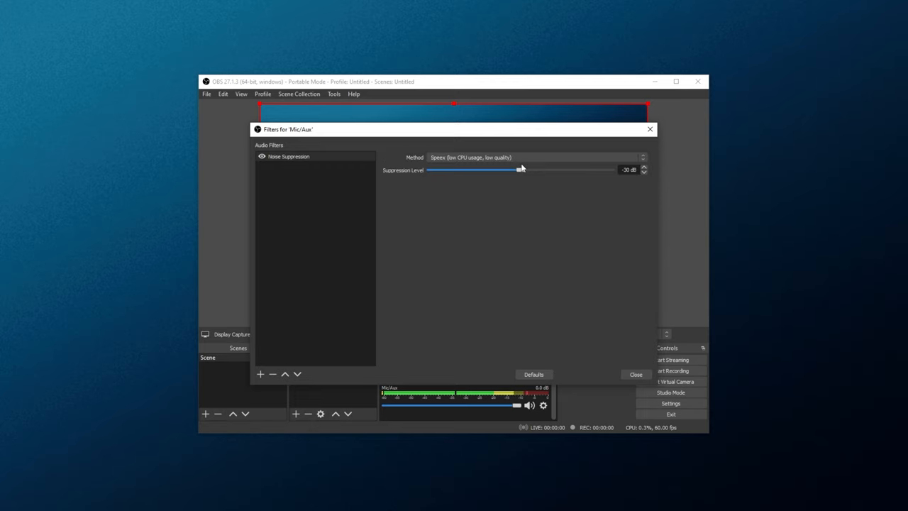
pyautogui.moveTo(537, 175)
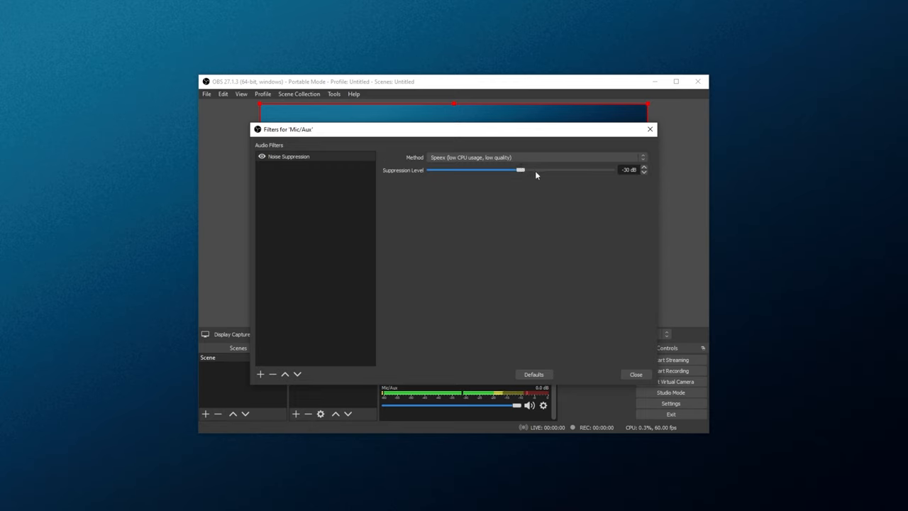
# Try suppression levels between -5 and -42 dB, settling on -37 dB.
pyautogui.moveTo(520, 170); pyautogui.dragTo(537, 170)
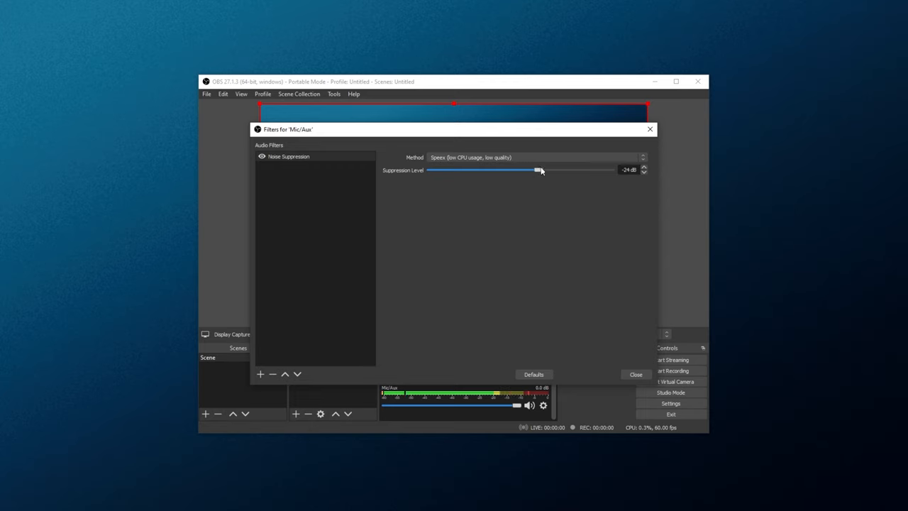
pyautogui.moveTo(539, 170); pyautogui.dragTo(594, 170)
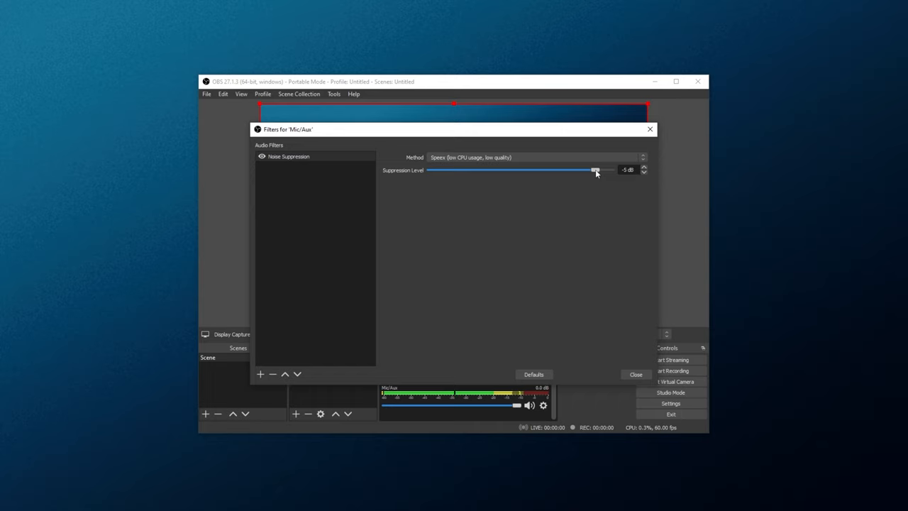
pyautogui.moveTo(594, 170); pyautogui.dragTo(502, 170)
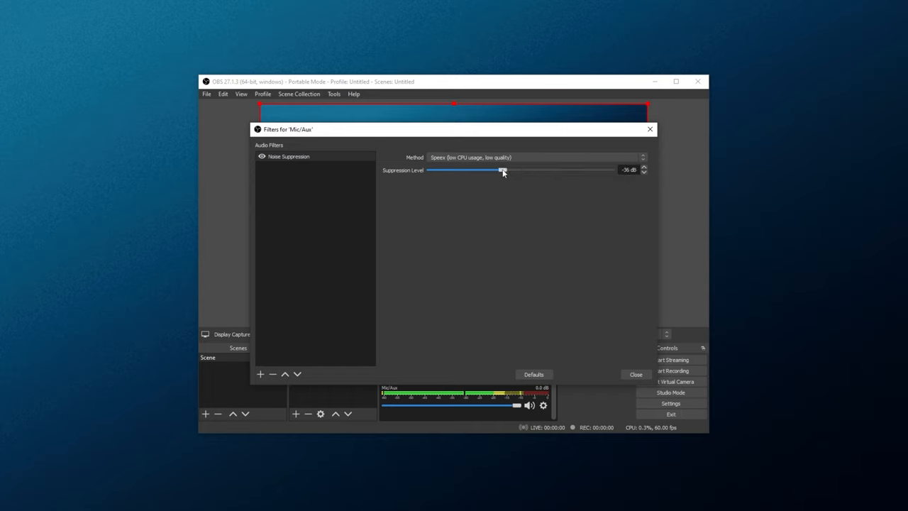
pyautogui.moveTo(502, 171); pyautogui.dragTo(484, 170)
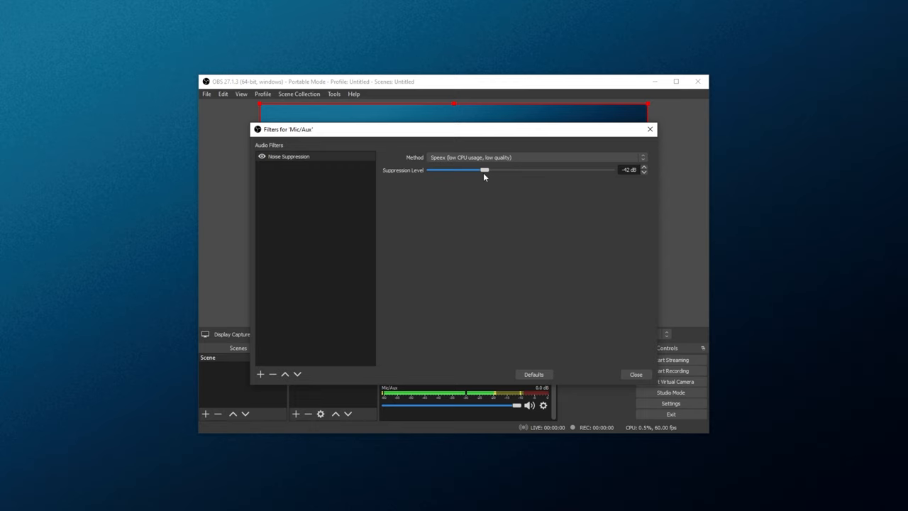
pyautogui.moveTo(484, 170); pyautogui.dragTo(502, 169)
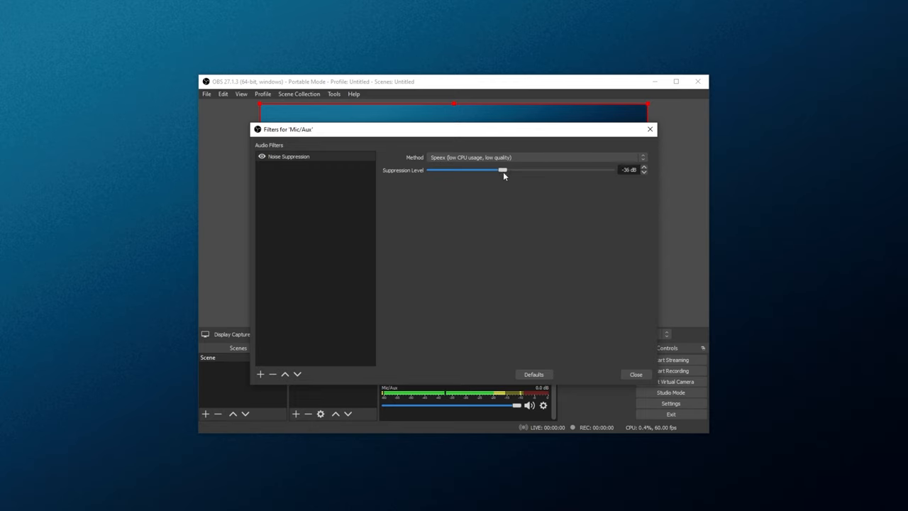
pyautogui.moveTo(502, 169); pyautogui.dragTo(509, 170)
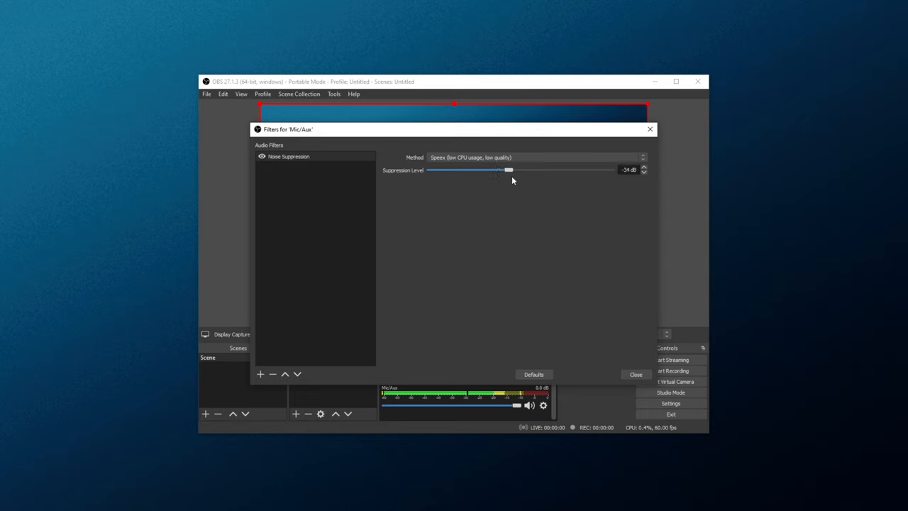
pyautogui.moveTo(509, 169); pyautogui.dragTo(498, 170)
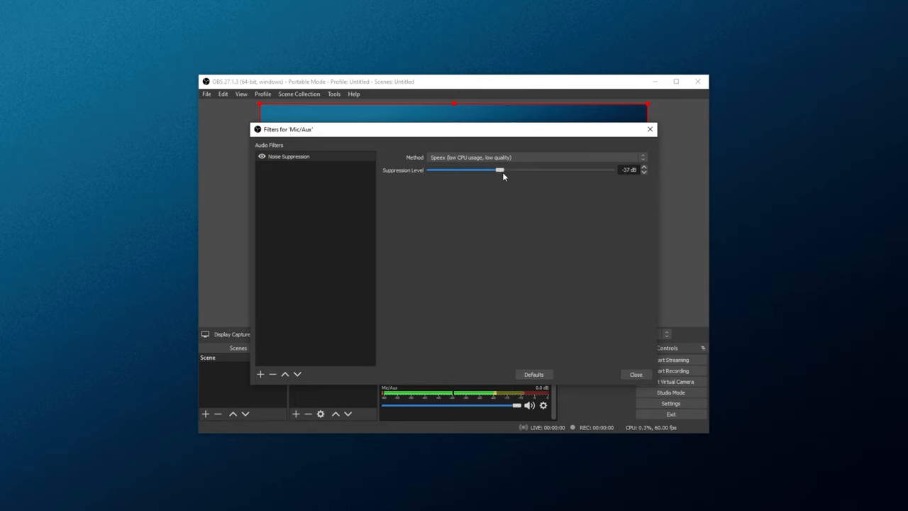
pyautogui.moveTo(525, 223)
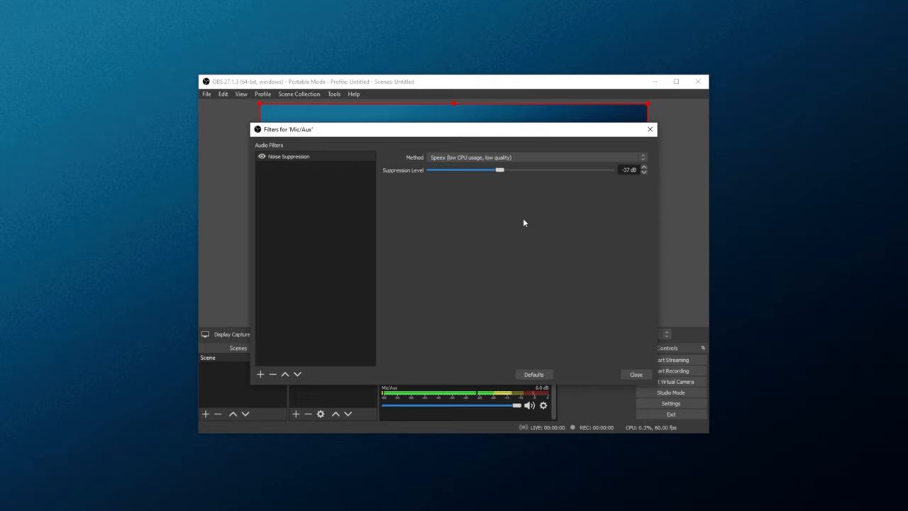
pyautogui.moveTo(404, 214)
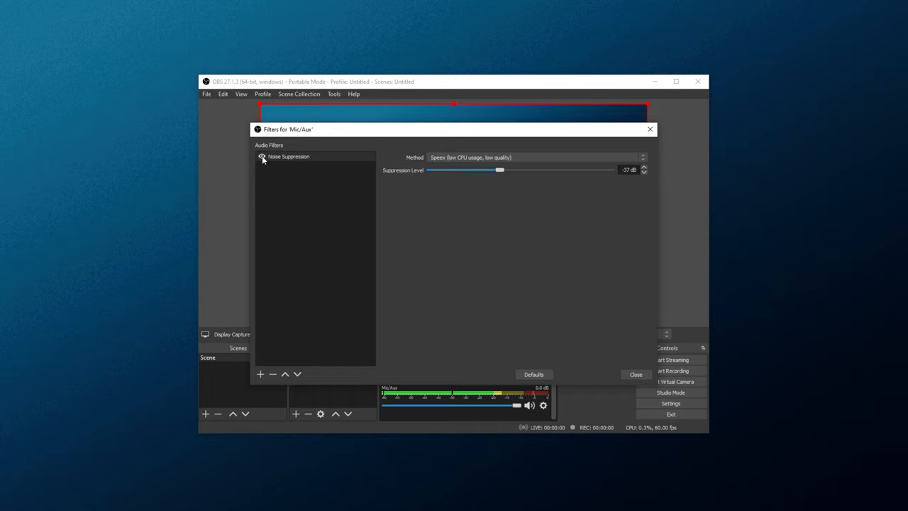
pyautogui.moveTo(260, 374)
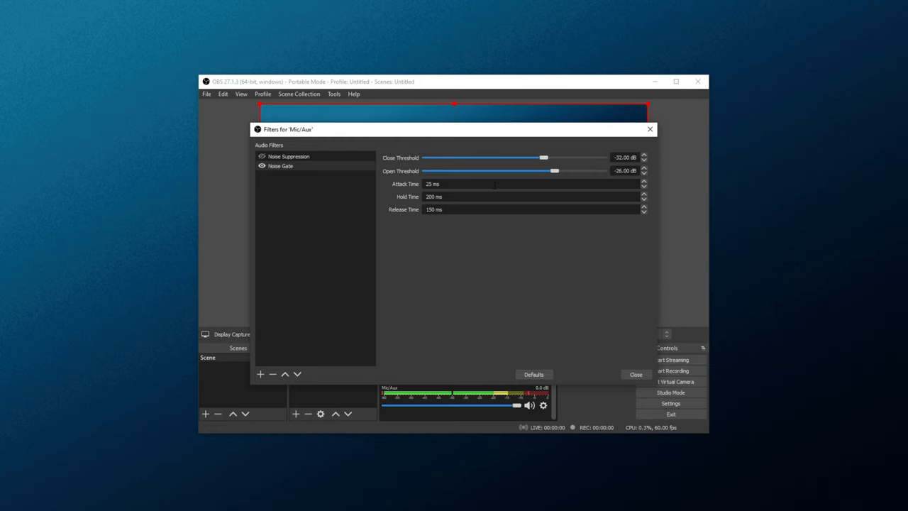
pyautogui.moveTo(516, 164)
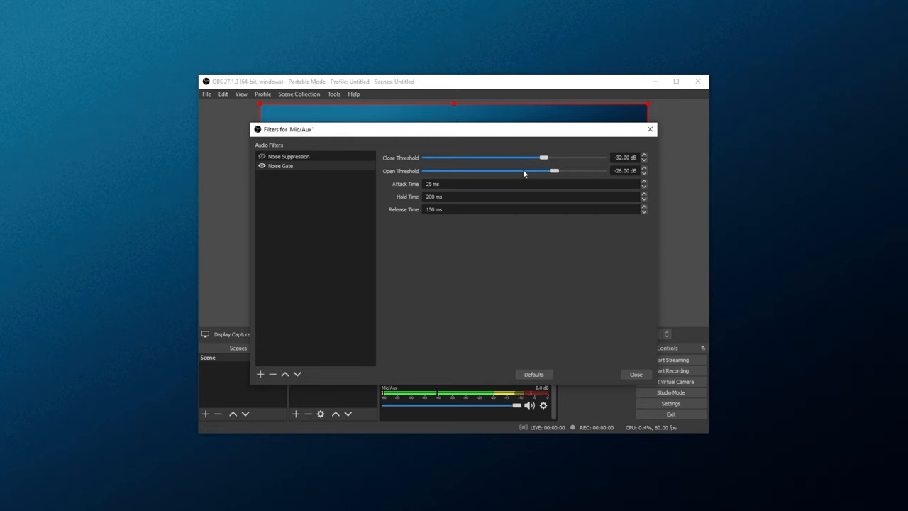
pyautogui.moveTo(436, 407)
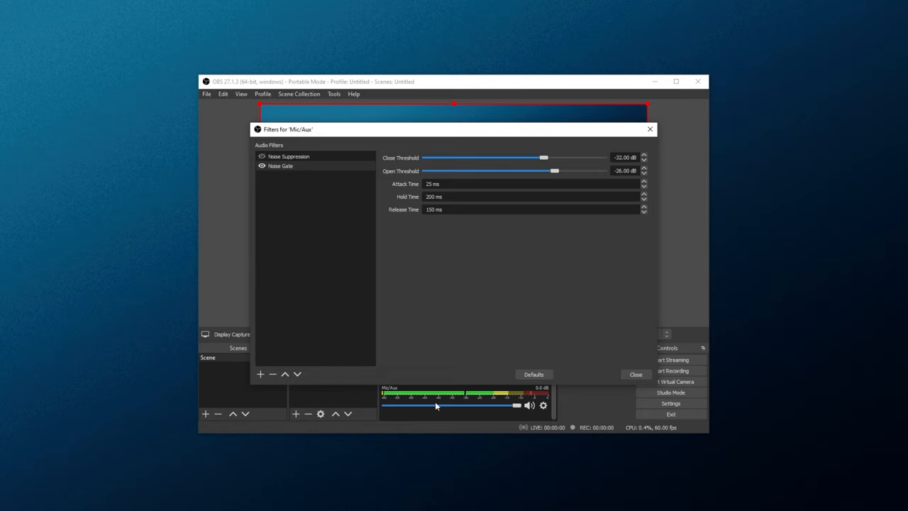
pyautogui.moveTo(463, 413)
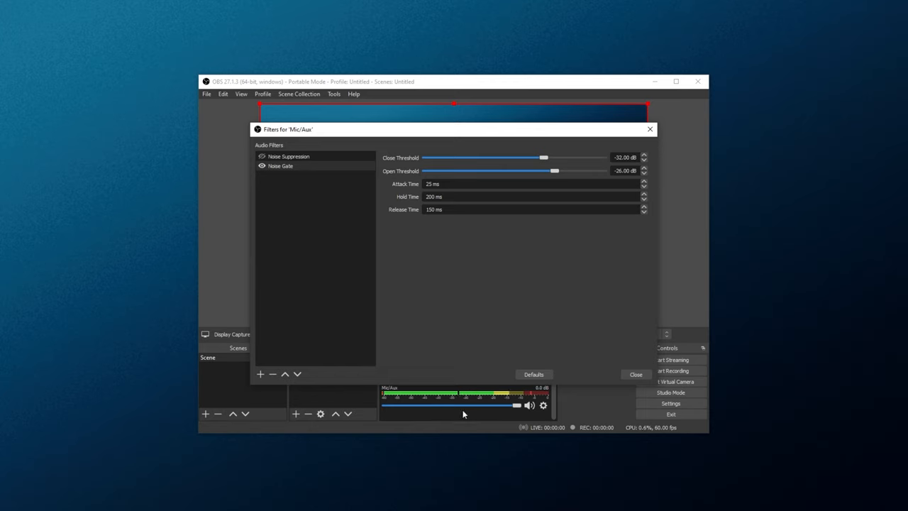
pyautogui.moveTo(474, 387)
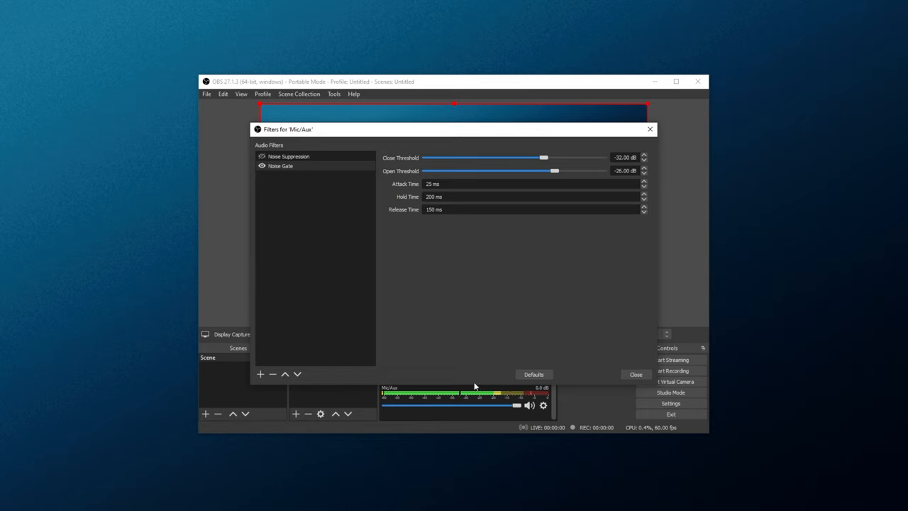
pyautogui.moveTo(456, 386)
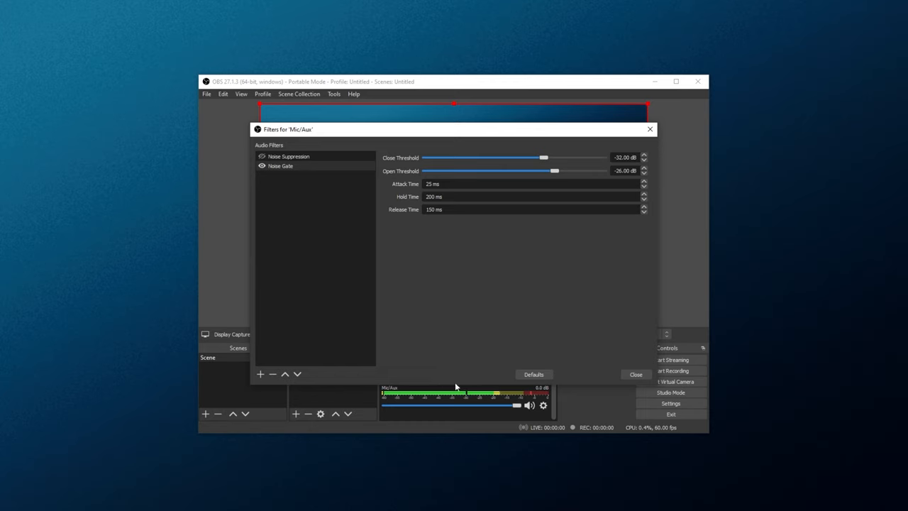
pyautogui.moveTo(463, 387)
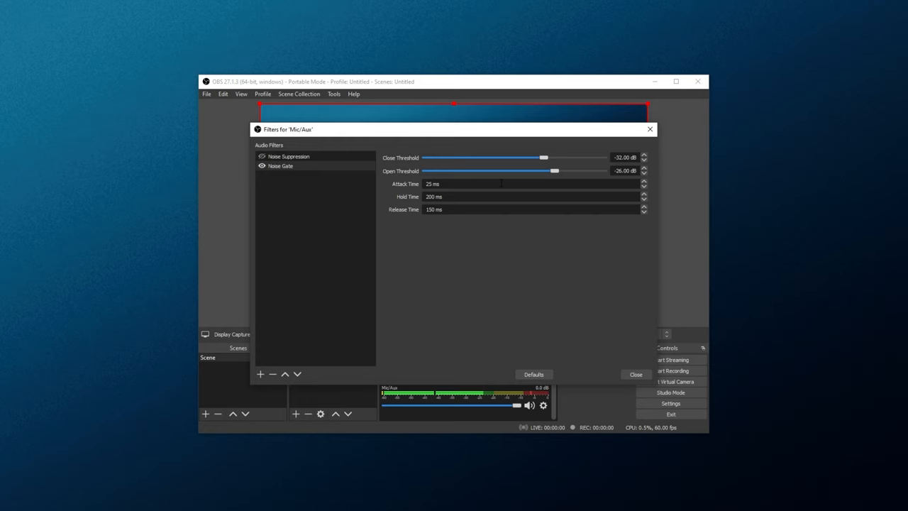
# Set the Noise Gate close threshold to -39 dB and, after testing lower values, open threshold to -34 dB.
pyautogui.moveTo(544, 157); pyautogui.dragTo(516, 157)
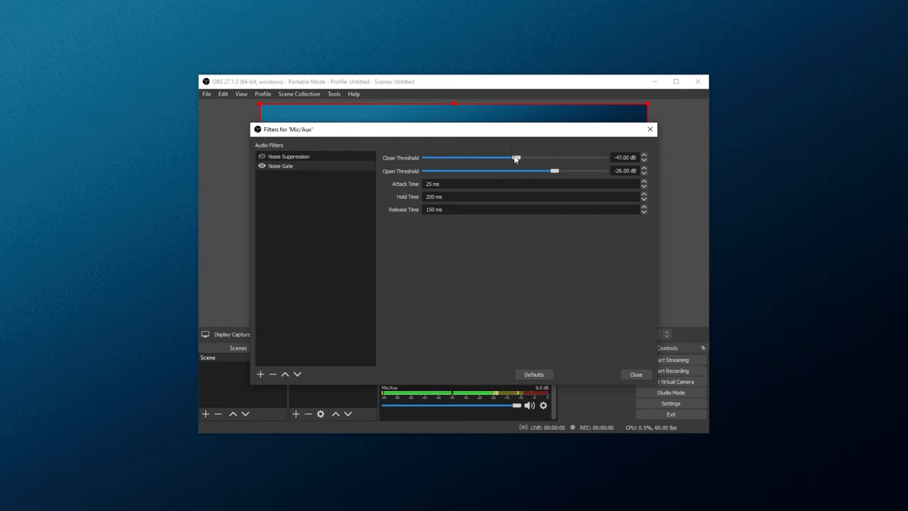
pyautogui.moveTo(516, 158); pyautogui.dragTo(530, 157)
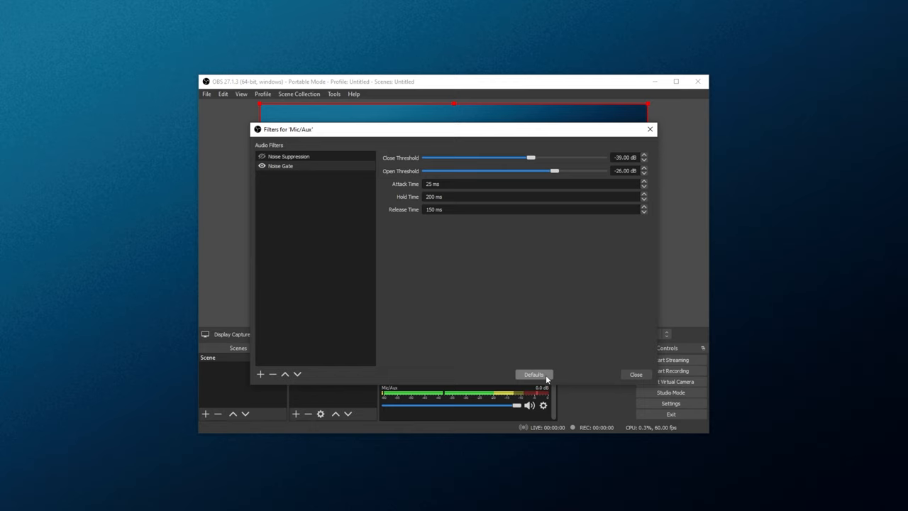
pyautogui.moveTo(517, 368)
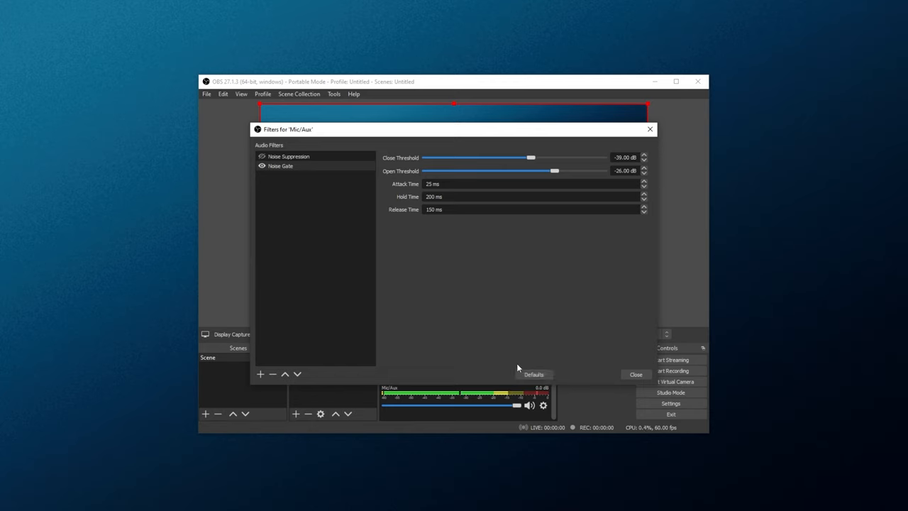
pyautogui.moveTo(436, 374)
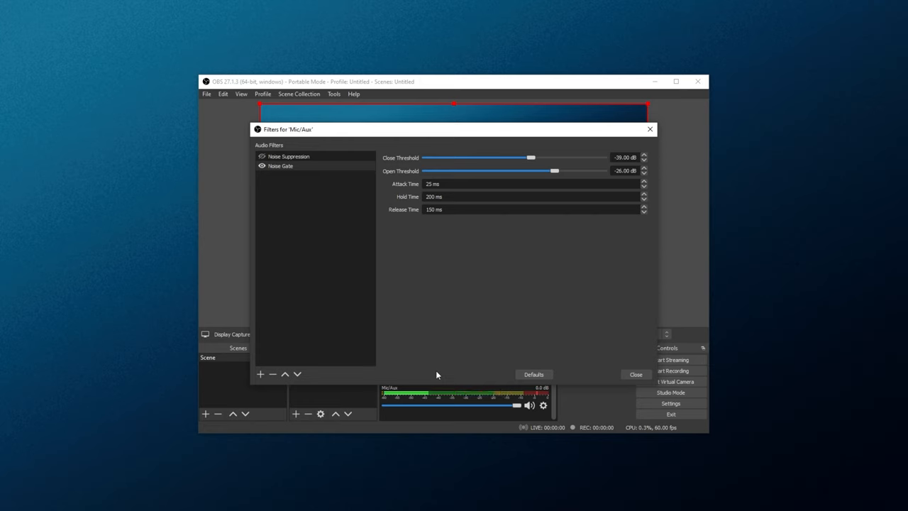
pyautogui.moveTo(544, 243)
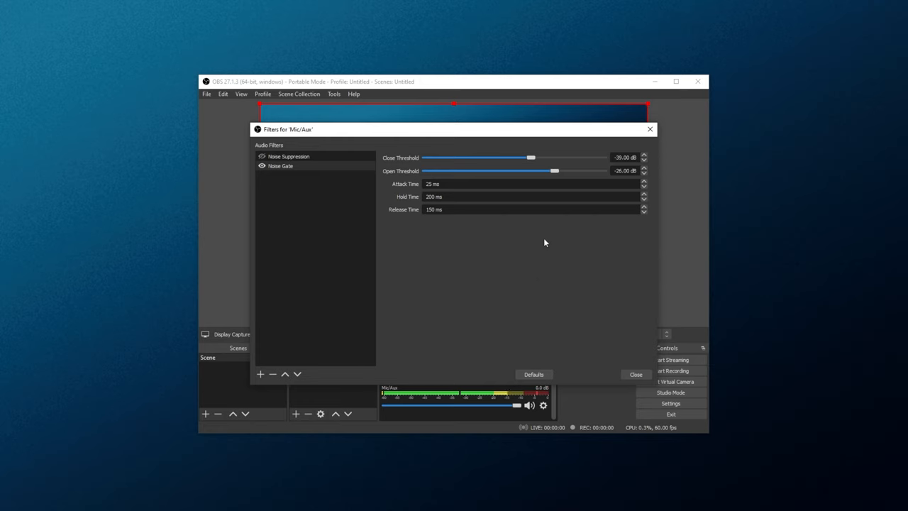
pyautogui.moveTo(549, 176)
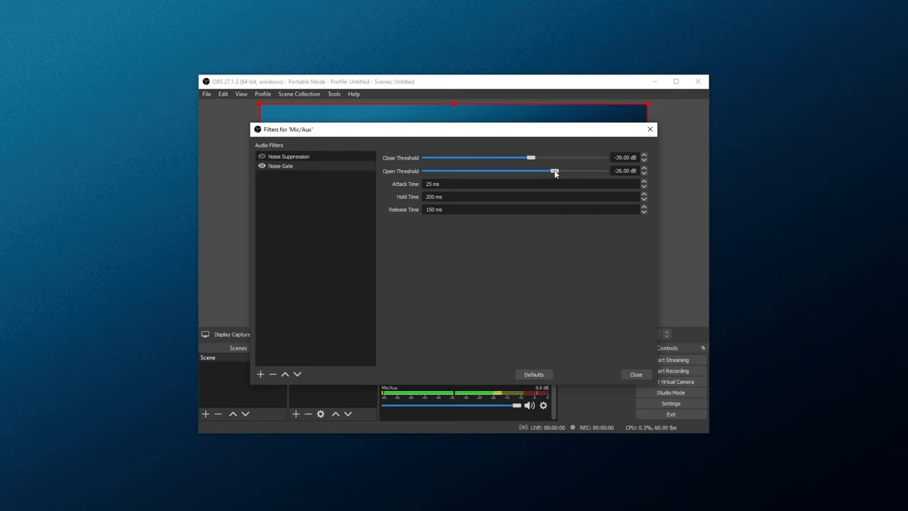
pyautogui.moveTo(555, 171); pyautogui.dragTo(544, 170)
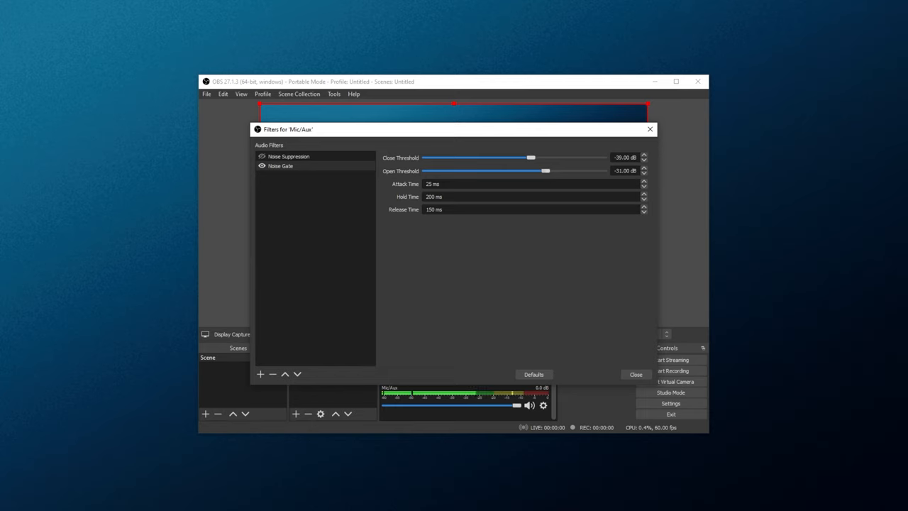
pyautogui.moveTo(544, 171); pyautogui.dragTo(539, 171)
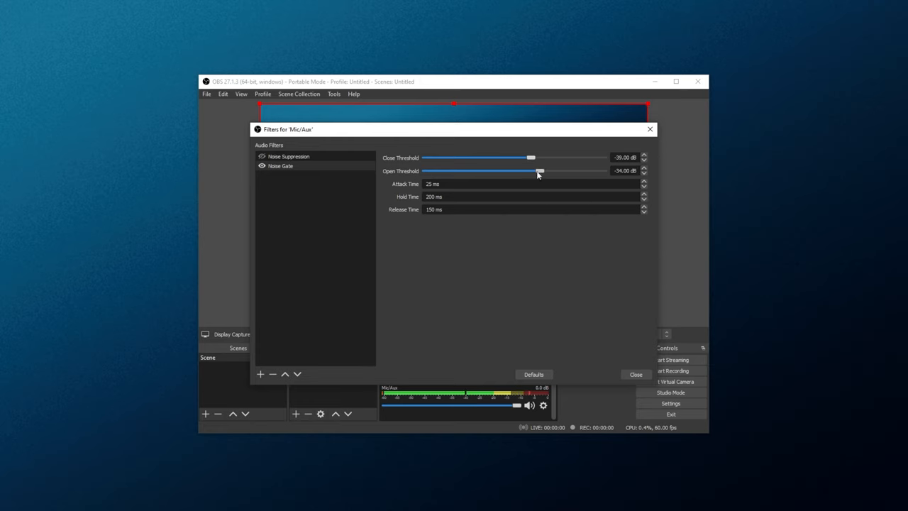
pyautogui.moveTo(539, 171); pyautogui.dragTo(526, 171)
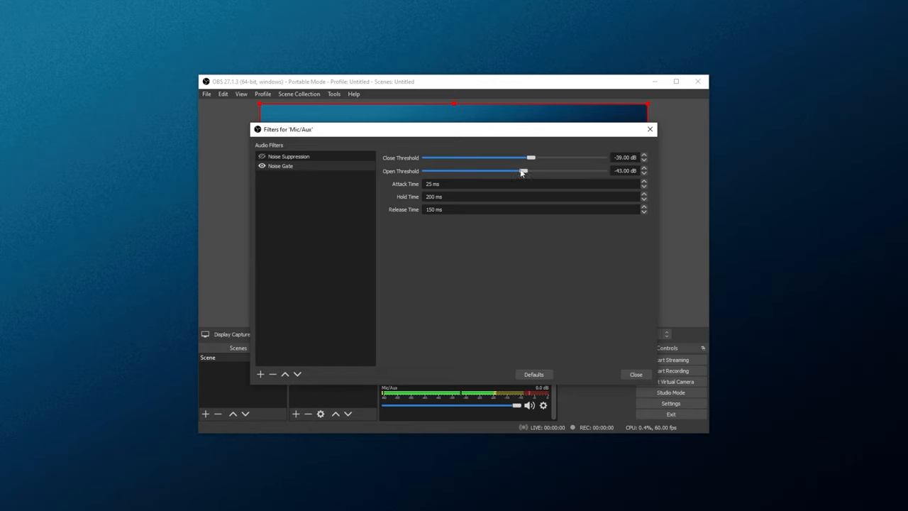
pyautogui.moveTo(523, 171); pyautogui.dragTo(540, 171)
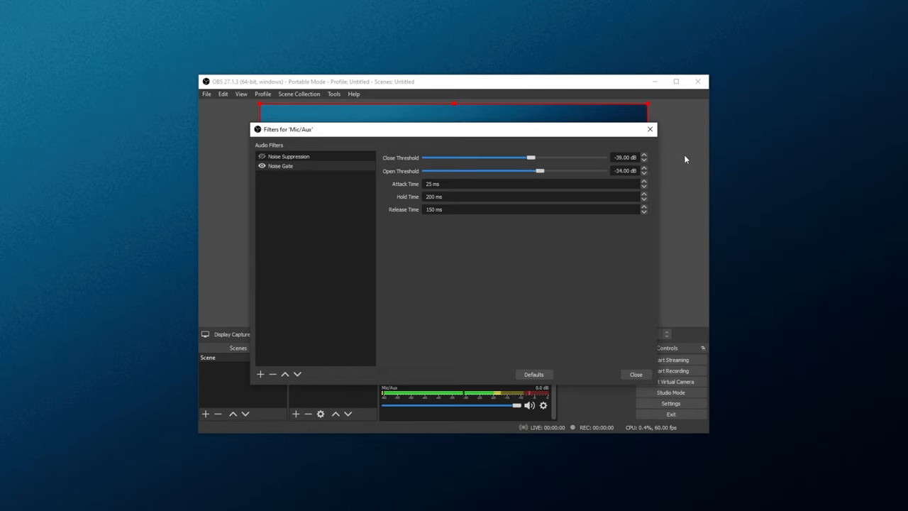
pyautogui.click(643, 173)
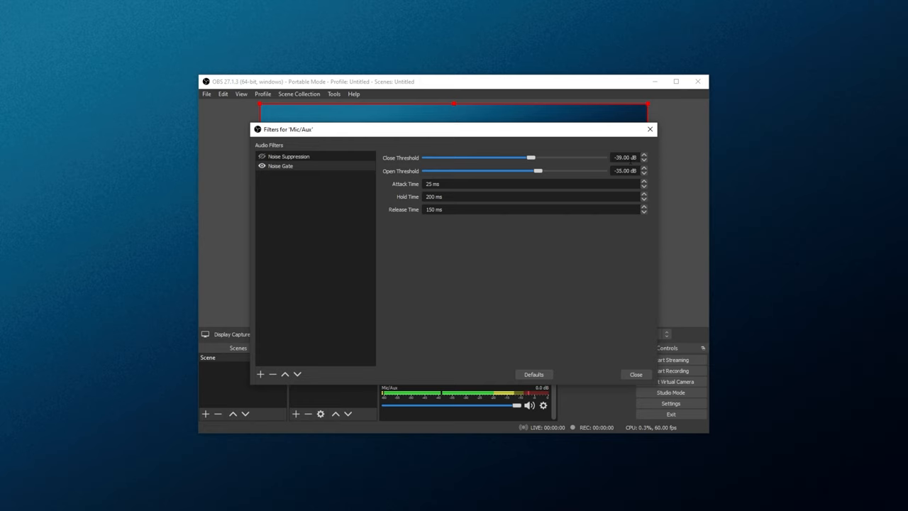
pyautogui.moveTo(502, 168)
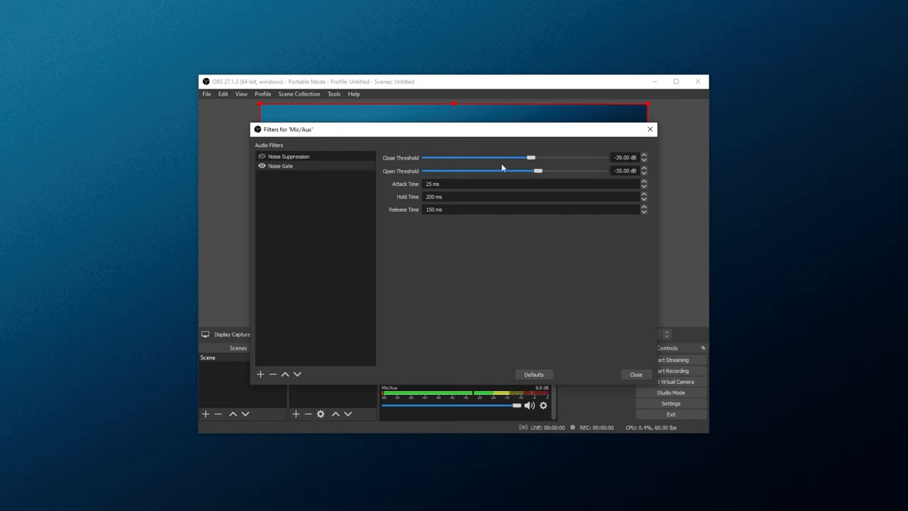
pyautogui.moveTo(484, 162)
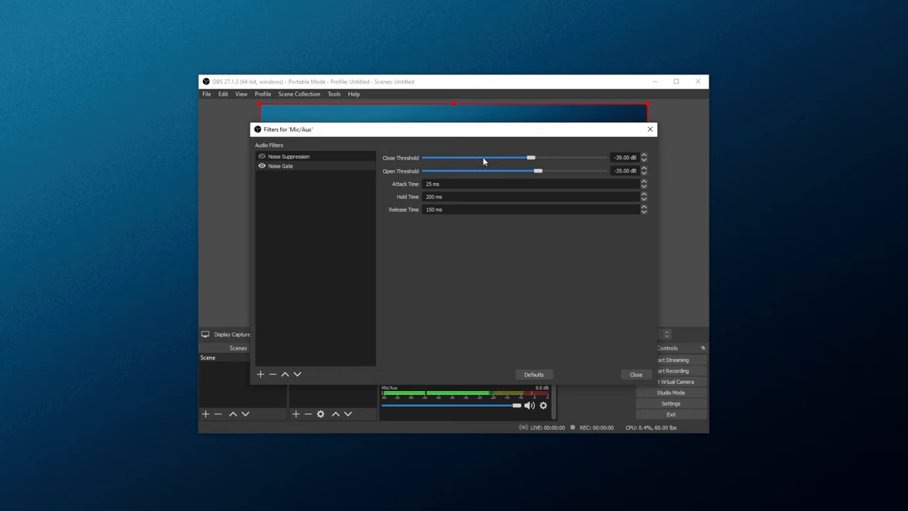
pyautogui.moveTo(481, 182)
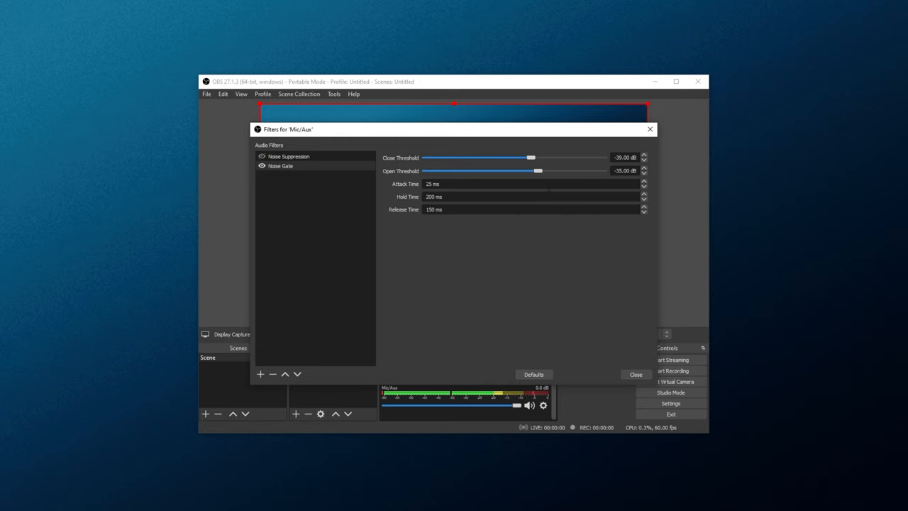
pyautogui.moveTo(529, 158)
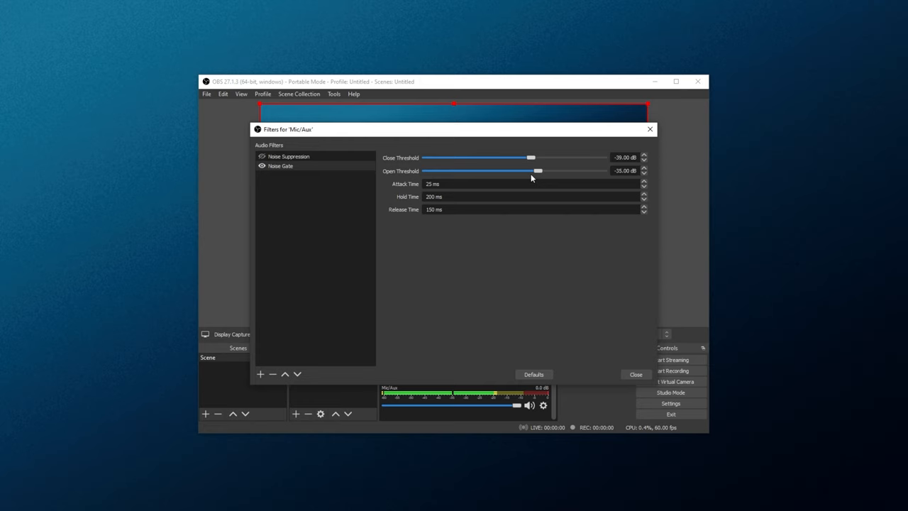
pyautogui.moveTo(421, 192)
pyautogui.write('10')
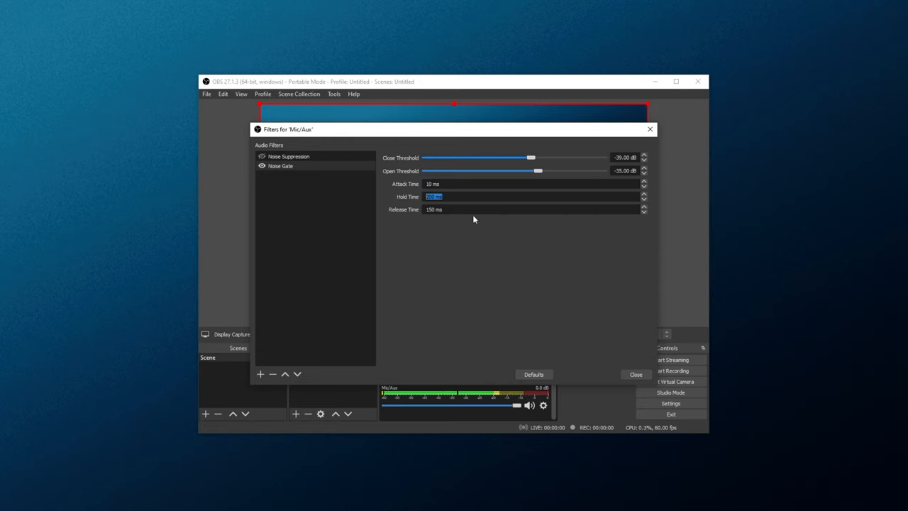
pyautogui.moveTo(472, 208)
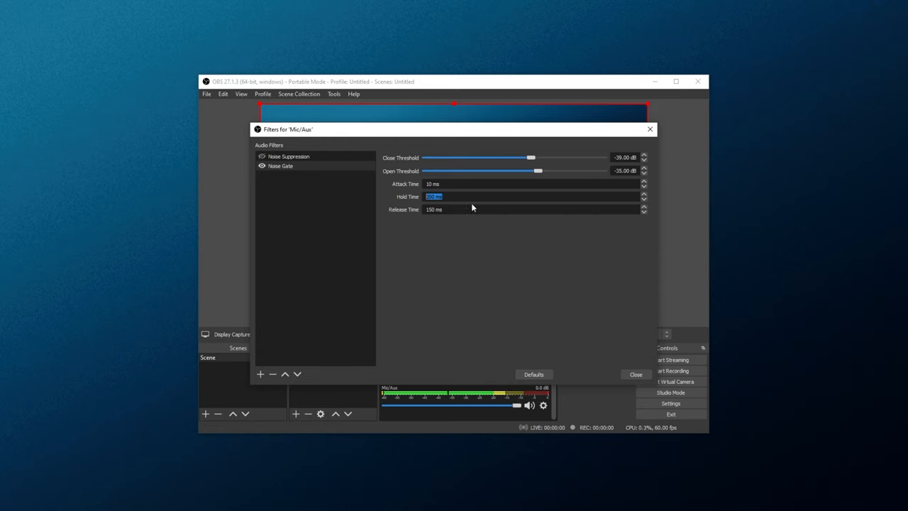
pyautogui.moveTo(420, 202)
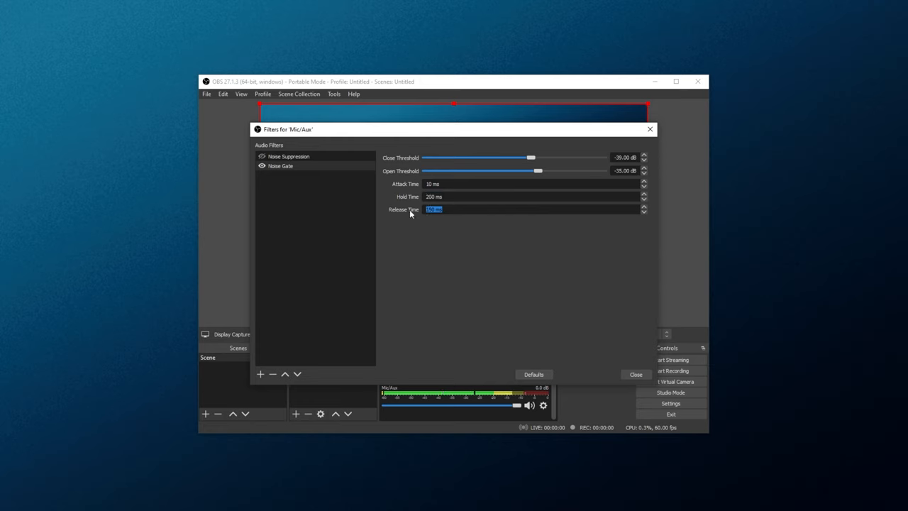
pyautogui.moveTo(554, 183)
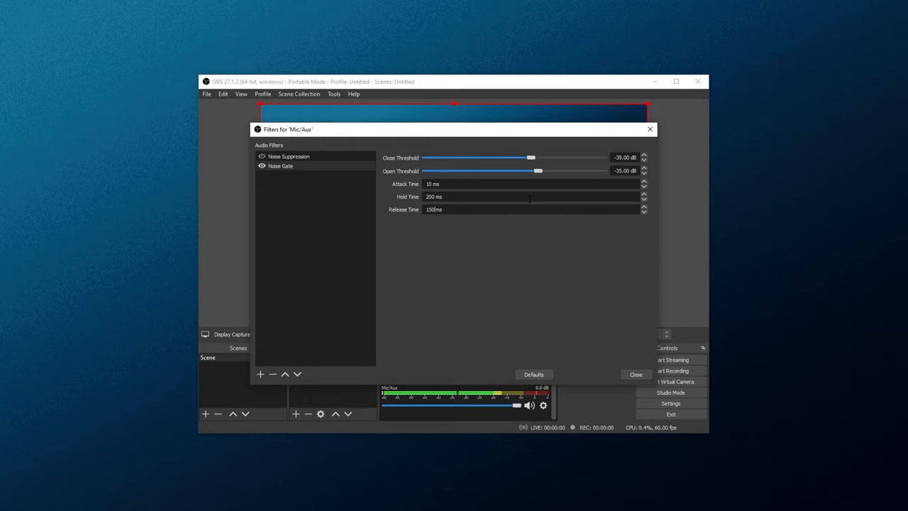
pyautogui.moveTo(560, 296)
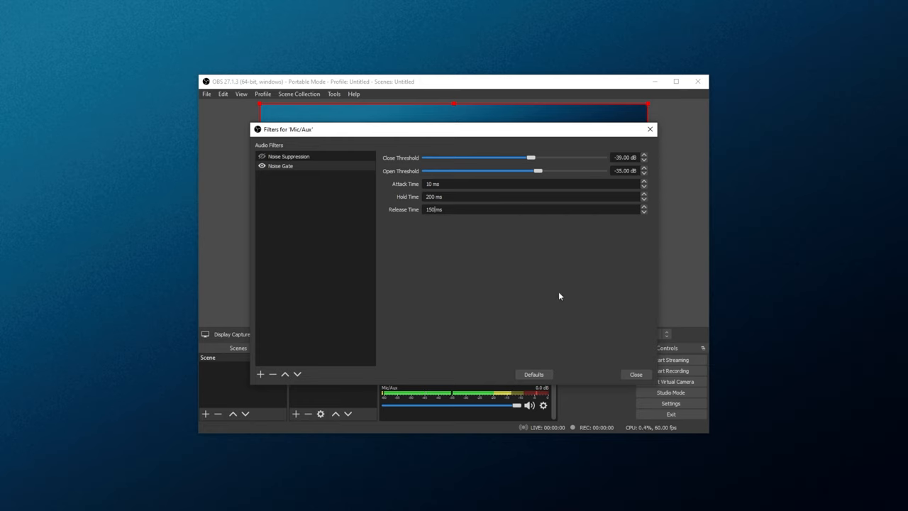
pyautogui.moveTo(491, 229)
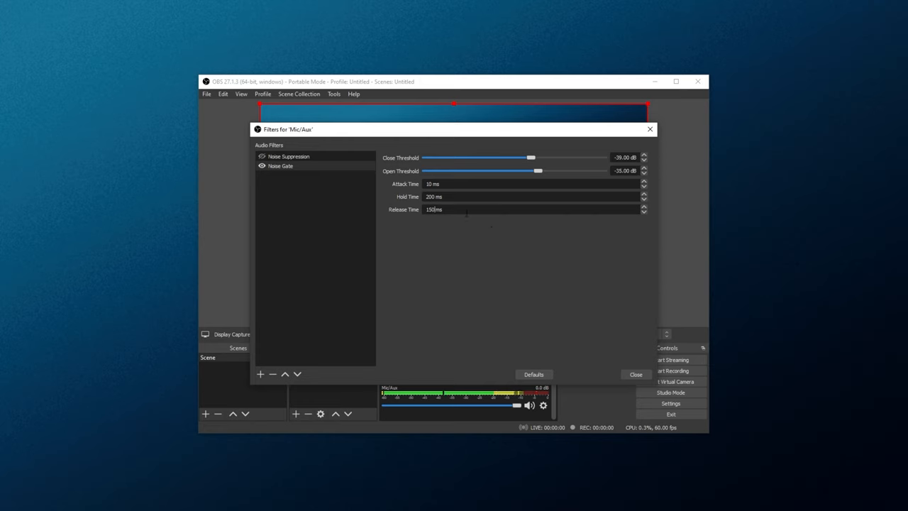
pyautogui.moveTo(380, 227)
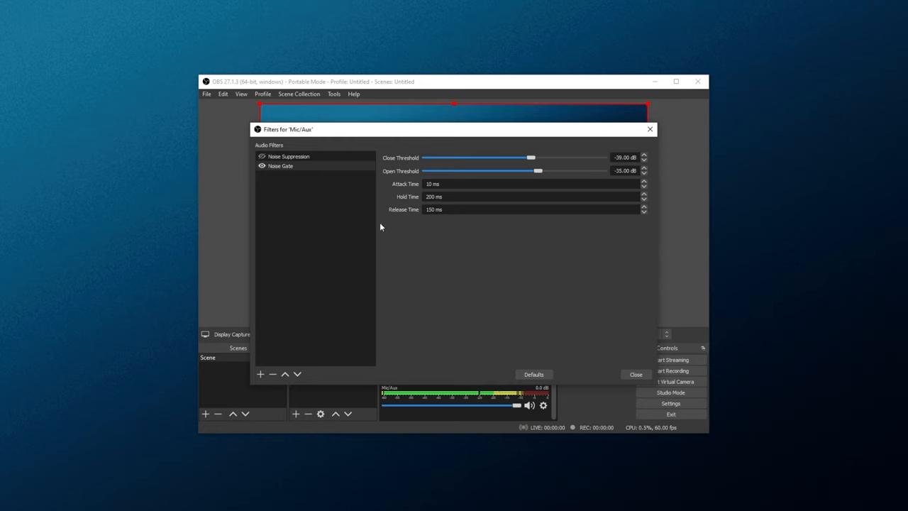
pyautogui.moveTo(378, 224)
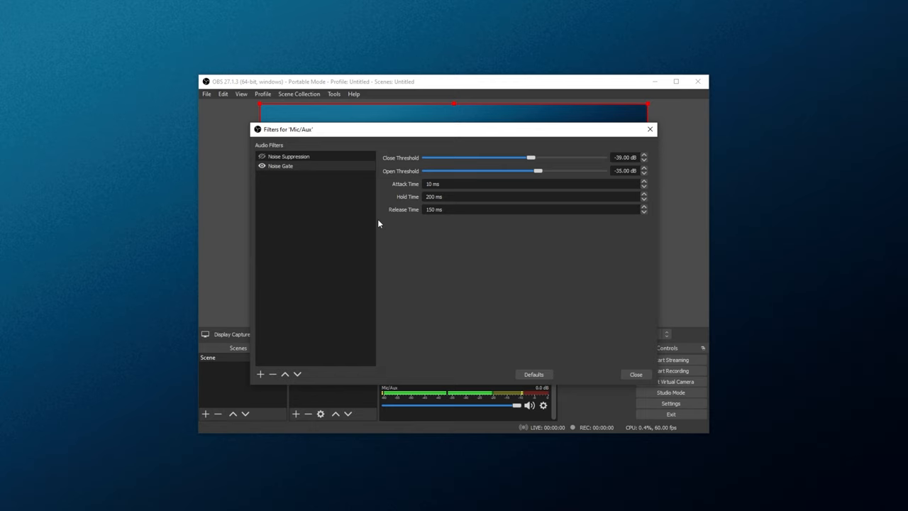
pyautogui.moveTo(487, 230)
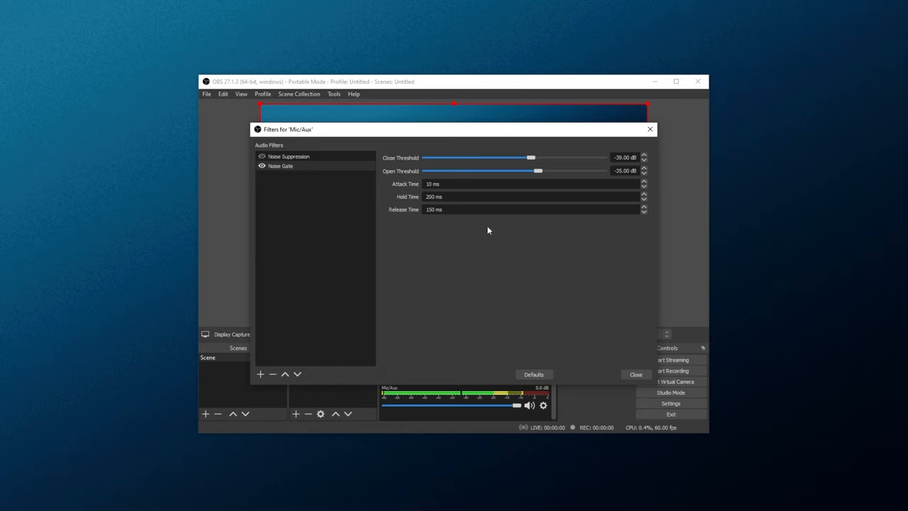
pyautogui.moveTo(513, 192)
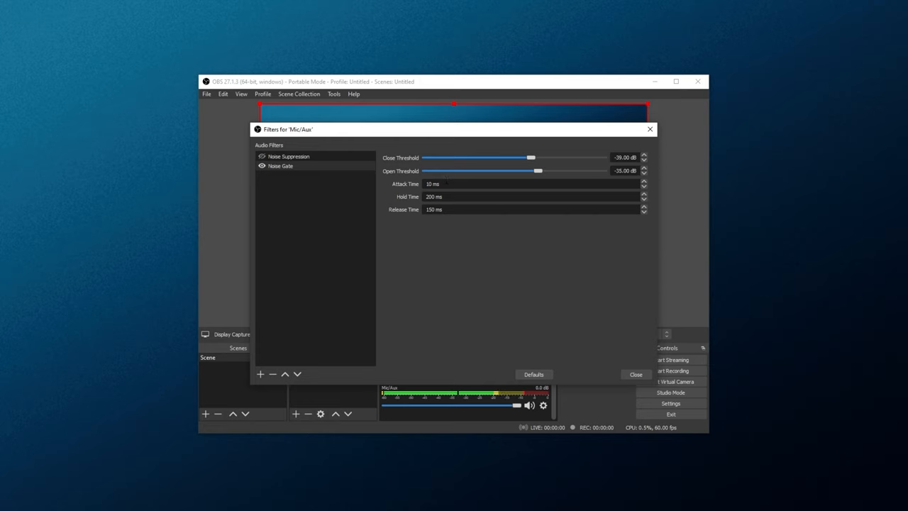
pyautogui.moveTo(494, 163)
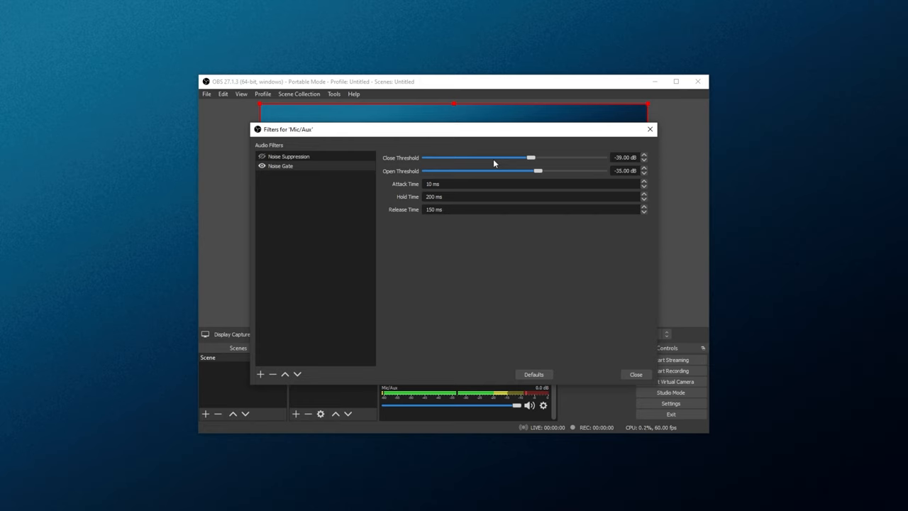
pyautogui.moveTo(388, 250)
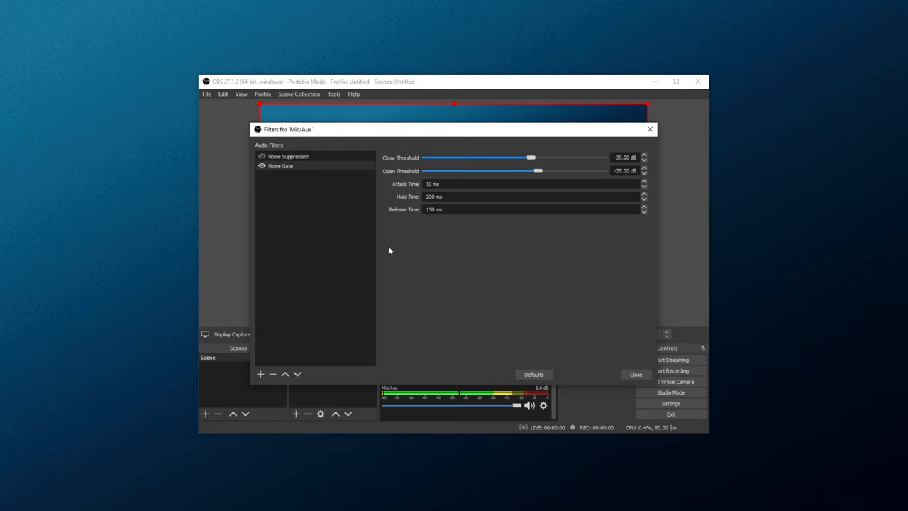
pyautogui.moveTo(499, 175)
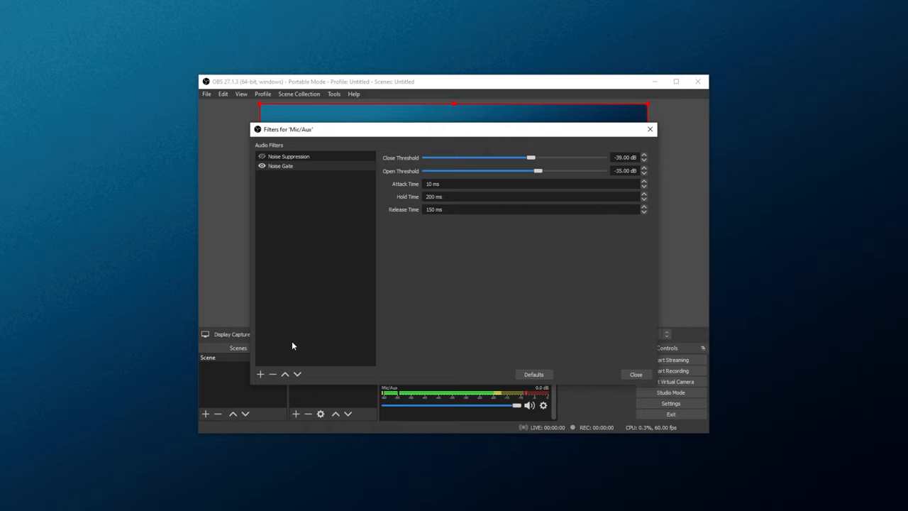
# Add a Compressor filter named 'Compressor' below the Noise Gate.
pyautogui.click(260, 374)
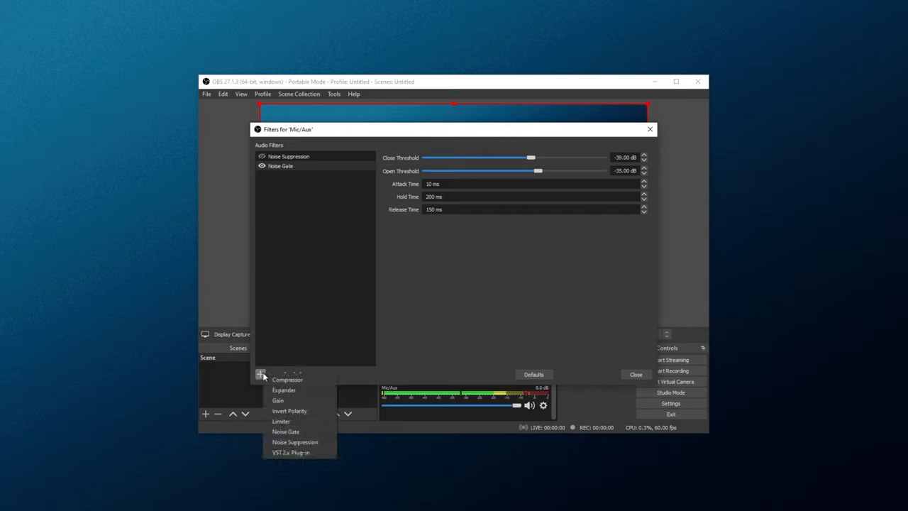
pyautogui.click(287, 379)
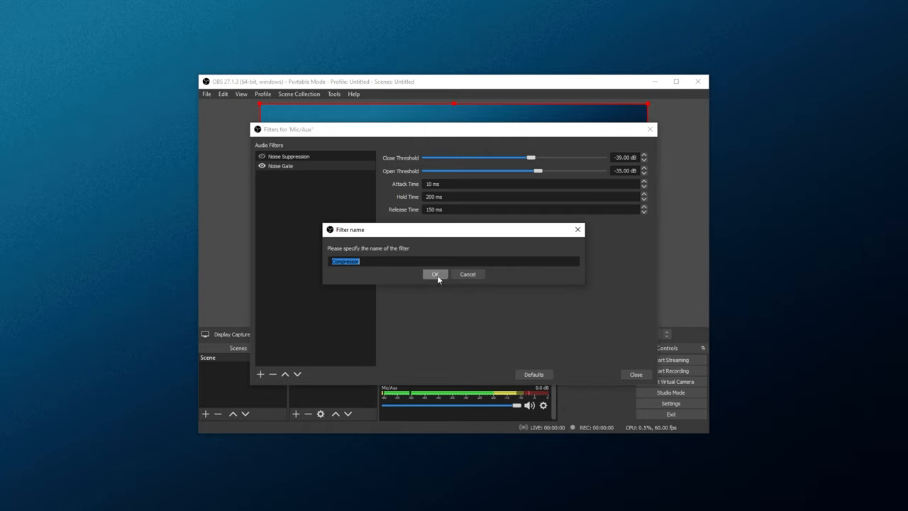
pyautogui.click(436, 274)
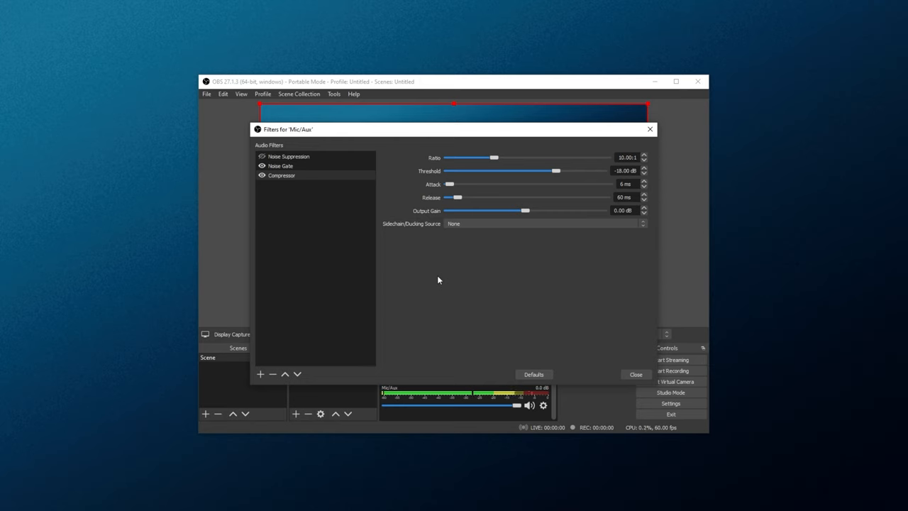
pyautogui.moveTo(381, 224)
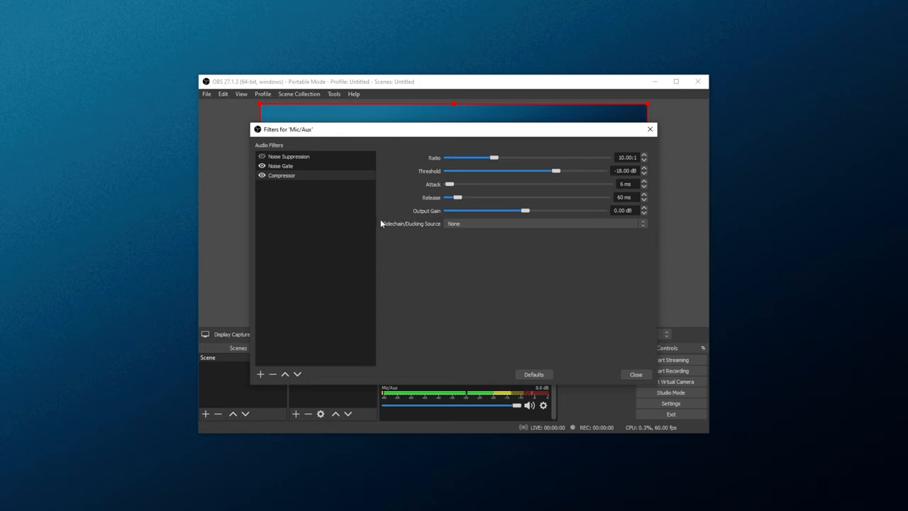
pyautogui.moveTo(495, 160)
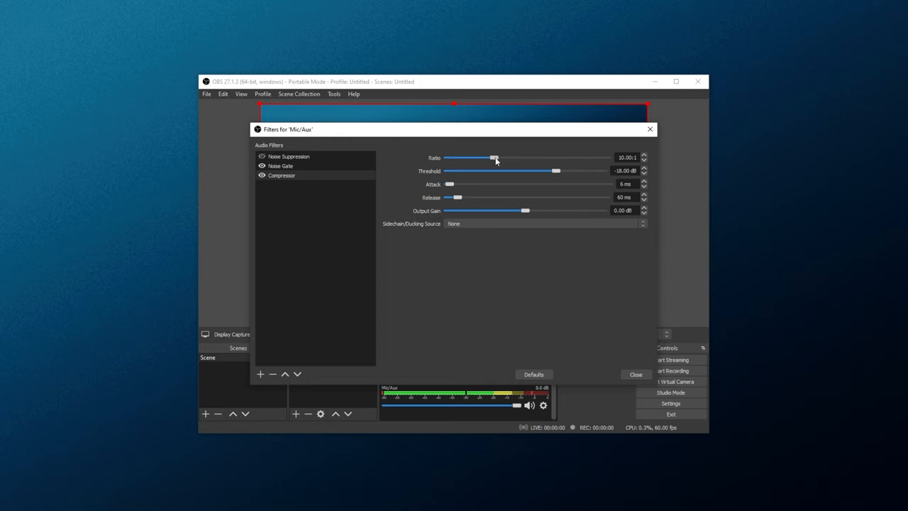
# Lower the Compressor ratio from 10:1, briefly try 3:1, and settle on 2:1.
pyautogui.moveTo(494, 157); pyautogui.dragTo(471, 158)
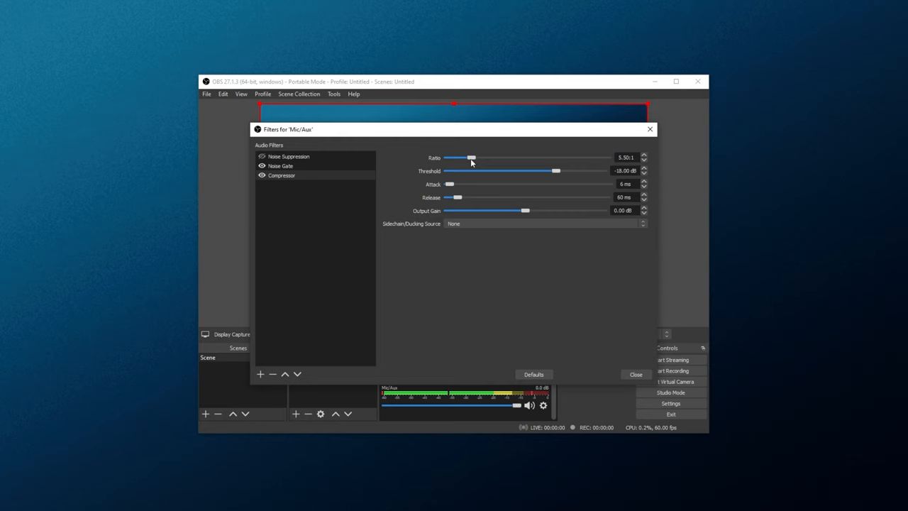
pyautogui.moveTo(470, 157); pyautogui.dragTo(452, 158)
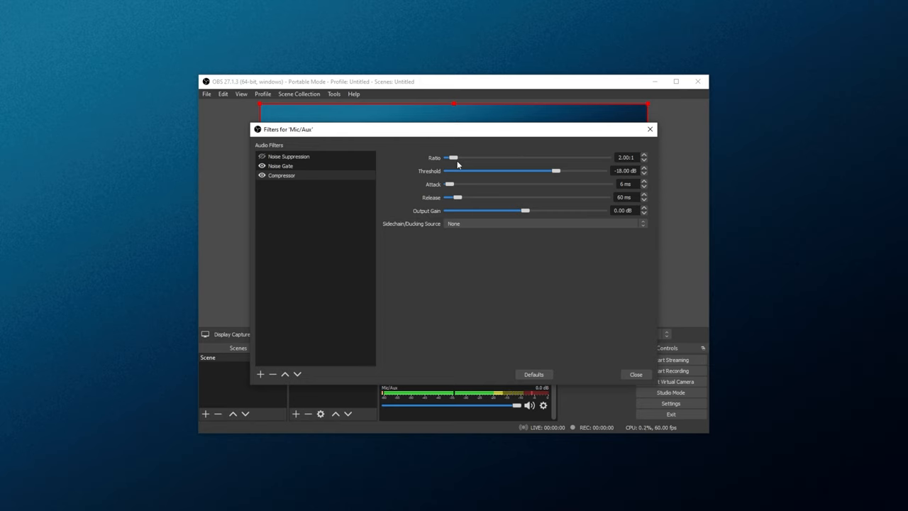
pyautogui.moveTo(447, 180)
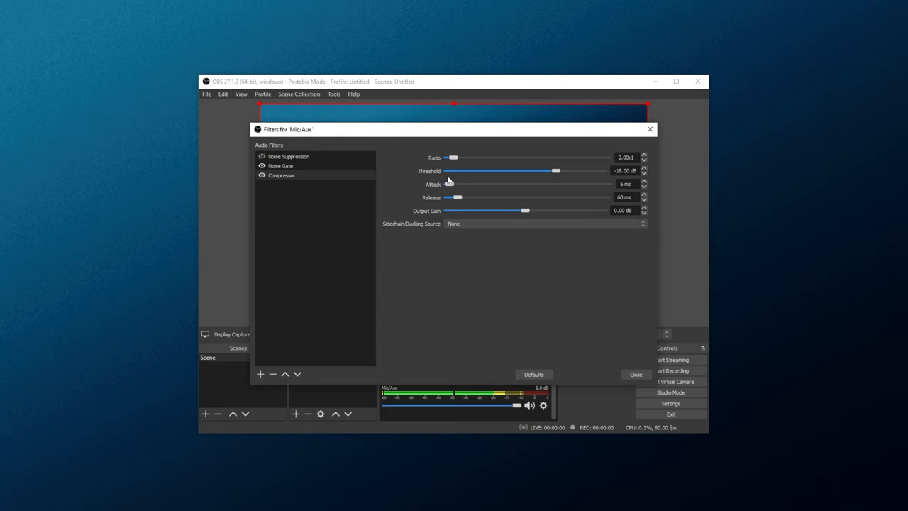
pyautogui.moveTo(576, 199)
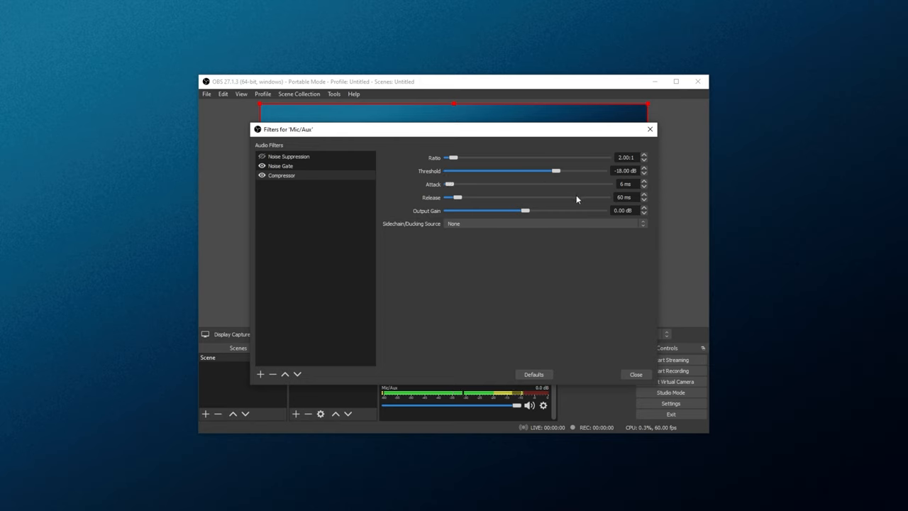
pyautogui.moveTo(458, 161)
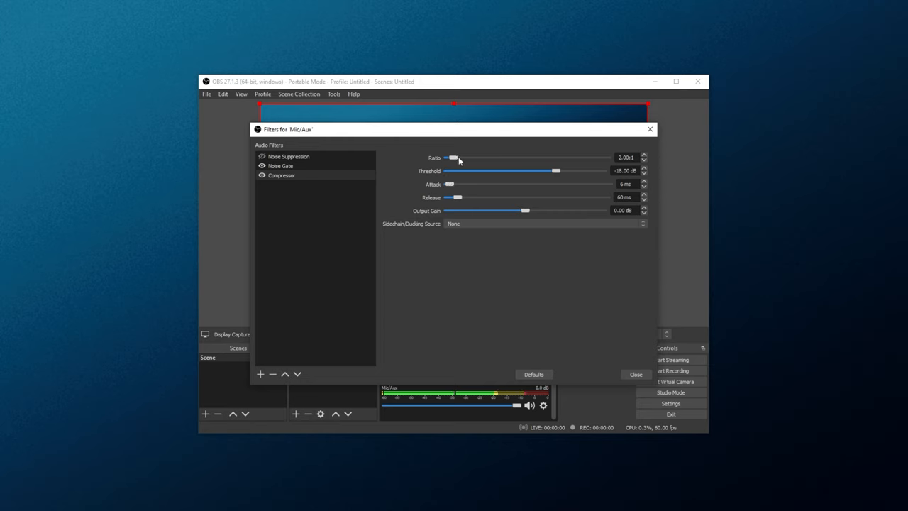
pyautogui.moveTo(451, 158); pyautogui.dragTo(460, 157)
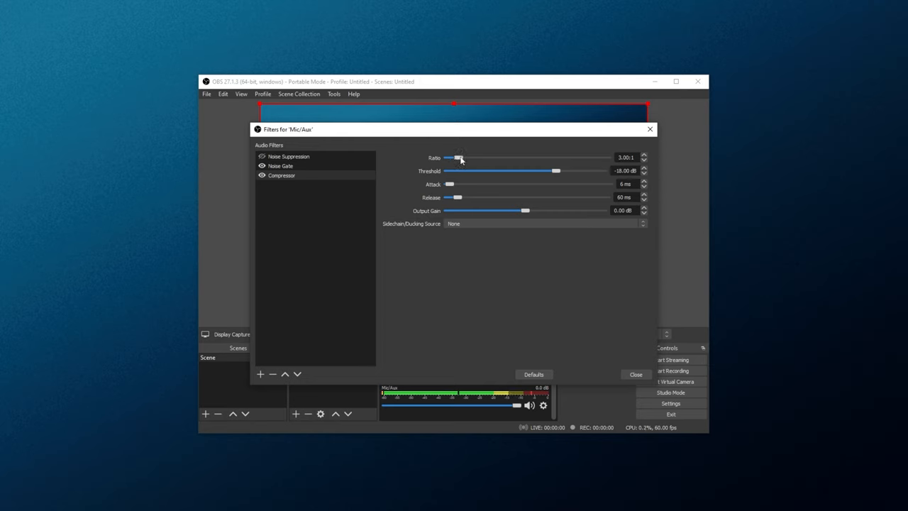
pyautogui.moveTo(459, 158); pyautogui.dragTo(455, 158)
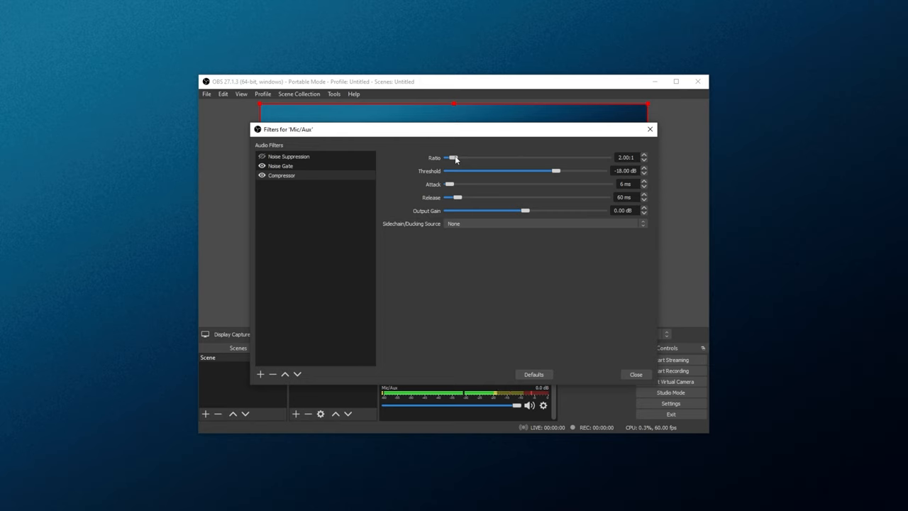
pyautogui.moveTo(488, 174)
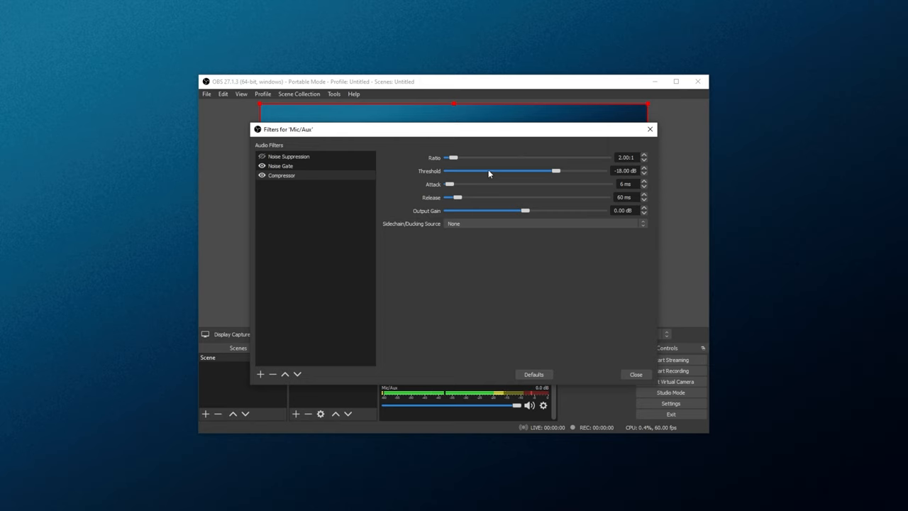
# Drop the Compressor threshold from -18 dB to -45.6 dB, then settle at -22.5 dB.
pyautogui.moveTo(555, 171); pyautogui.dragTo(537, 170)
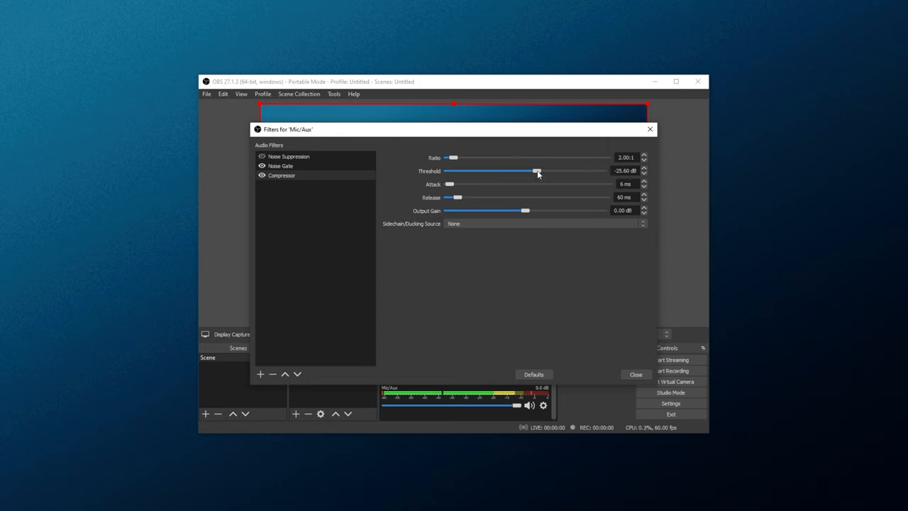
pyautogui.moveTo(537, 171); pyautogui.dragTo(507, 171)
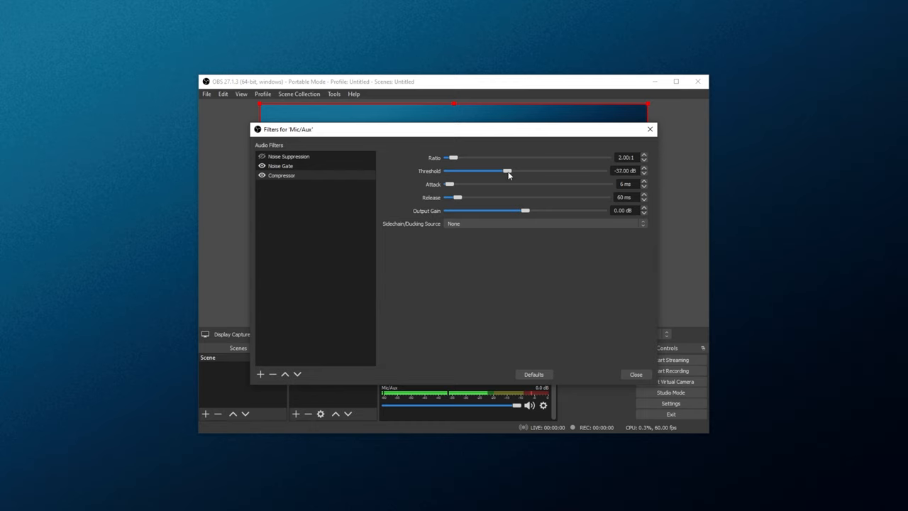
pyautogui.moveTo(506, 170); pyautogui.dragTo(485, 170)
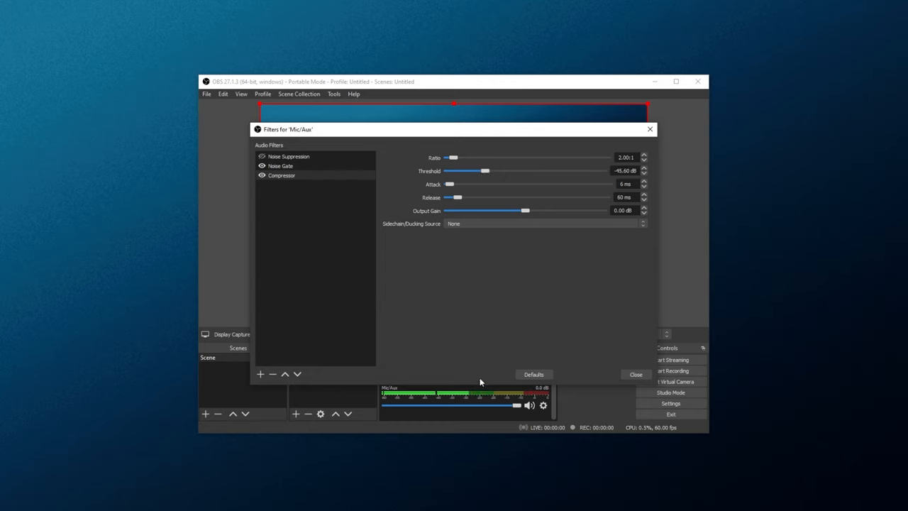
pyautogui.moveTo(507, 385)
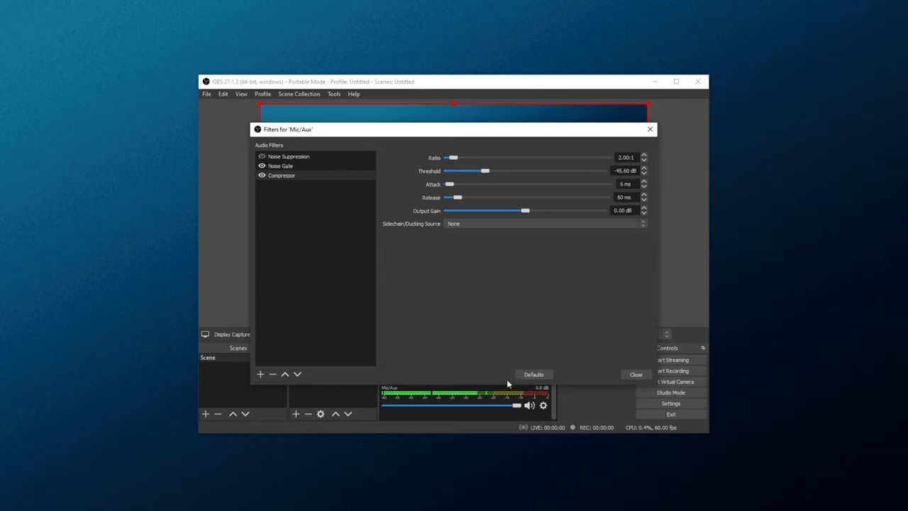
pyautogui.moveTo(495, 350)
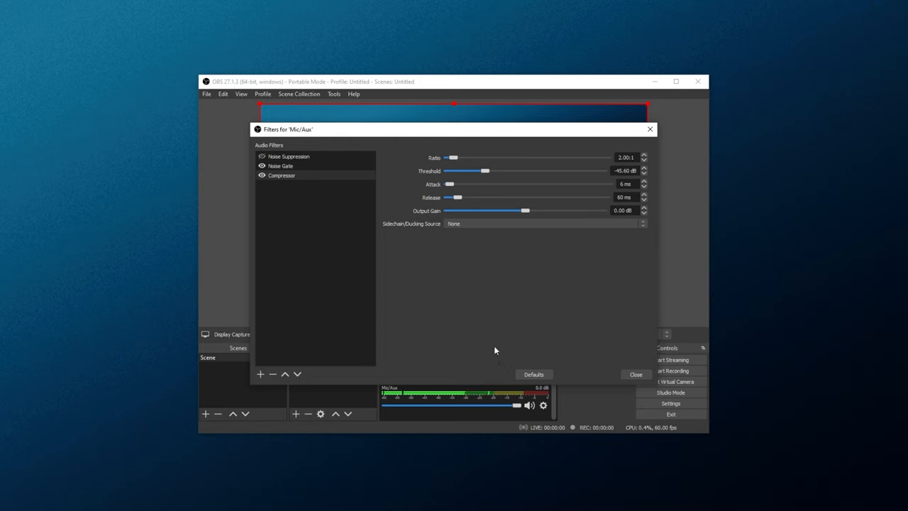
pyautogui.moveTo(488, 191)
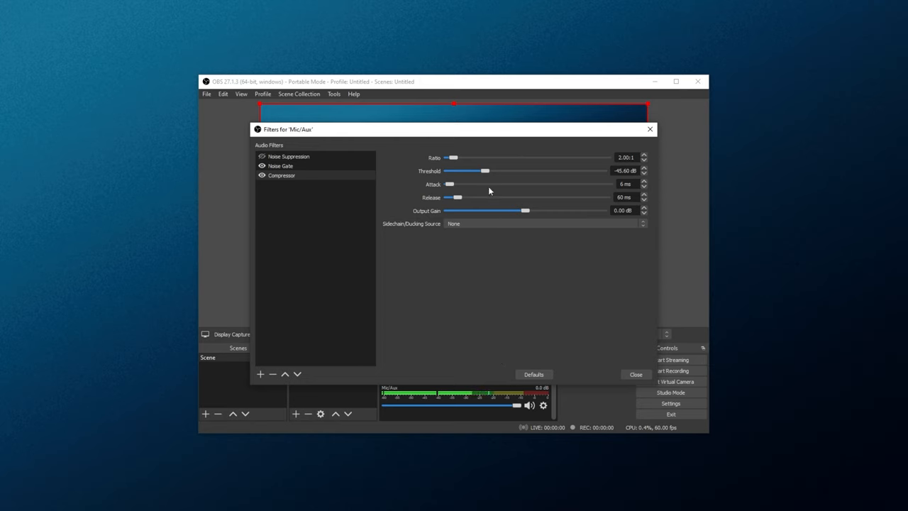
pyautogui.moveTo(486, 170); pyautogui.dragTo(513, 170)
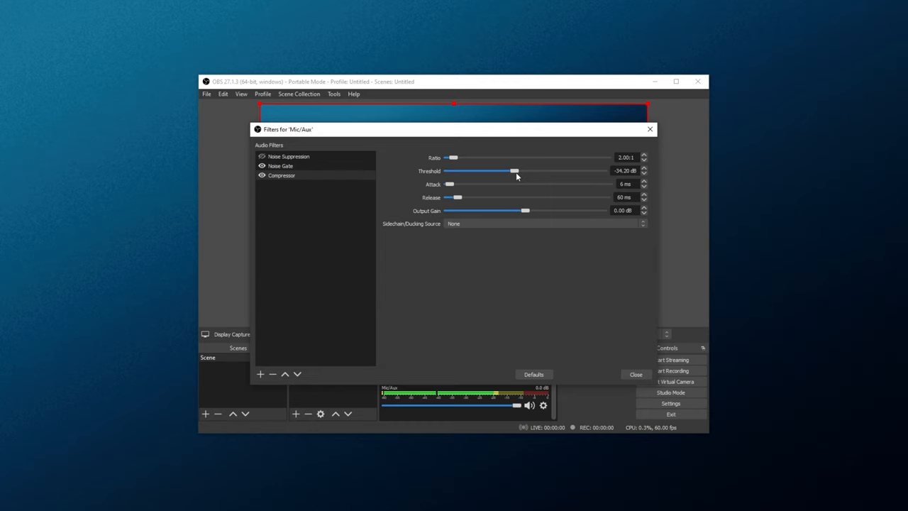
pyautogui.moveTo(515, 171); pyautogui.dragTo(544, 171)
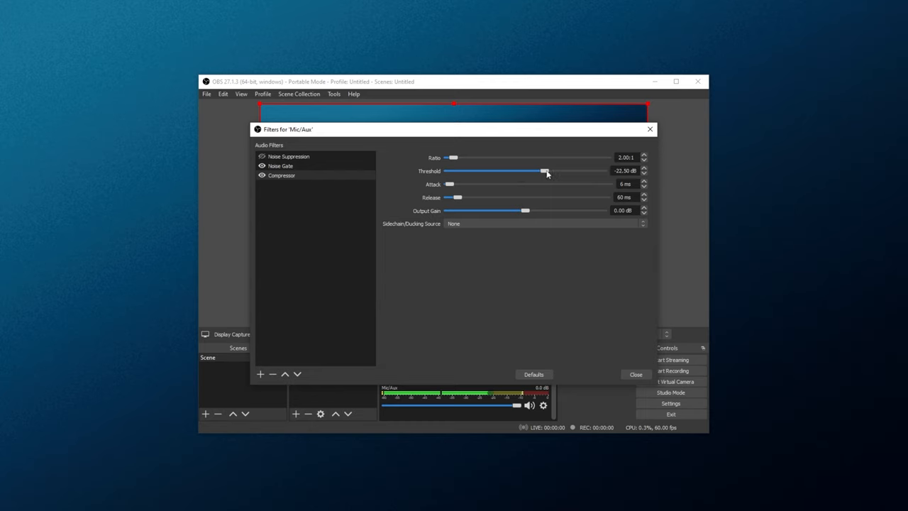
pyautogui.moveTo(544, 170); pyautogui.dragTo(544, 170)
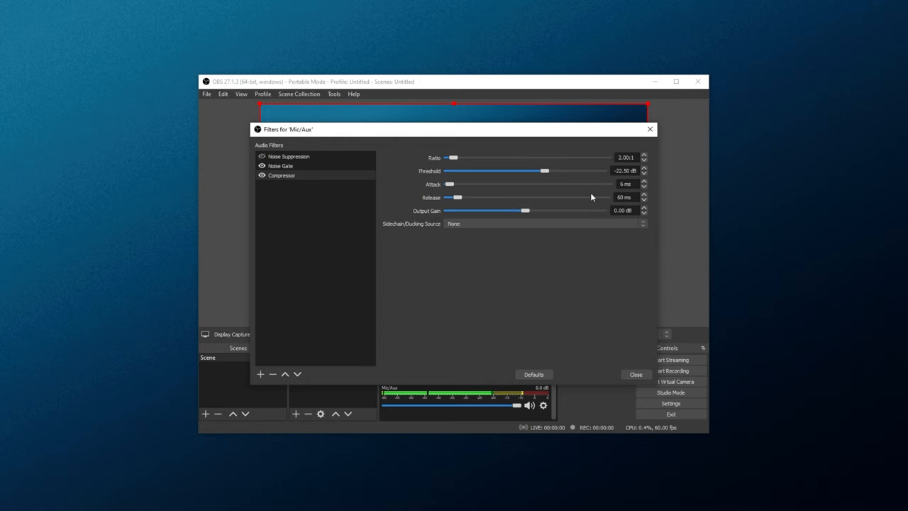
pyautogui.moveTo(547, 320)
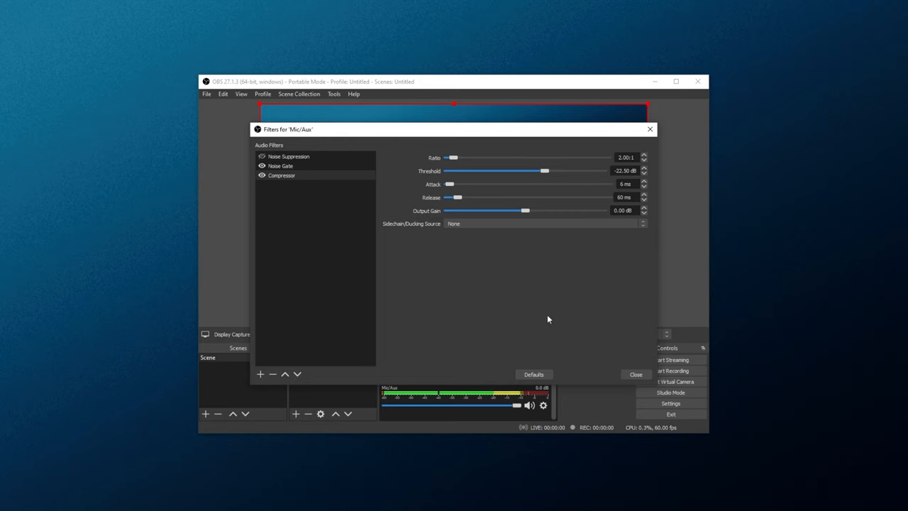
pyautogui.moveTo(539, 174)
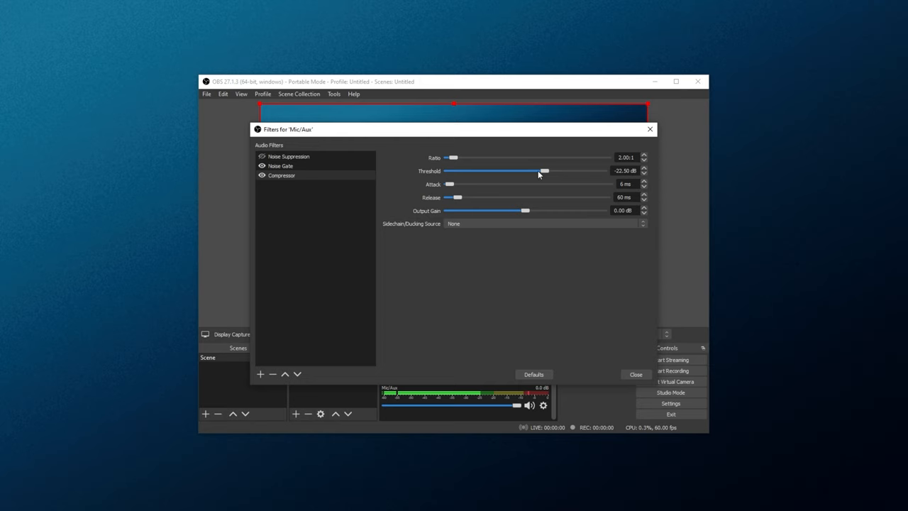
pyautogui.moveTo(553, 168)
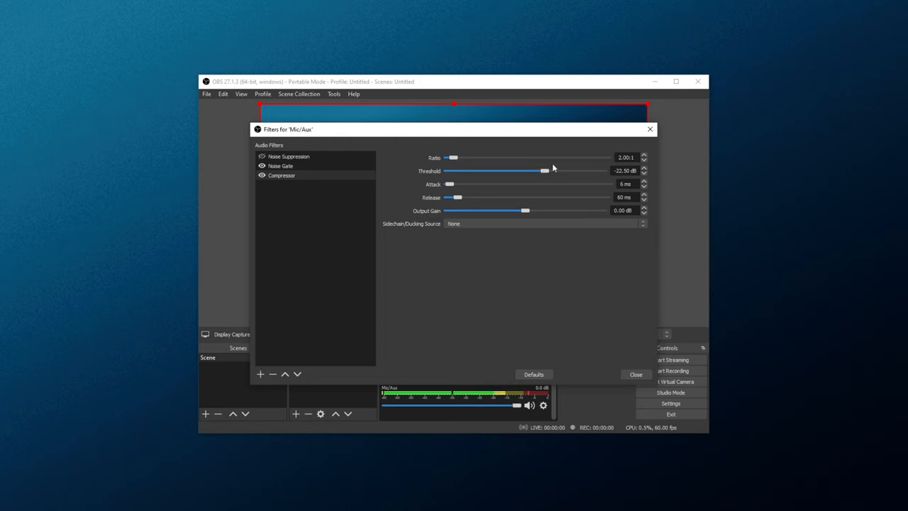
pyautogui.moveTo(501, 188)
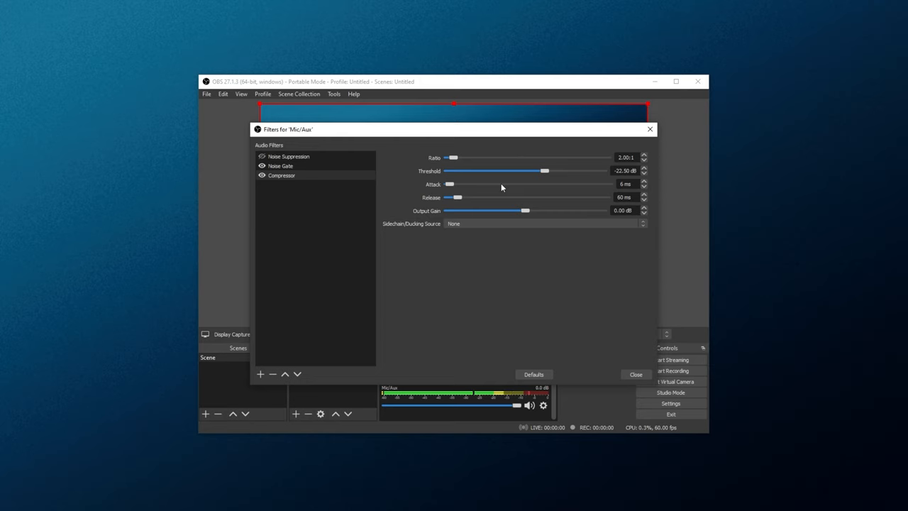
pyautogui.moveTo(519, 199)
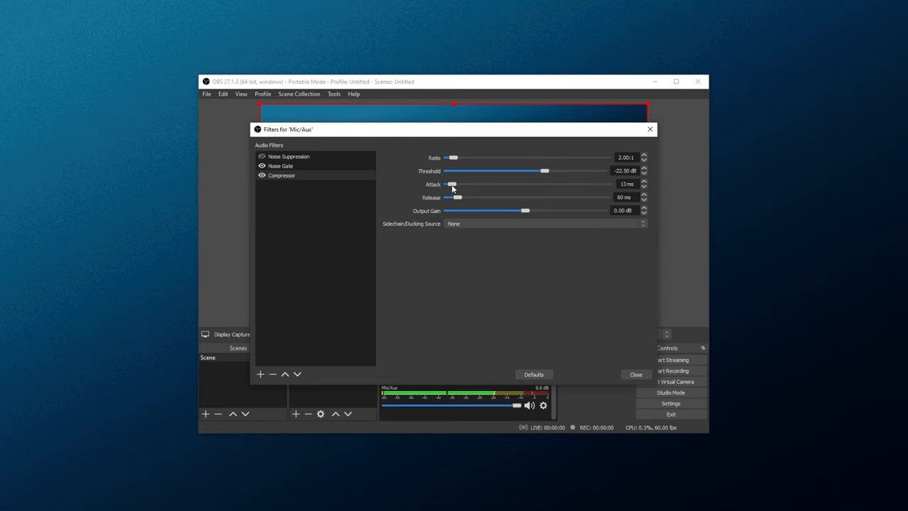
# Lengthen the Compressor attack time, then push the release time up and back down.
pyautogui.moveTo(452, 183); pyautogui.dragTo(468, 184)
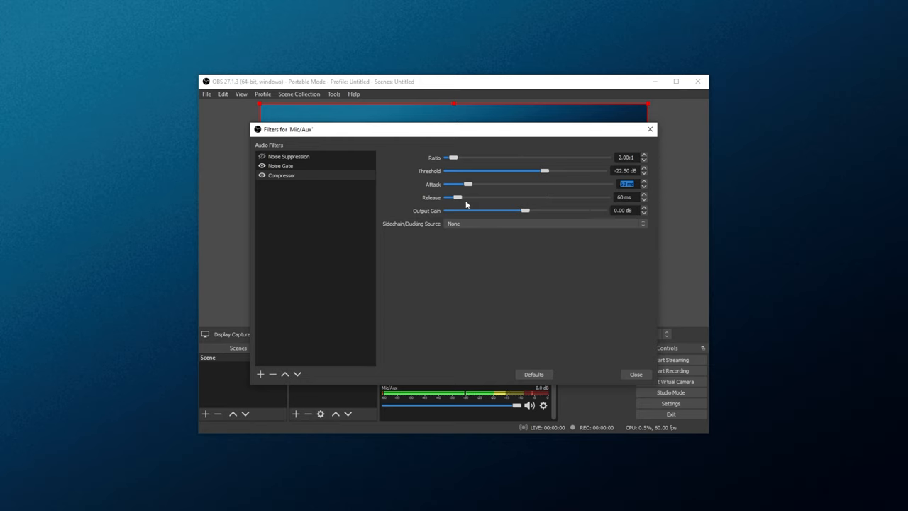
pyautogui.moveTo(457, 197)
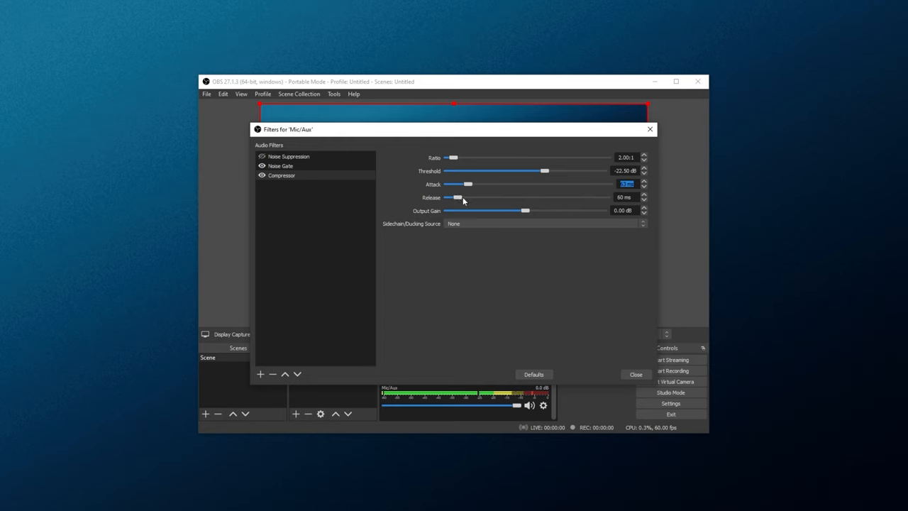
pyautogui.moveTo(473, 194)
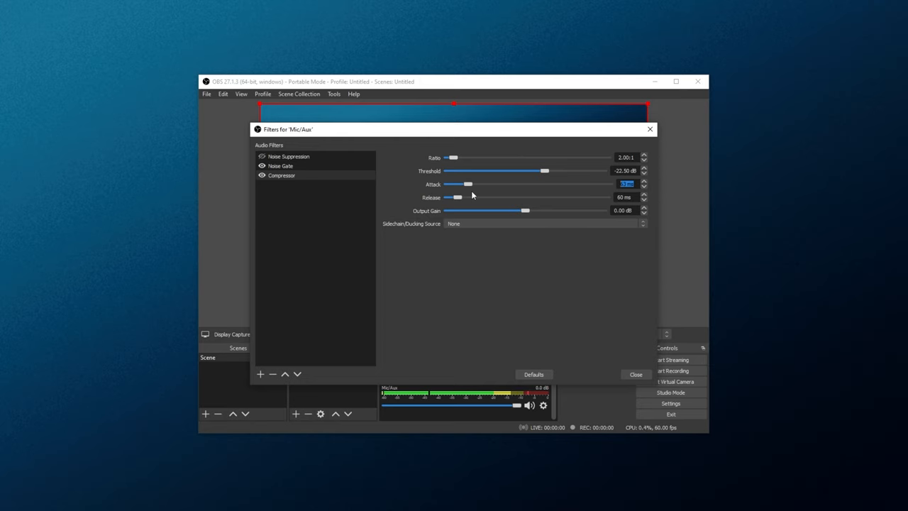
pyautogui.moveTo(461, 197)
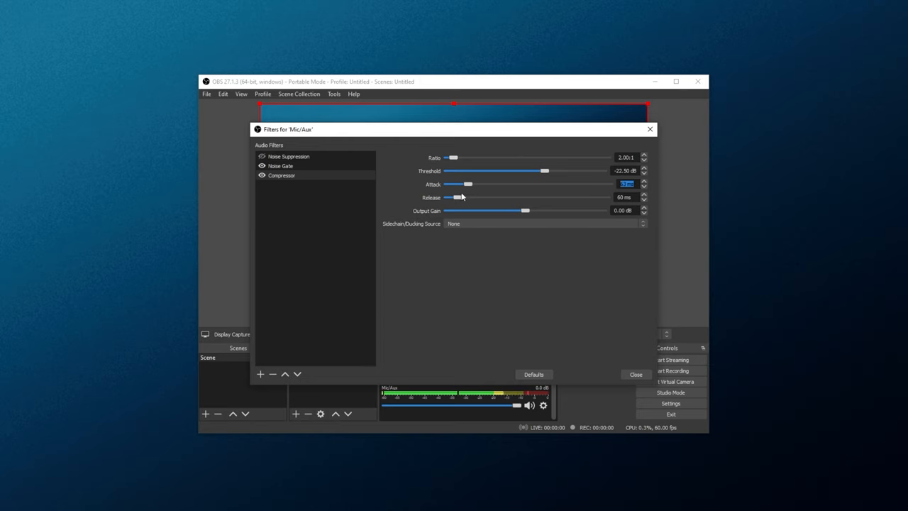
pyautogui.moveTo(457, 197); pyautogui.dragTo(553, 197)
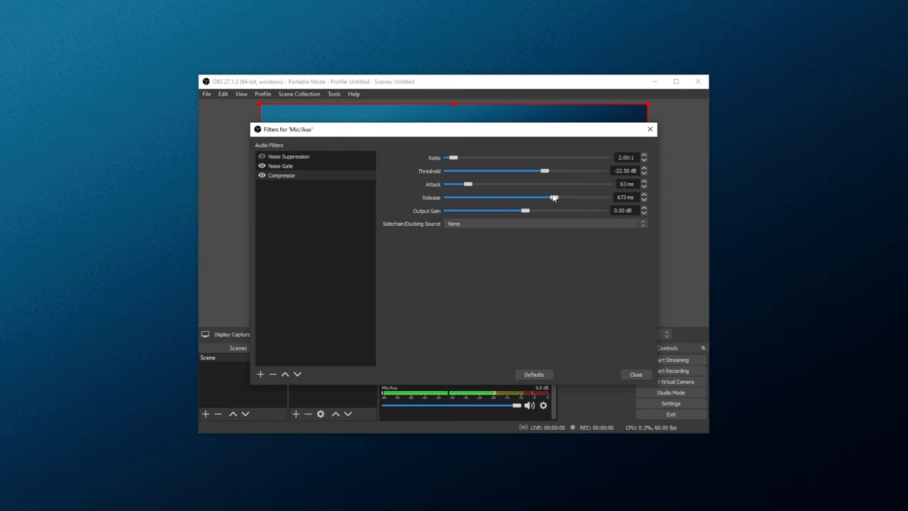
pyautogui.moveTo(553, 197); pyautogui.dragTo(449, 197)
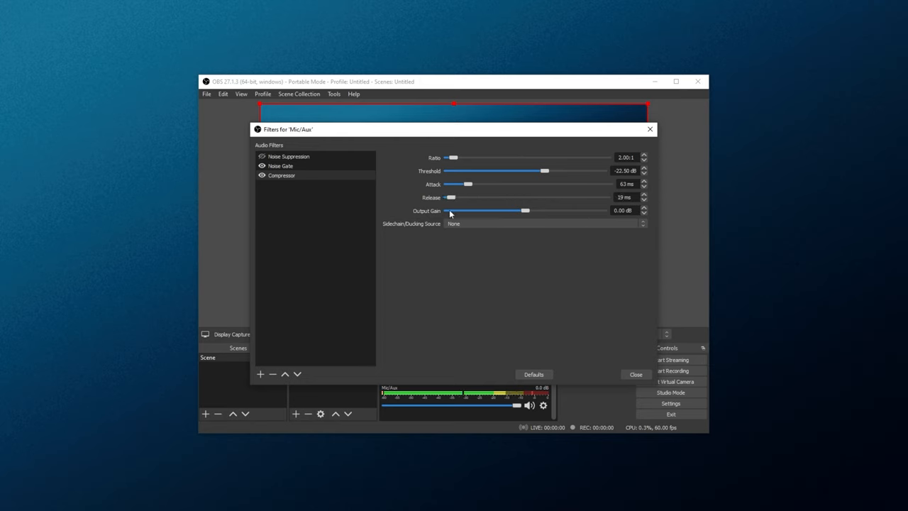
pyautogui.moveTo(455, 203)
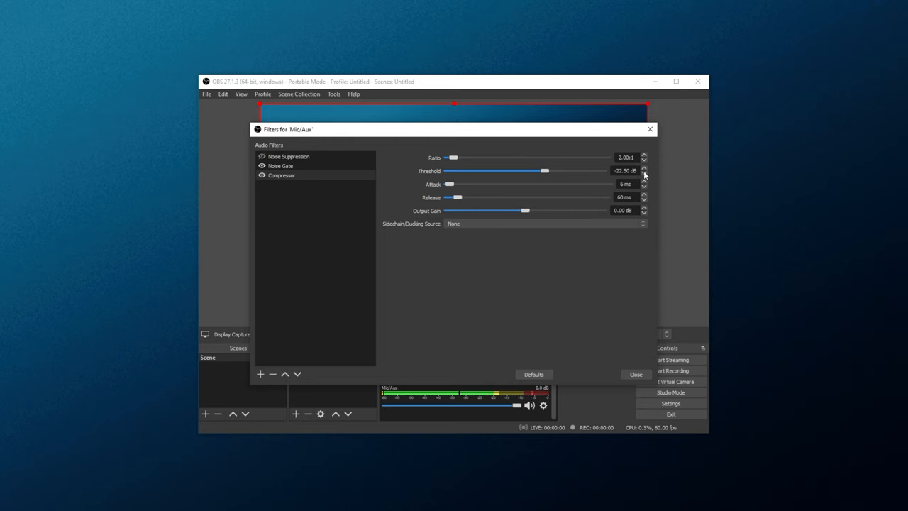
pyautogui.moveTo(517, 199)
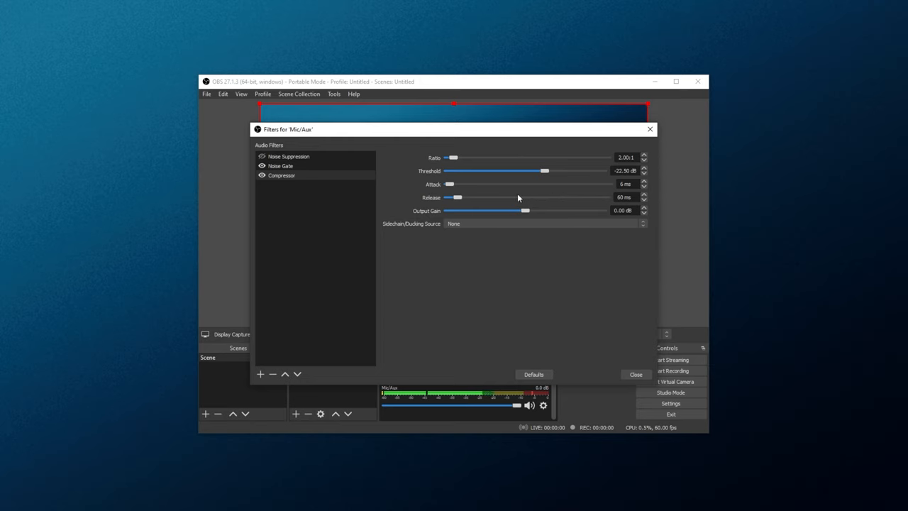
pyautogui.moveTo(575, 203)
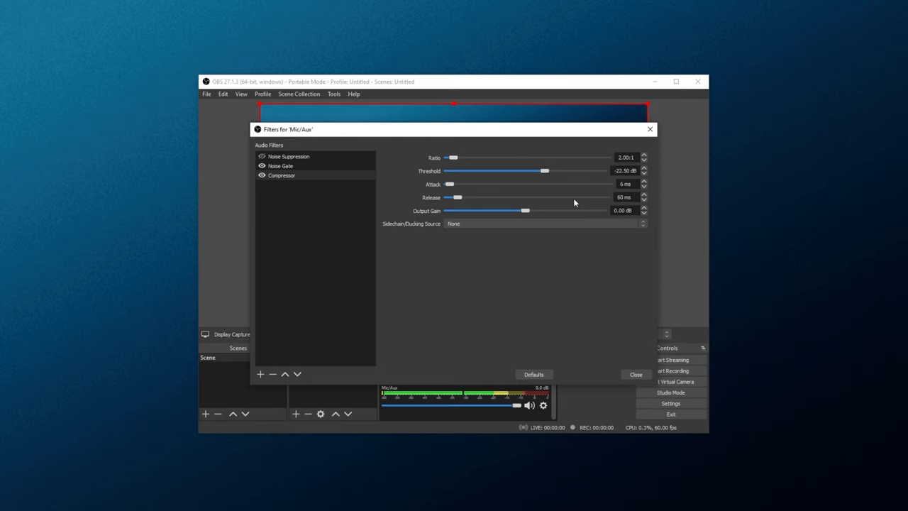
pyautogui.moveTo(539, 210)
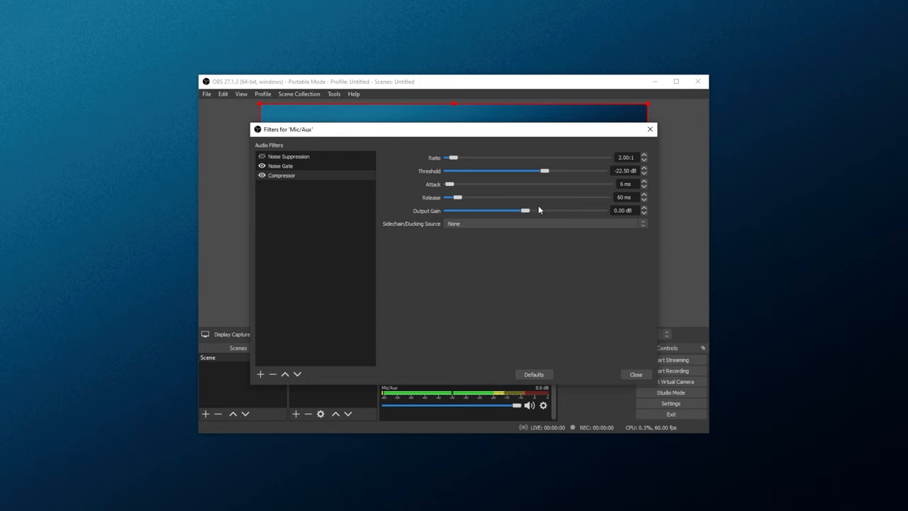
pyautogui.moveTo(537, 210)
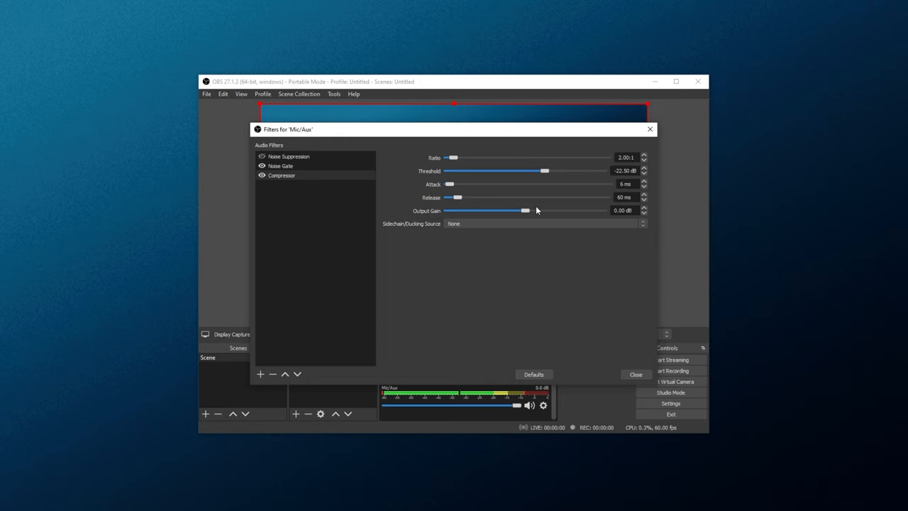
# Move the Mic/Aux compressor's Output Gain slider up and down, ending at -18.30 dB.
pyautogui.moveTo(525, 211); pyautogui.dragTo(570, 210)
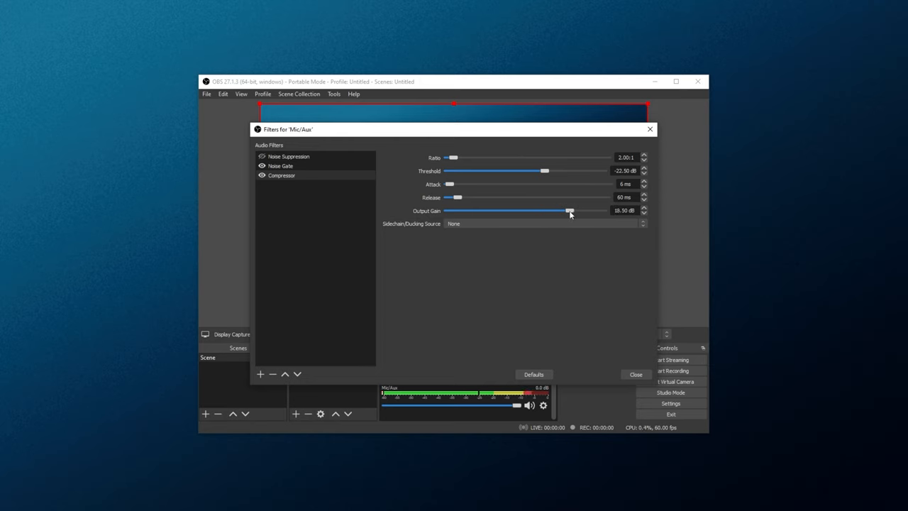
pyautogui.moveTo(569, 211); pyautogui.dragTo(497, 211)
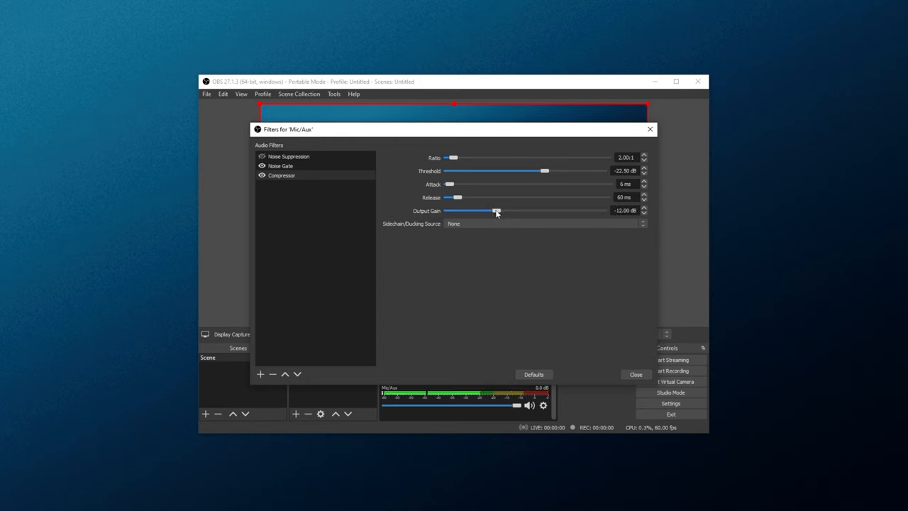
pyautogui.moveTo(497, 210); pyautogui.dragTo(480, 211)
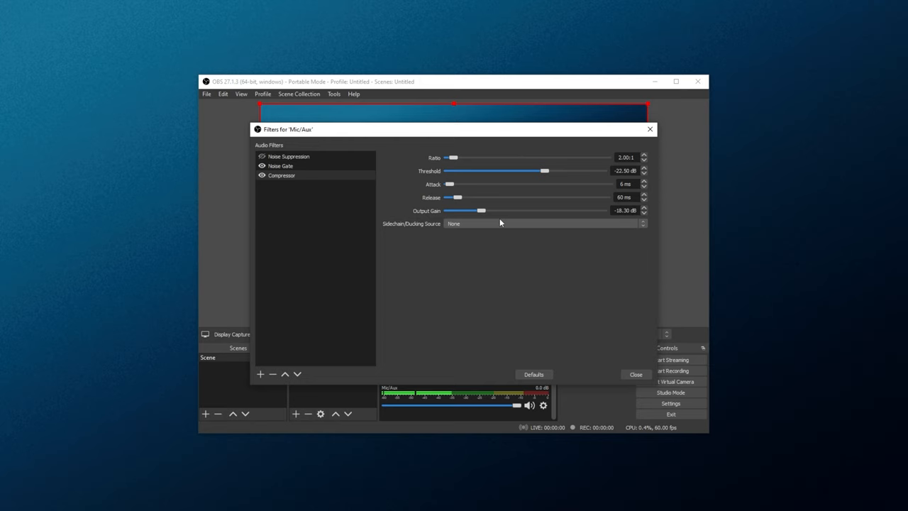
pyautogui.moveTo(537, 177)
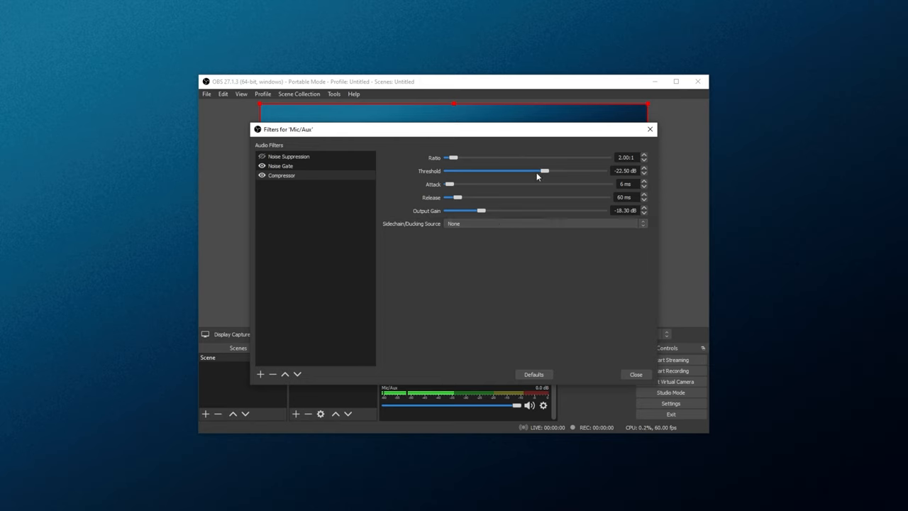
# Try a -45.10 dB threshold, 11.50:1 ratio and 18.30 dB output gain.
pyautogui.moveTo(544, 170); pyautogui.dragTo(496, 170)
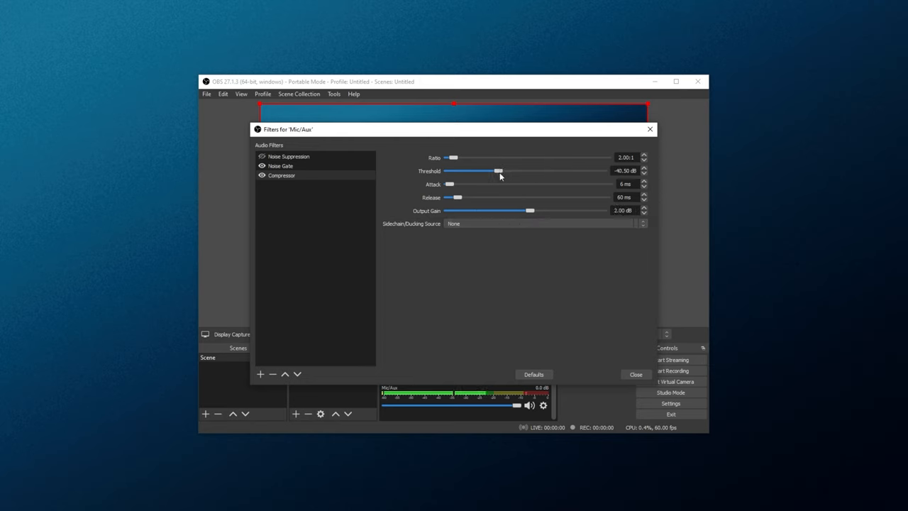
pyautogui.moveTo(498, 170); pyautogui.dragTo(487, 170)
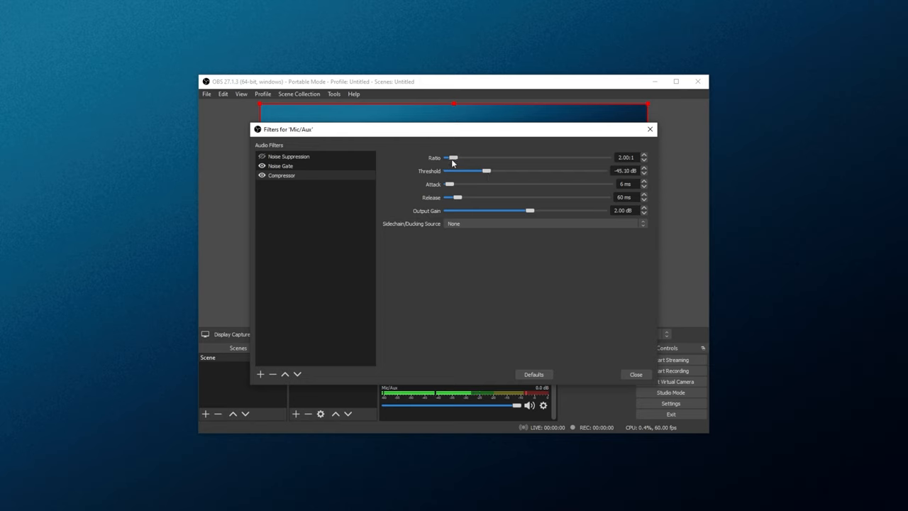
pyautogui.moveTo(452, 158); pyautogui.dragTo(501, 157)
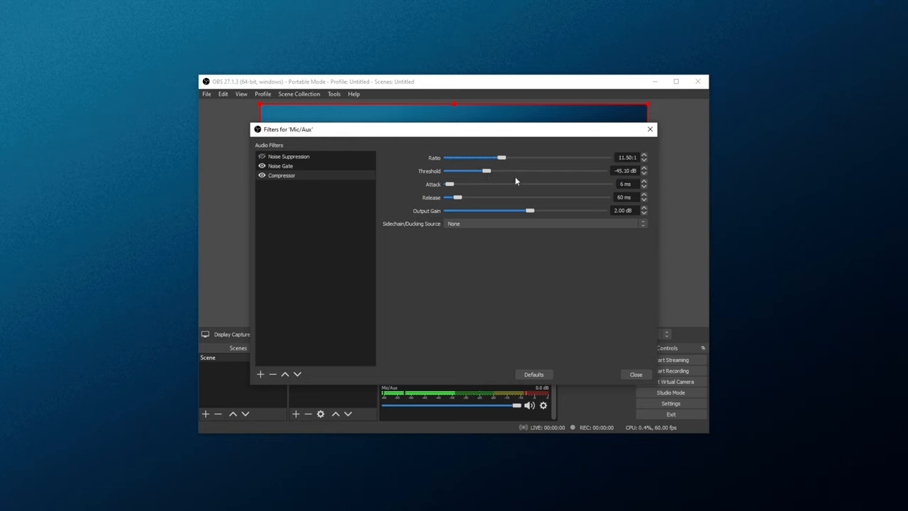
pyautogui.moveTo(530, 210); pyautogui.dragTo(559, 210)
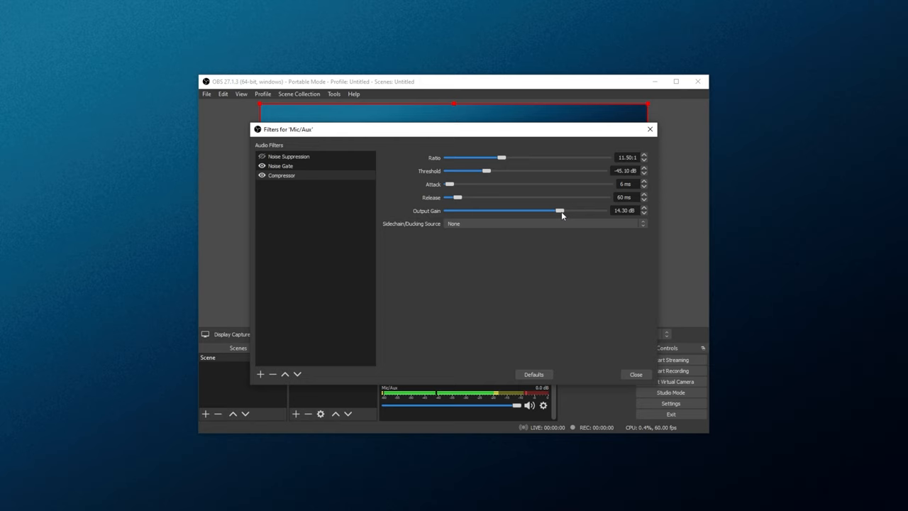
pyautogui.moveTo(560, 211); pyautogui.dragTo(568, 211)
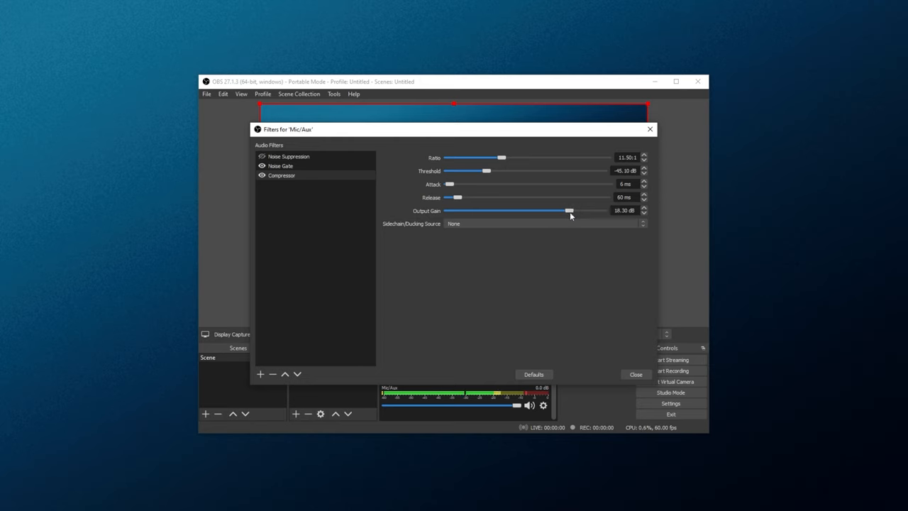
pyautogui.moveTo(541, 215)
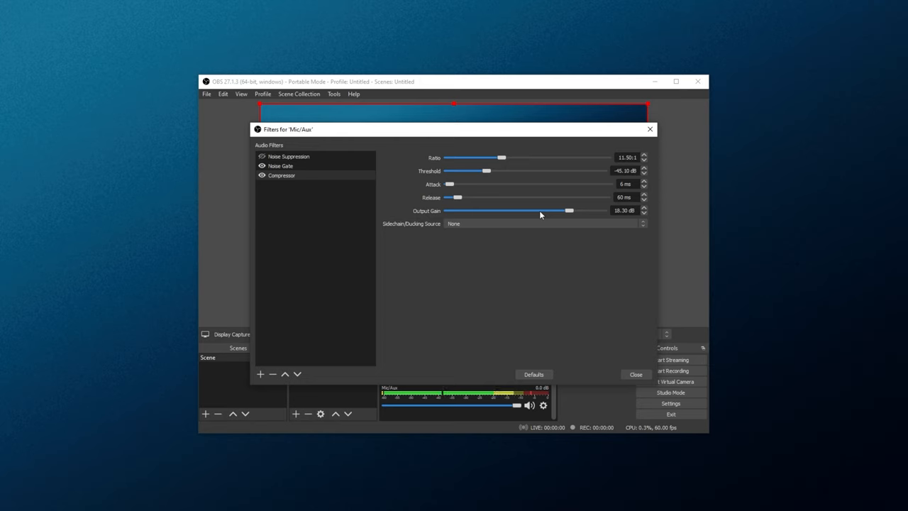
pyautogui.moveTo(562, 214)
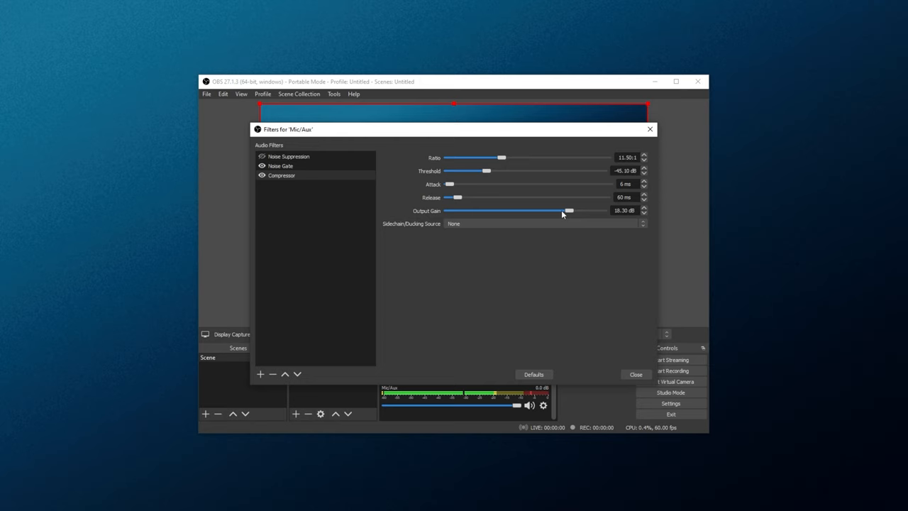
pyautogui.moveTo(515, 238)
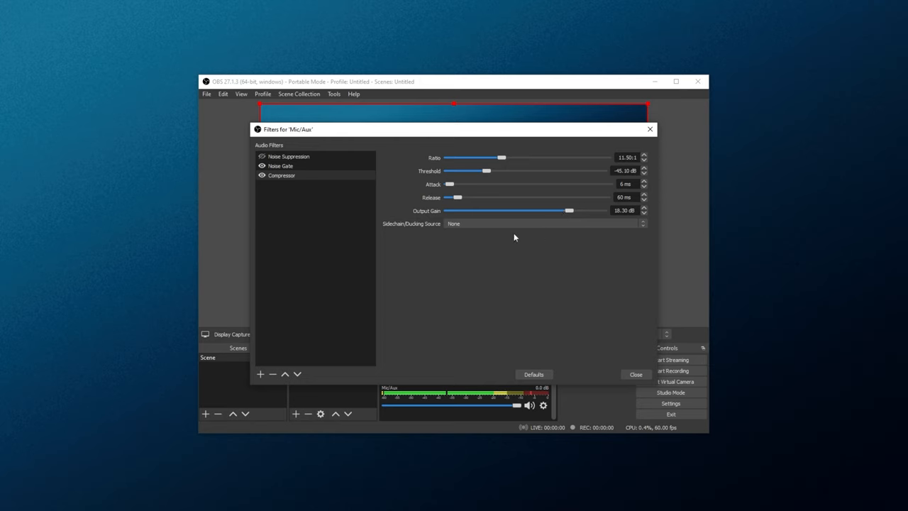
pyautogui.moveTo(569, 157)
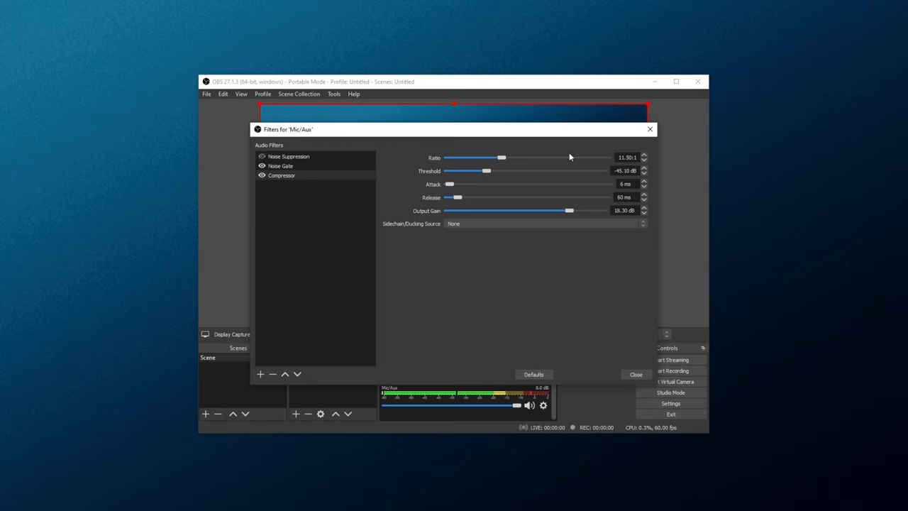
pyautogui.moveTo(487, 201)
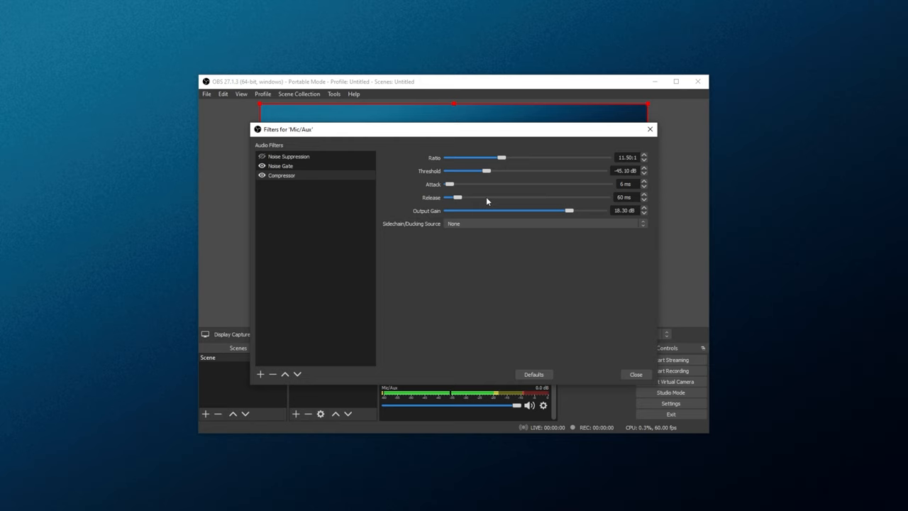
# Return the ratio to 2:1, lower output gain to 3.10 dB, raise threshold to -33.90 dB.
pyautogui.moveTo(502, 157); pyautogui.dragTo(464, 158)
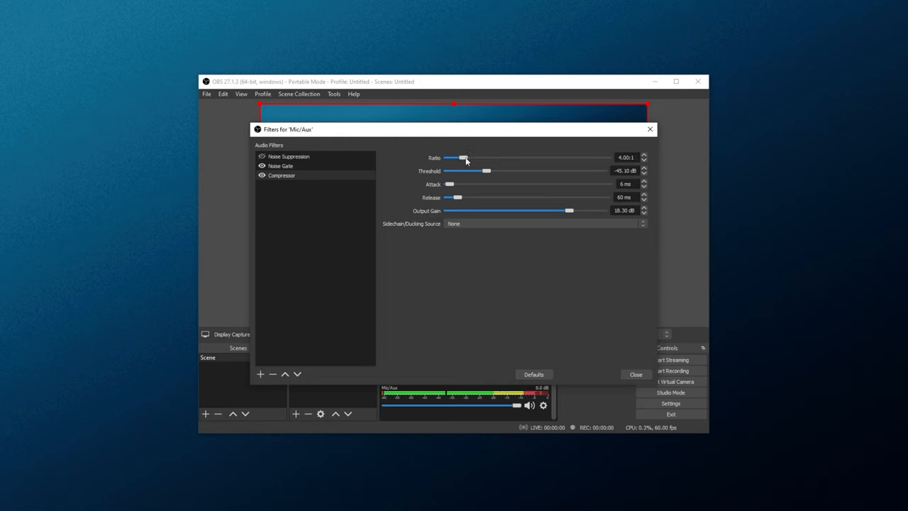
pyautogui.moveTo(465, 157); pyautogui.dragTo(452, 158)
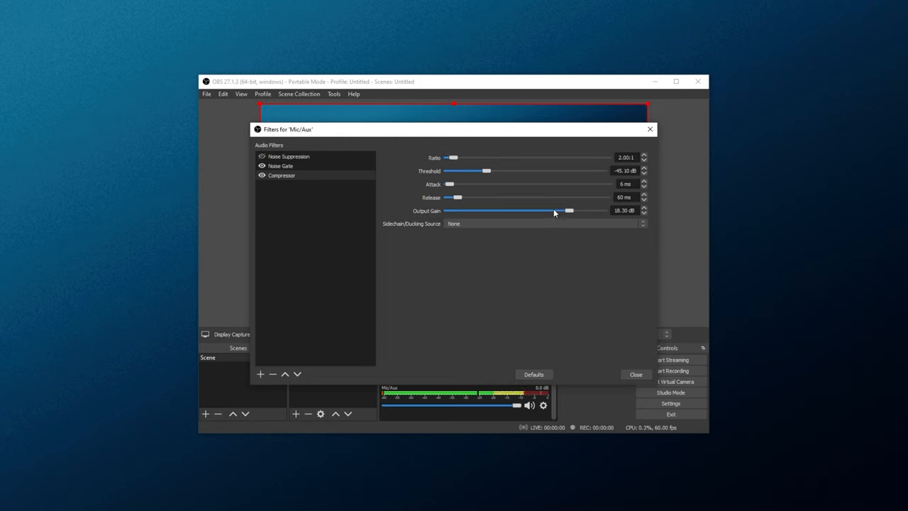
pyautogui.moveTo(567, 210); pyautogui.dragTo(539, 211)
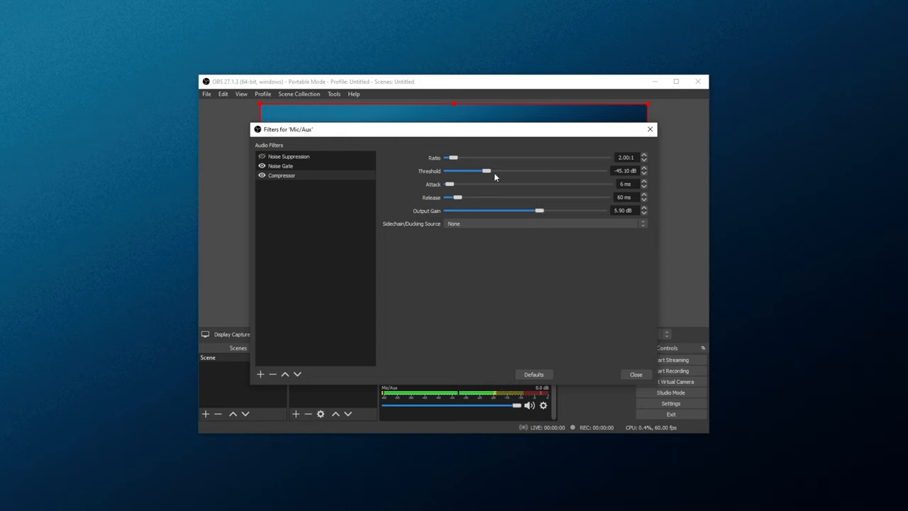
pyautogui.moveTo(486, 170); pyautogui.dragTo(513, 170)
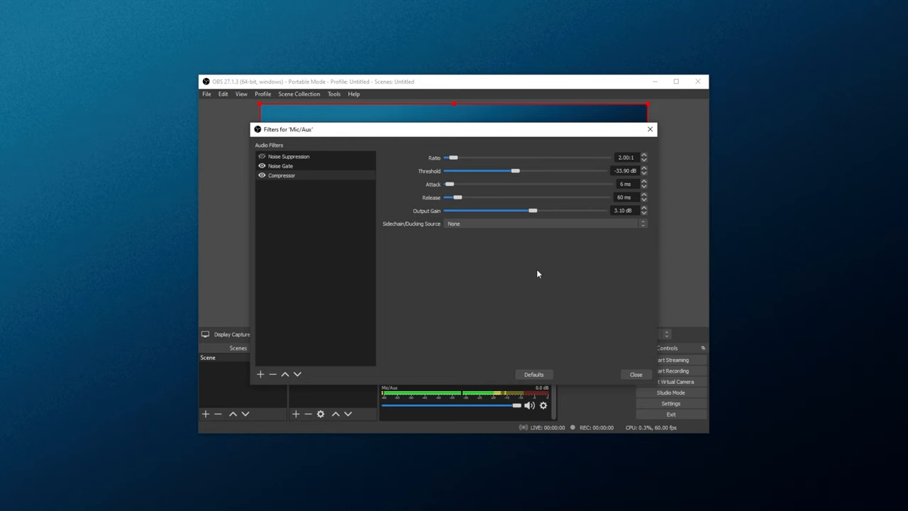
pyautogui.moveTo(580, 204)
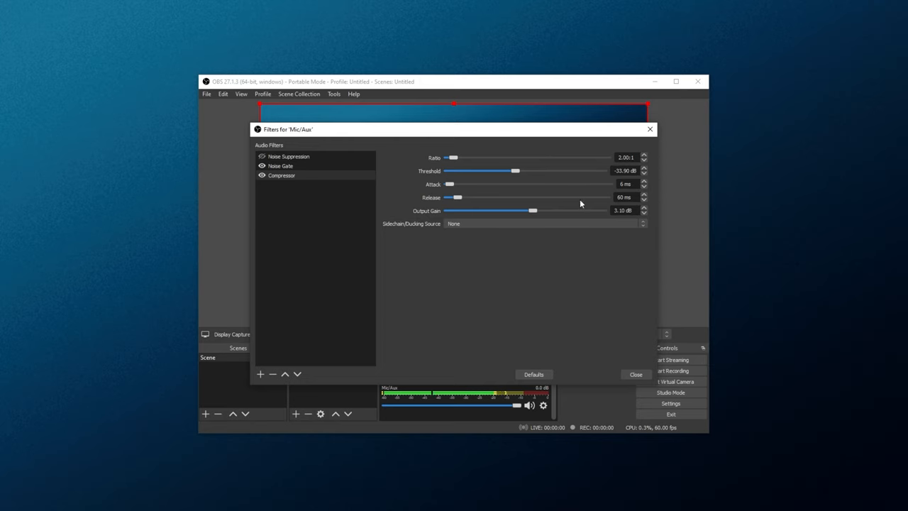
pyautogui.moveTo(398, 233)
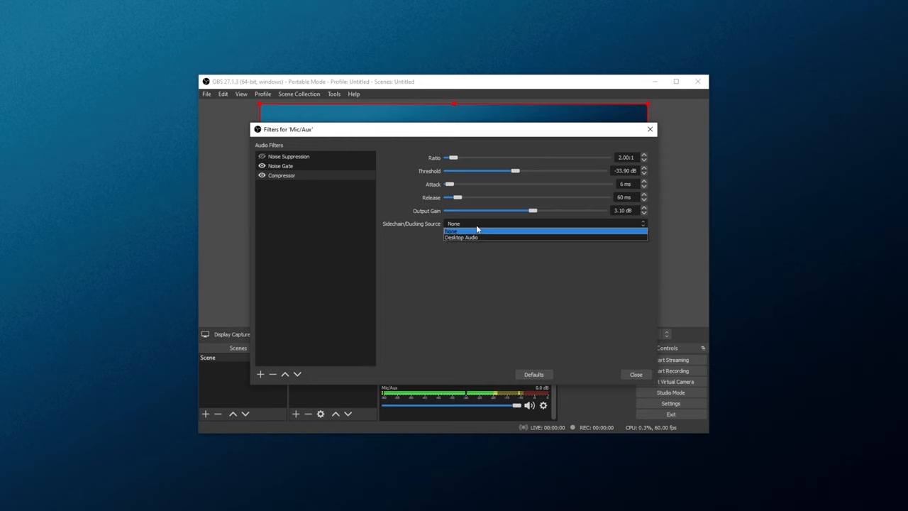
pyautogui.moveTo(480, 238)
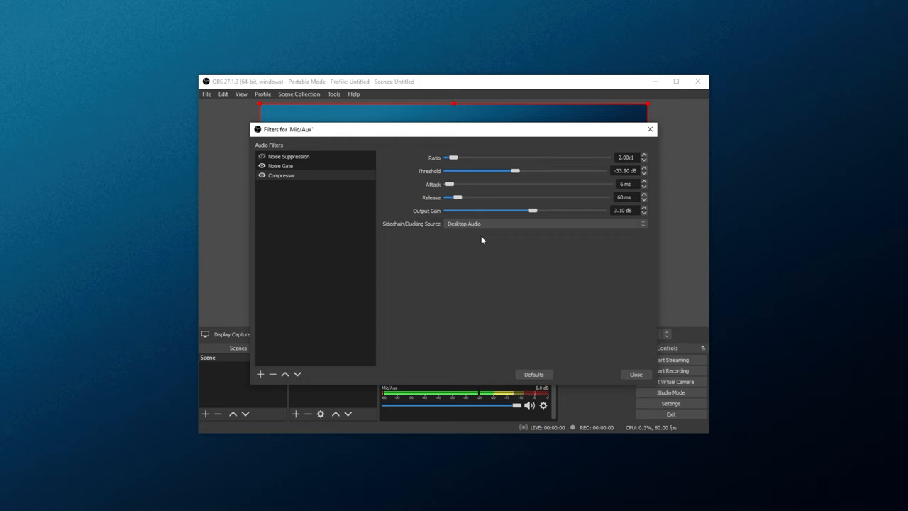
pyautogui.moveTo(563, 147)
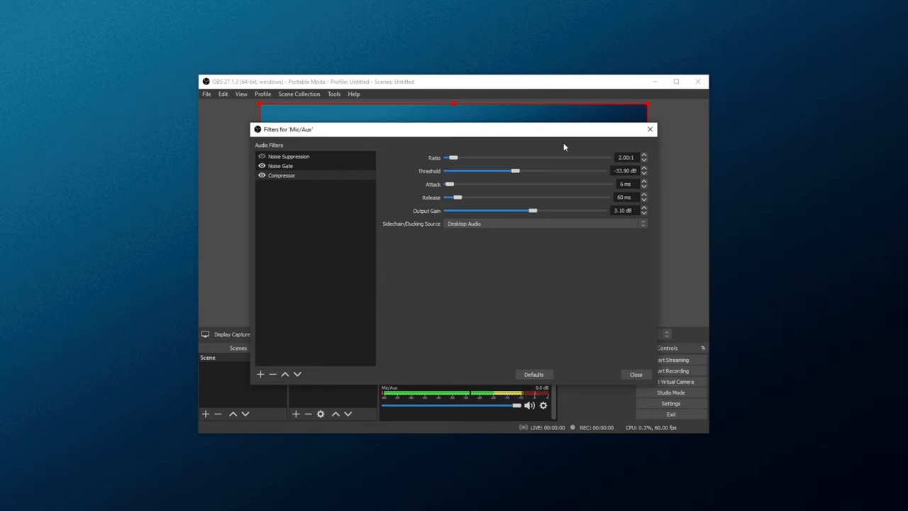
pyautogui.moveTo(544, 157)
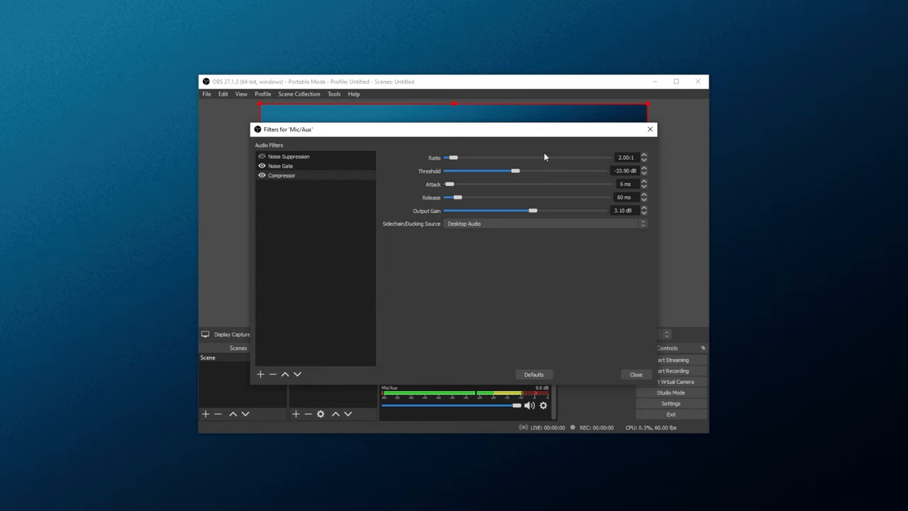
pyautogui.moveTo(557, 157)
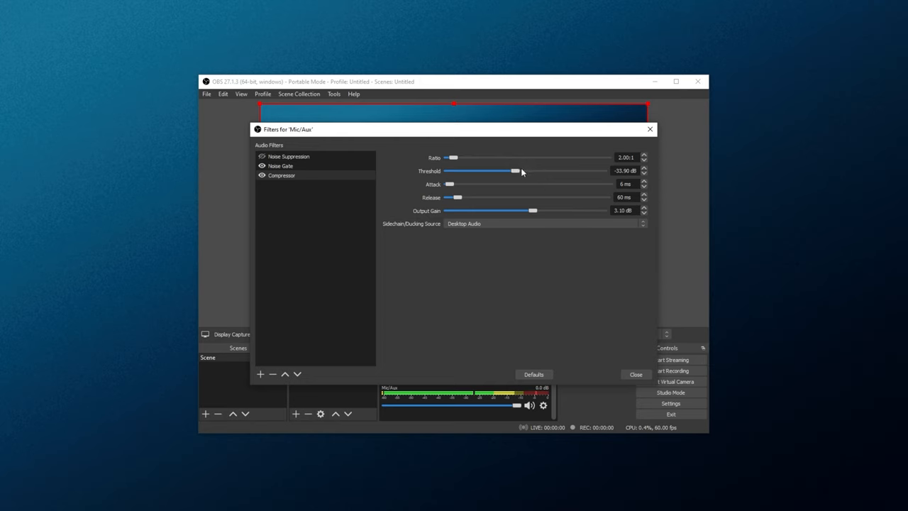
# Set threshold to -27.20 dB and output gain to 0 dB, keeping Desktop Audio as sidechain.
pyautogui.moveTo(516, 171); pyautogui.dragTo(534, 171)
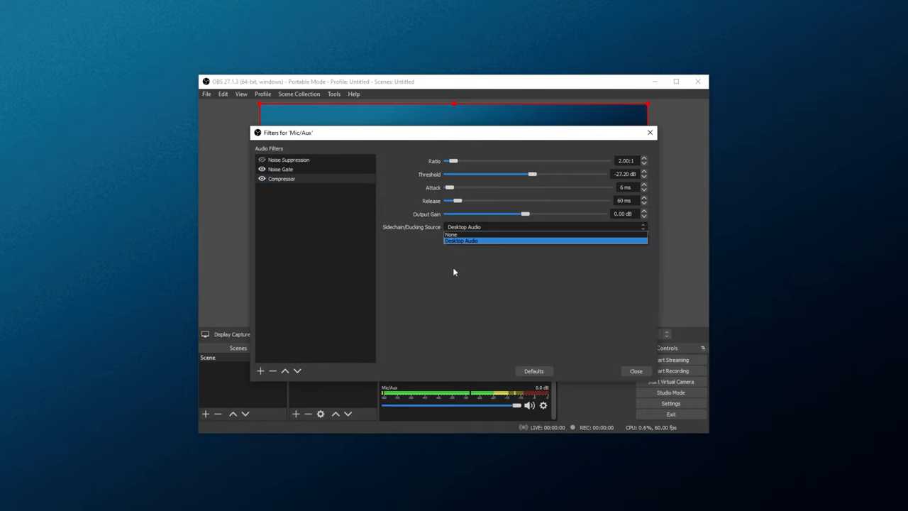
pyautogui.moveTo(486, 256)
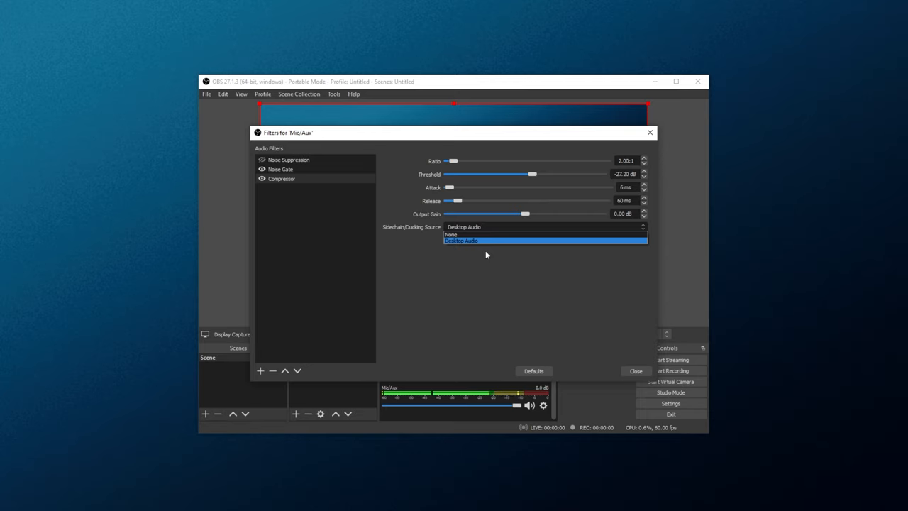
pyautogui.moveTo(482, 234)
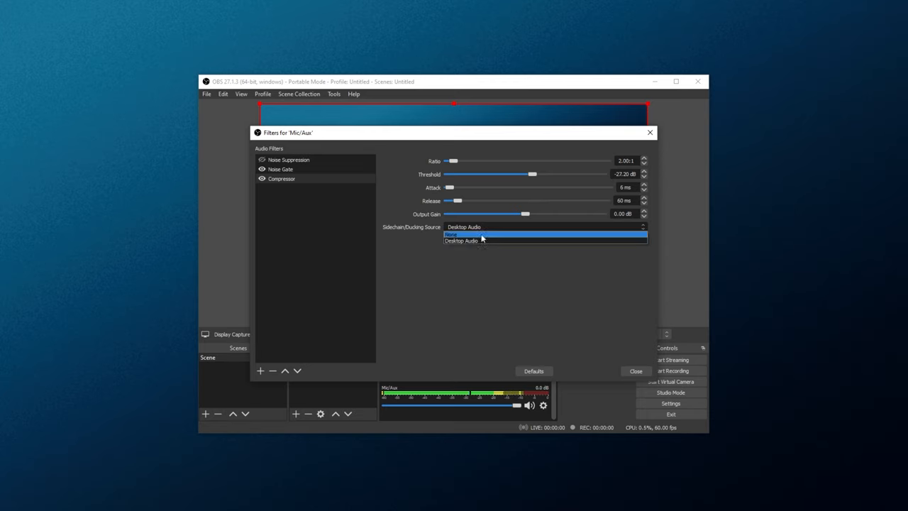
pyautogui.click(460, 240)
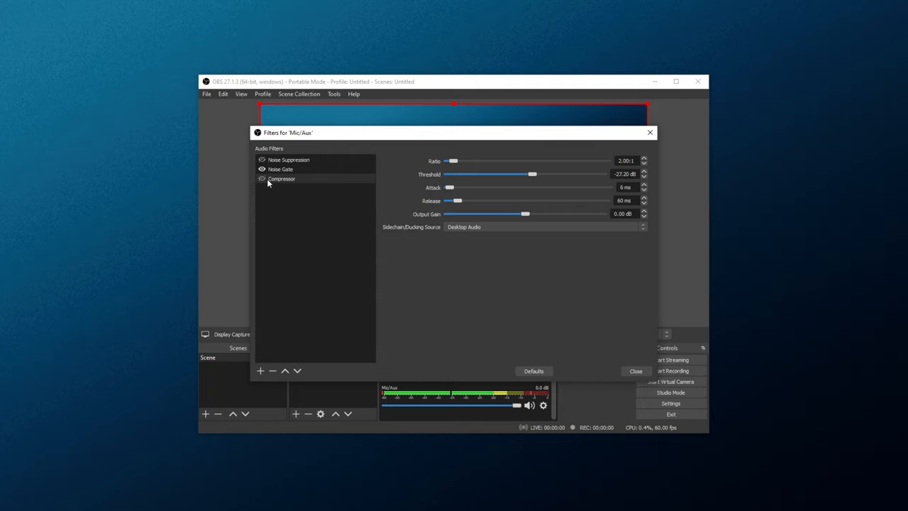
# Close the Filters for 'Mic/Aux' dialog.
pyautogui.click(635, 370)
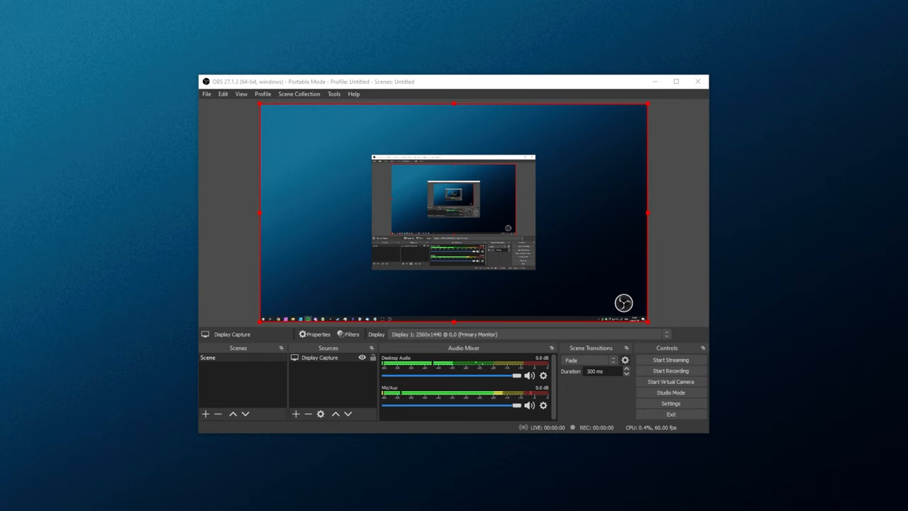
pyautogui.moveTo(469, 361)
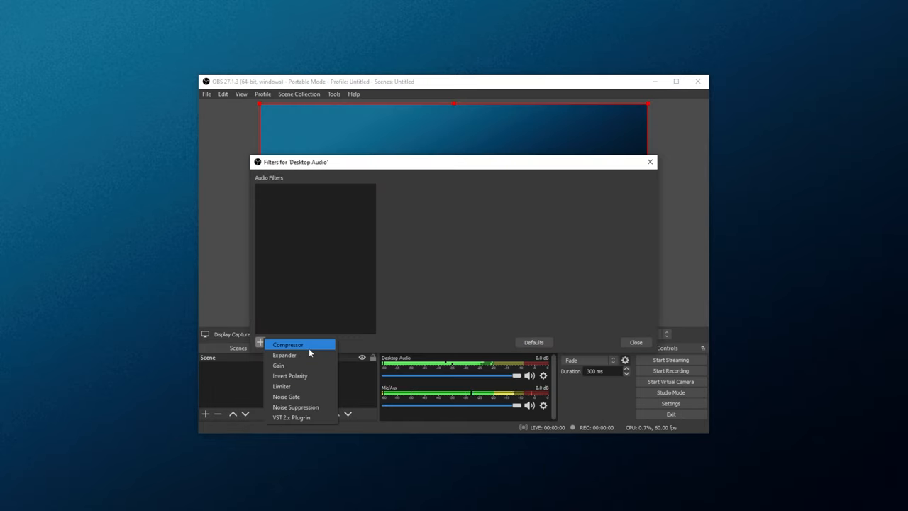
# Add a Compressor filter to Desktop Audio with Mic/Aux as its sidechain source.
pyautogui.click(287, 345)
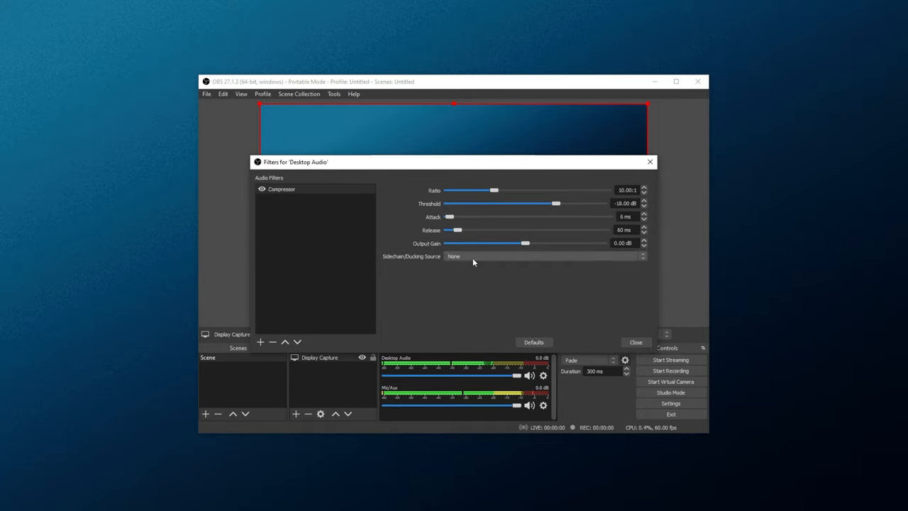
pyautogui.click(544, 256)
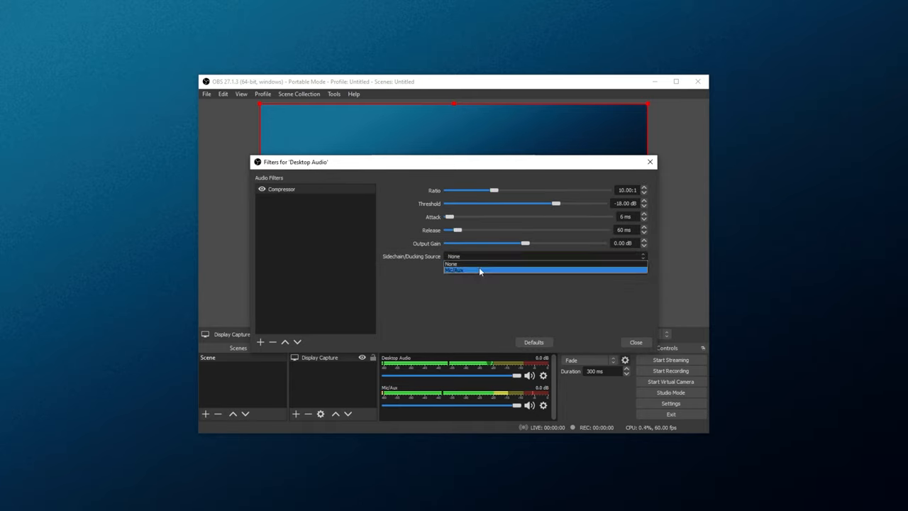
pyautogui.click(457, 270)
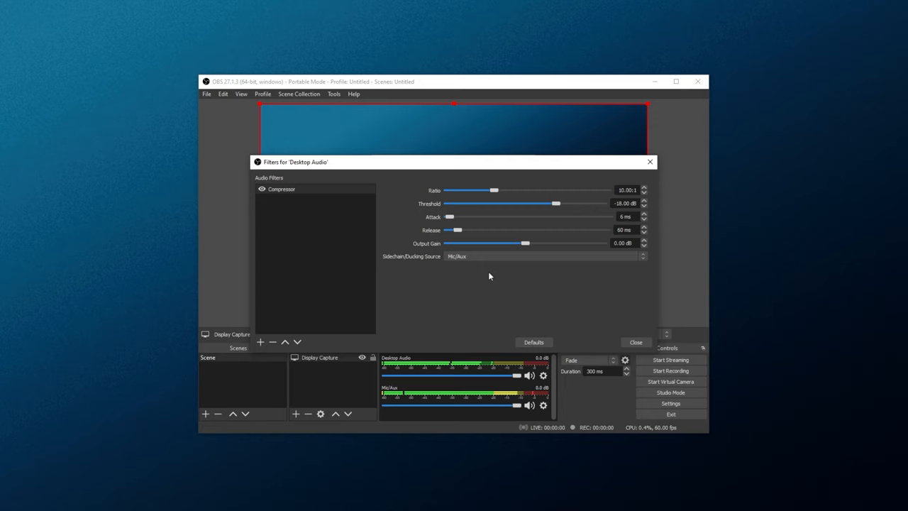
pyautogui.moveTo(466, 368)
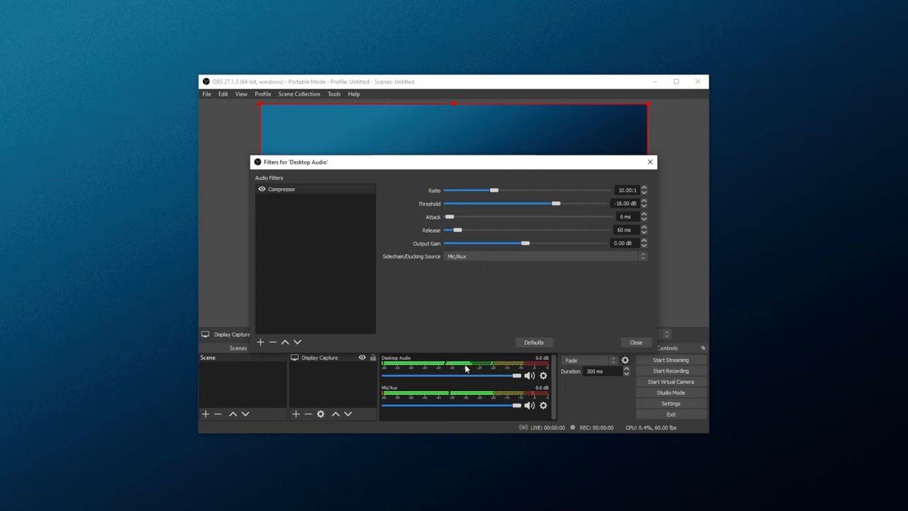
# Adjust Desktop Audio compressor ratio and threshold, ending at 20:1 and -37.20 dB.
pyautogui.moveTo(557, 204); pyautogui.dragTo(532, 203)
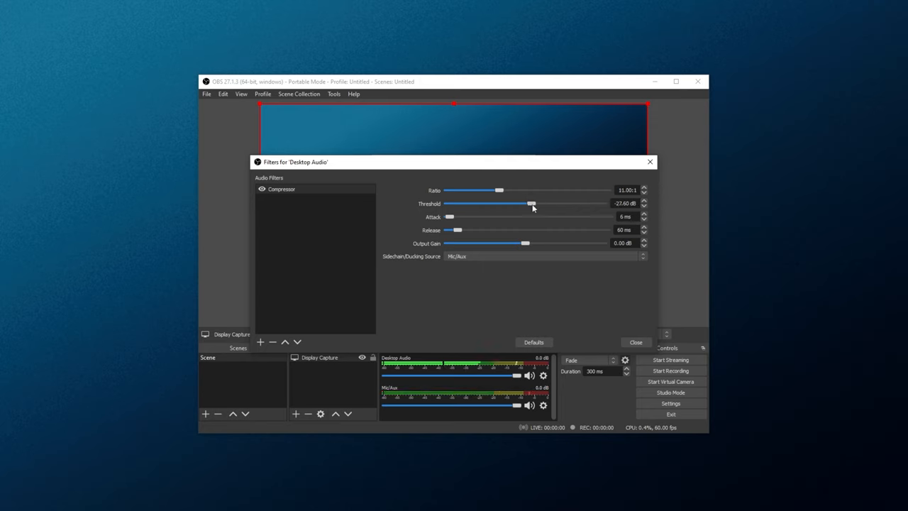
pyautogui.moveTo(530, 204); pyautogui.dragTo(484, 204)
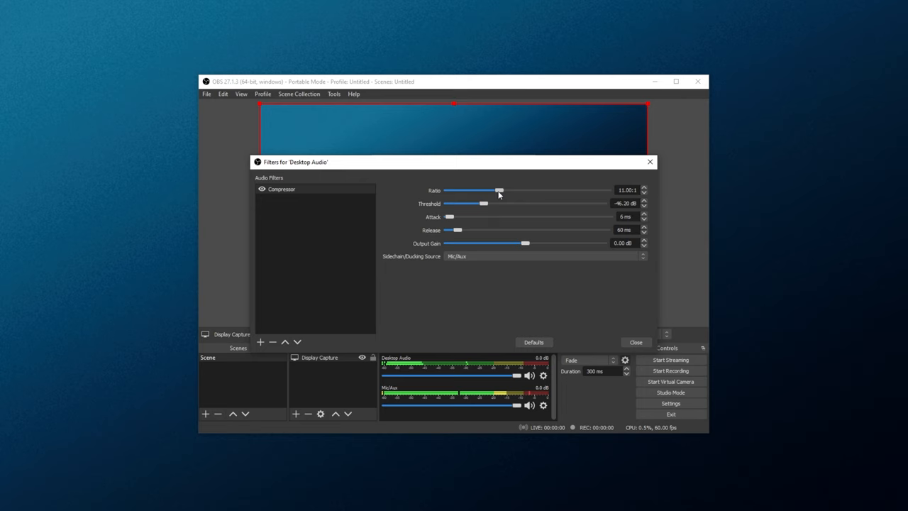
pyautogui.moveTo(499, 190); pyautogui.dragTo(525, 190)
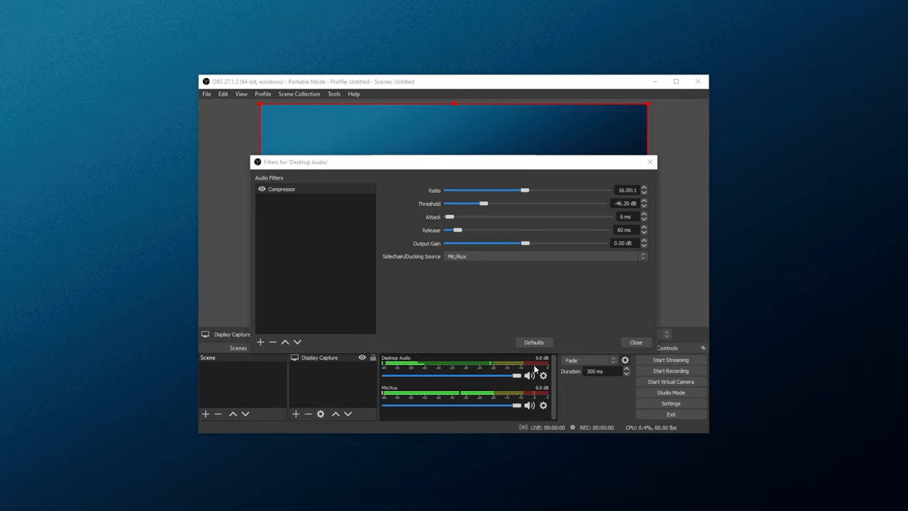
pyautogui.moveTo(486, 204); pyautogui.dragTo(496, 203)
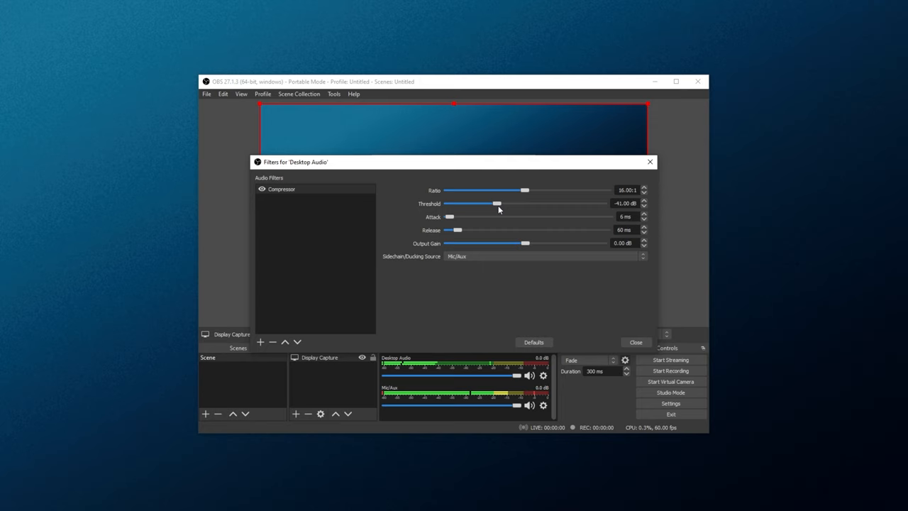
pyautogui.moveTo(497, 204); pyautogui.dragTo(507, 203)
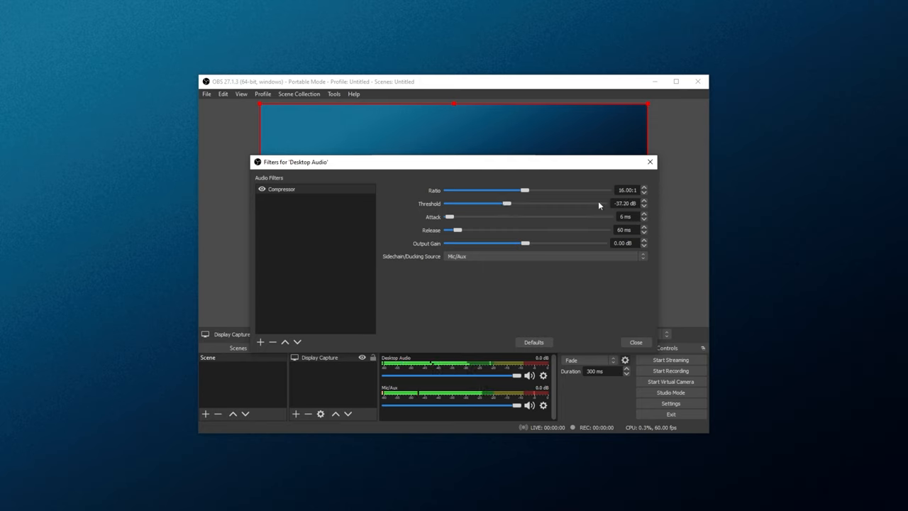
pyautogui.moveTo(506, 190); pyautogui.dragTo(528, 191)
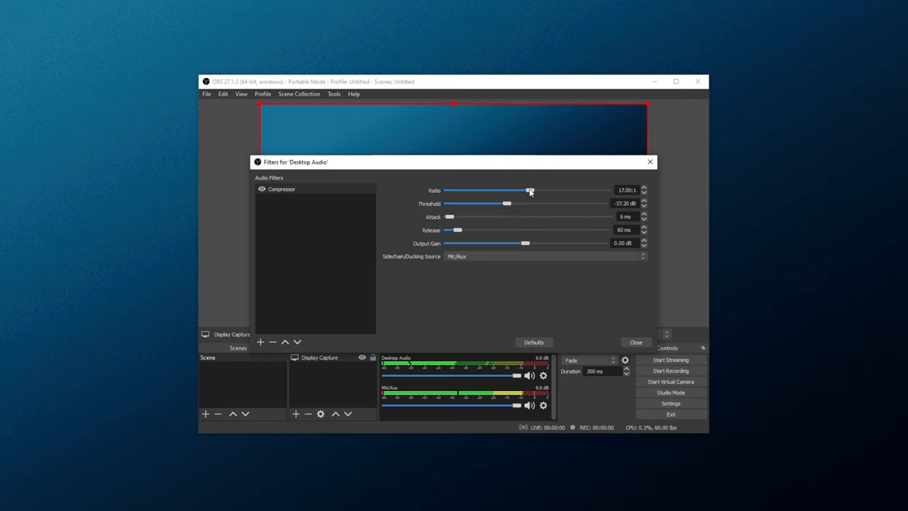
pyautogui.moveTo(530, 190); pyautogui.dragTo(545, 190)
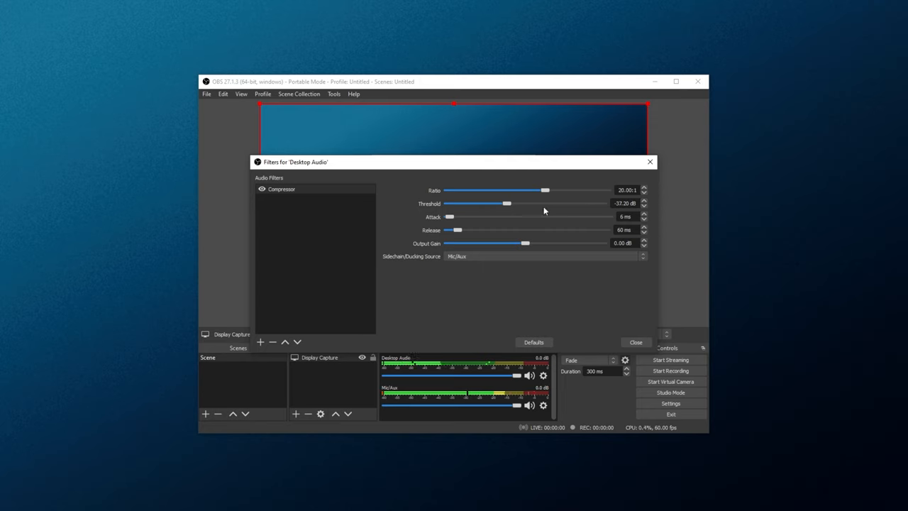
pyautogui.moveTo(448, 219)
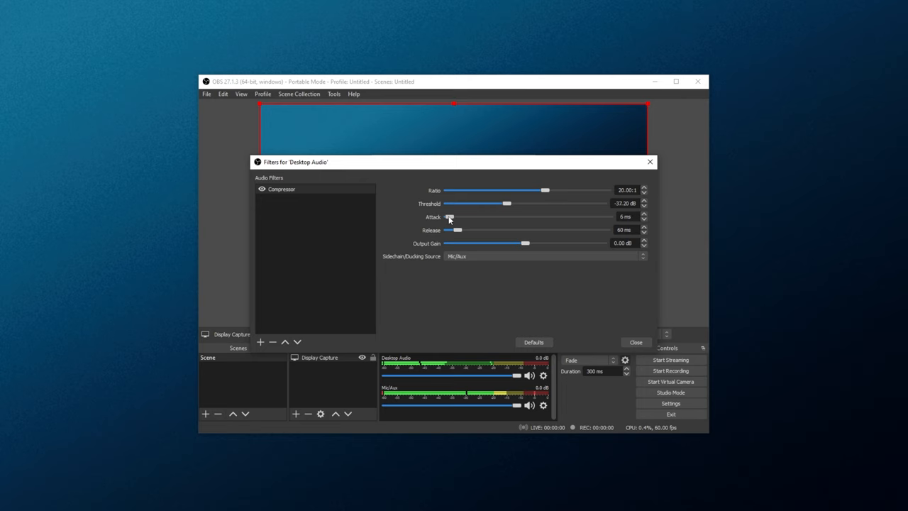
# Lower the Desktop Audio compressor threshold to -49.90 dB and settle attack at 76 ms.
pyautogui.moveTo(448, 216); pyautogui.dragTo(514, 216)
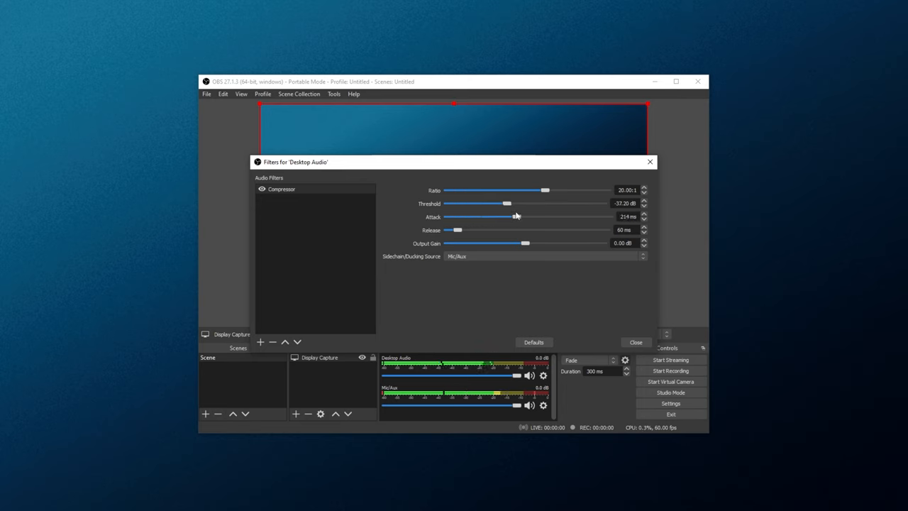
pyautogui.moveTo(520, 274)
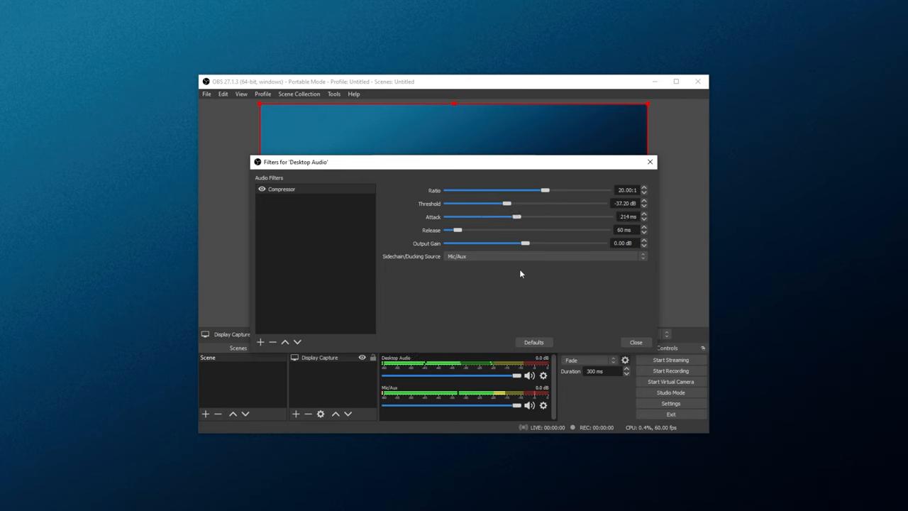
pyautogui.moveTo(507, 203); pyautogui.dragTo(474, 203)
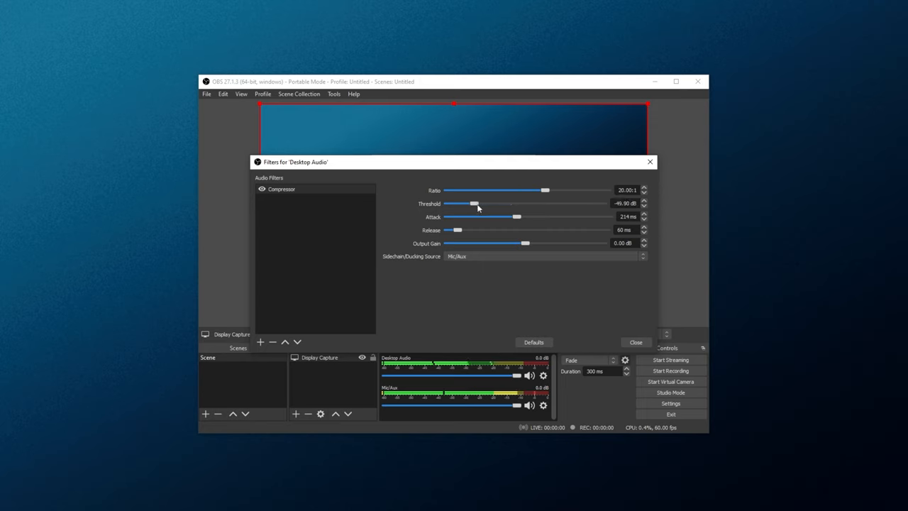
pyautogui.moveTo(518, 216); pyautogui.dragTo(533, 217)
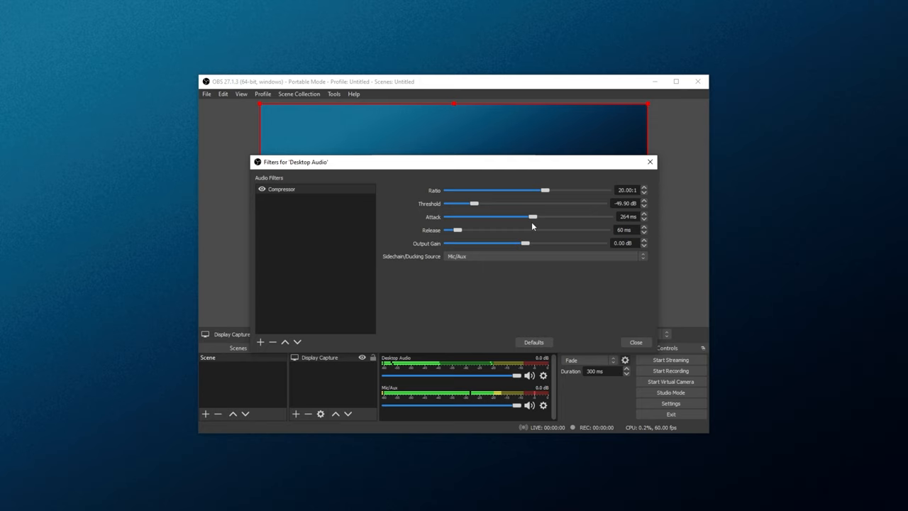
pyautogui.moveTo(534, 216); pyautogui.dragTo(607, 216)
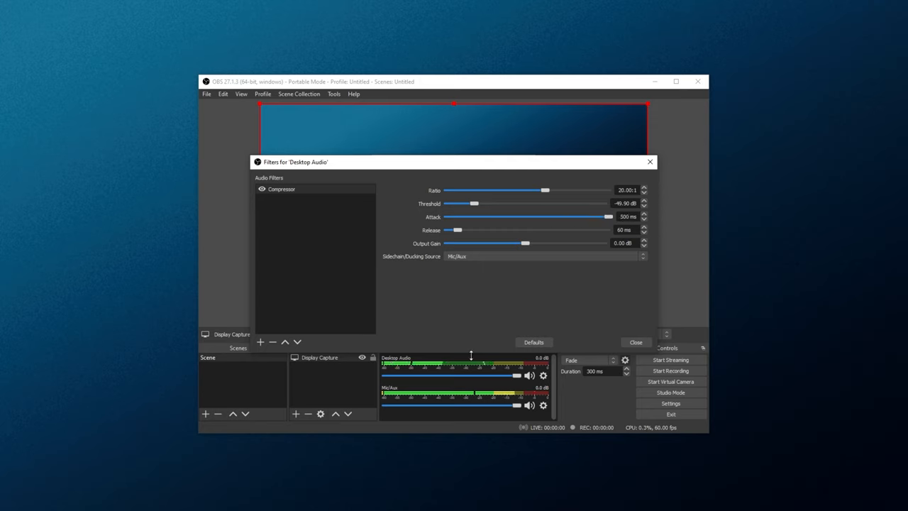
pyautogui.moveTo(607, 217); pyautogui.dragTo(461, 216)
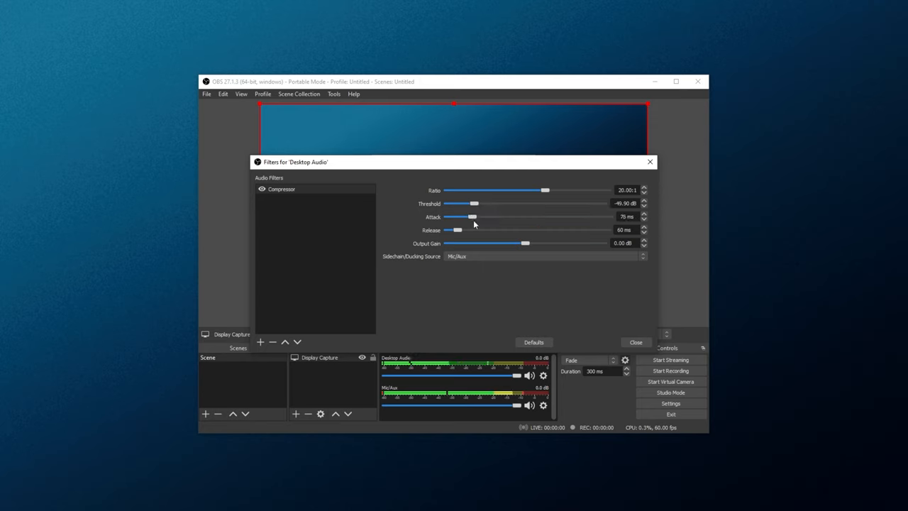
# Raise the release to 1000 ms, then shorten it to about 169 ms.
pyautogui.moveTo(458, 230); pyautogui.dragTo(607, 229)
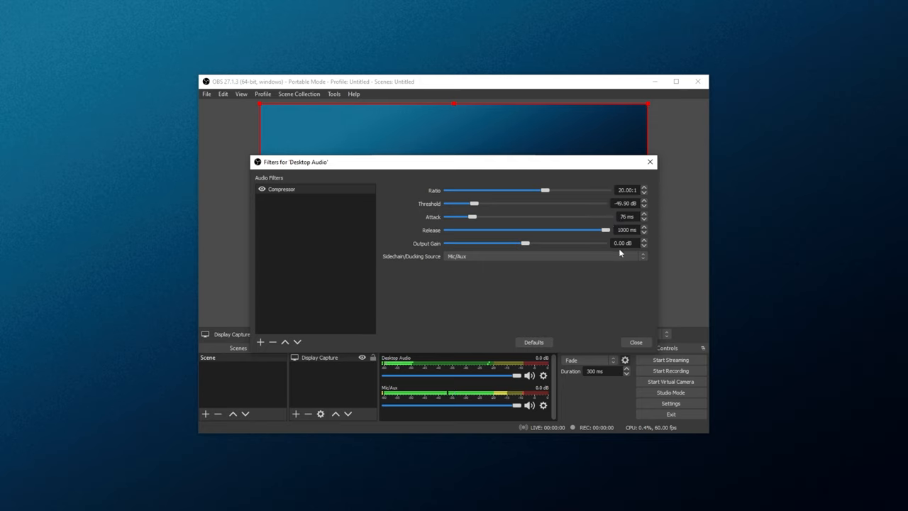
pyautogui.moveTo(454, 344)
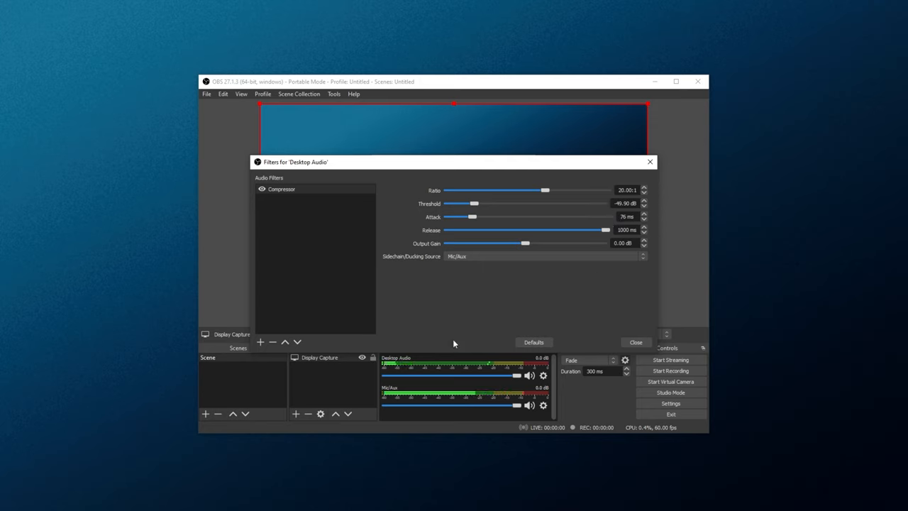
pyautogui.moveTo(487, 315)
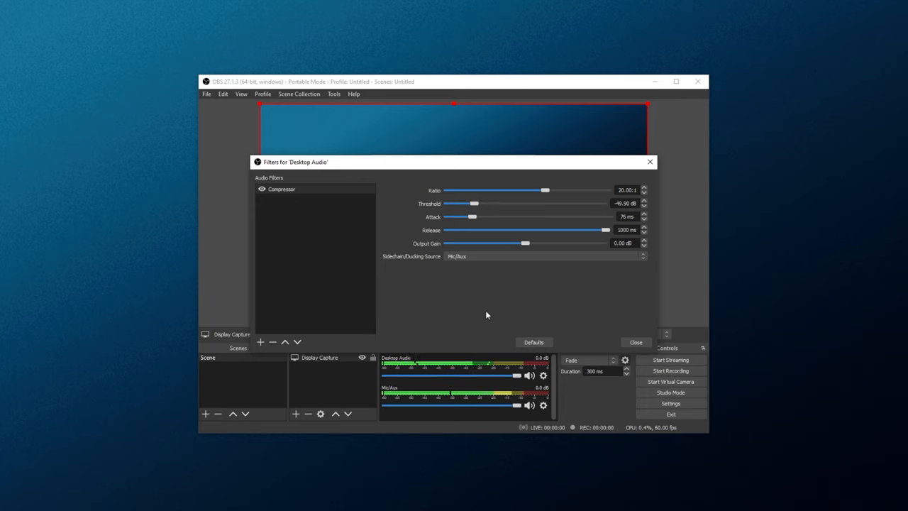
pyautogui.moveTo(605, 230); pyautogui.dragTo(475, 230)
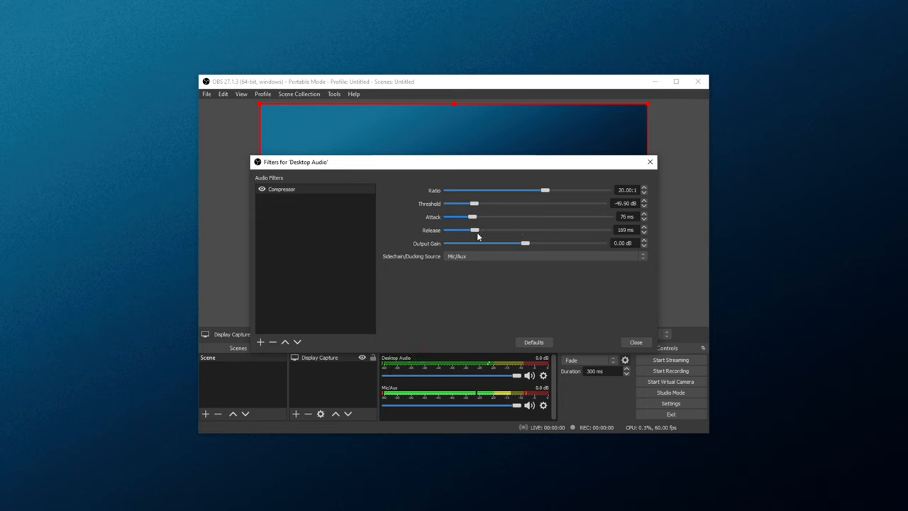
pyautogui.moveTo(475, 230); pyautogui.dragTo(468, 230)
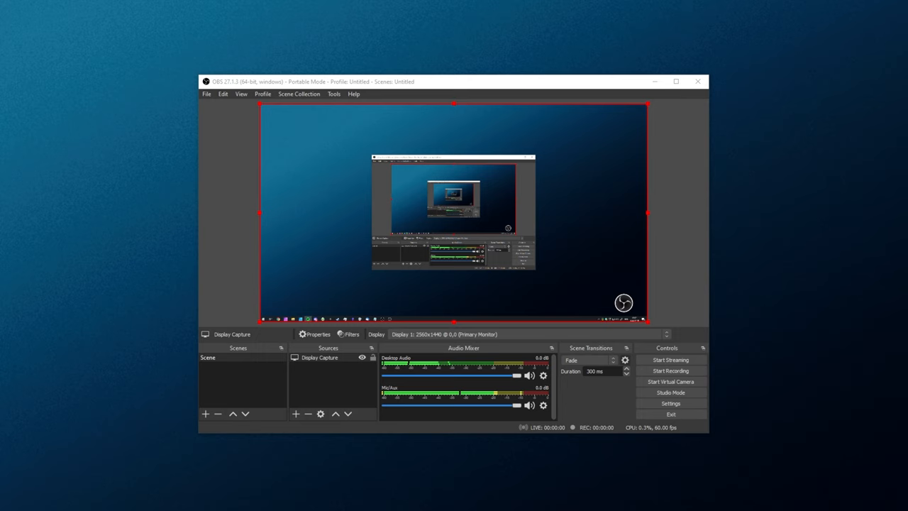
pyautogui.moveTo(649, 357)
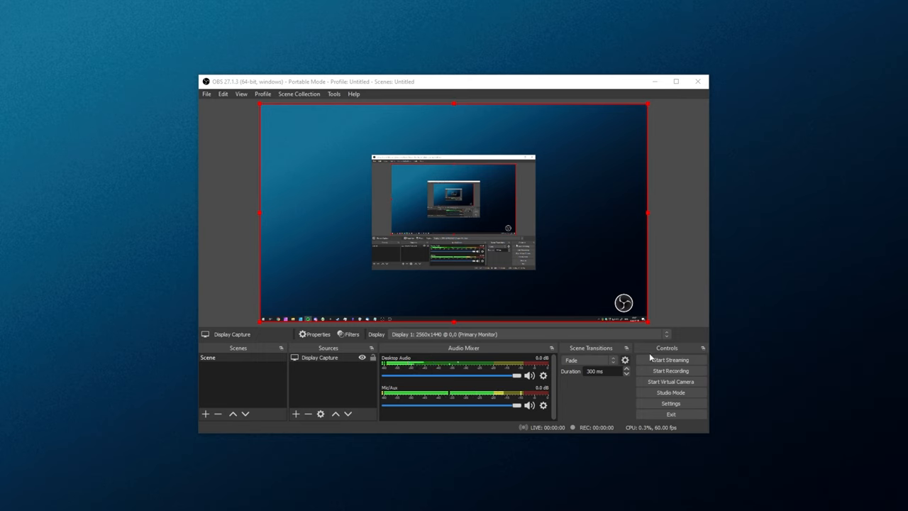